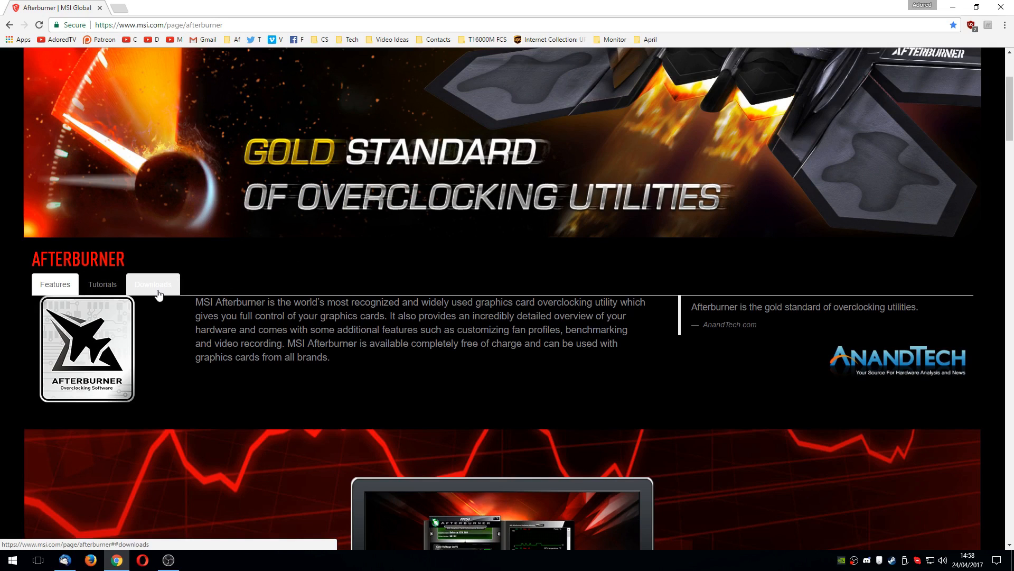
# Show the Downloads section of the MSI Afterburner page and start the download
pyautogui.click(152, 284)
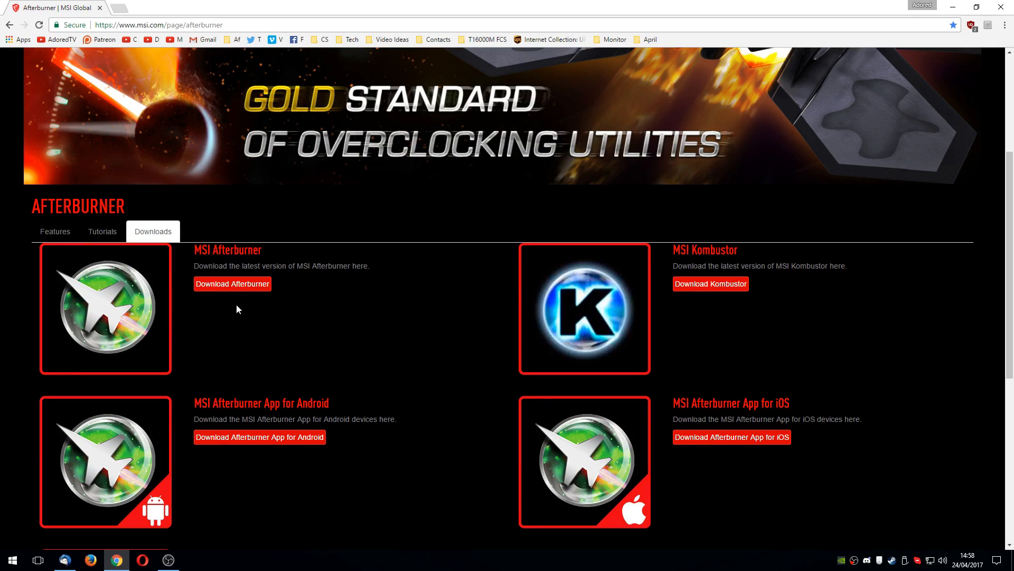
pyautogui.moveTo(717, 304)
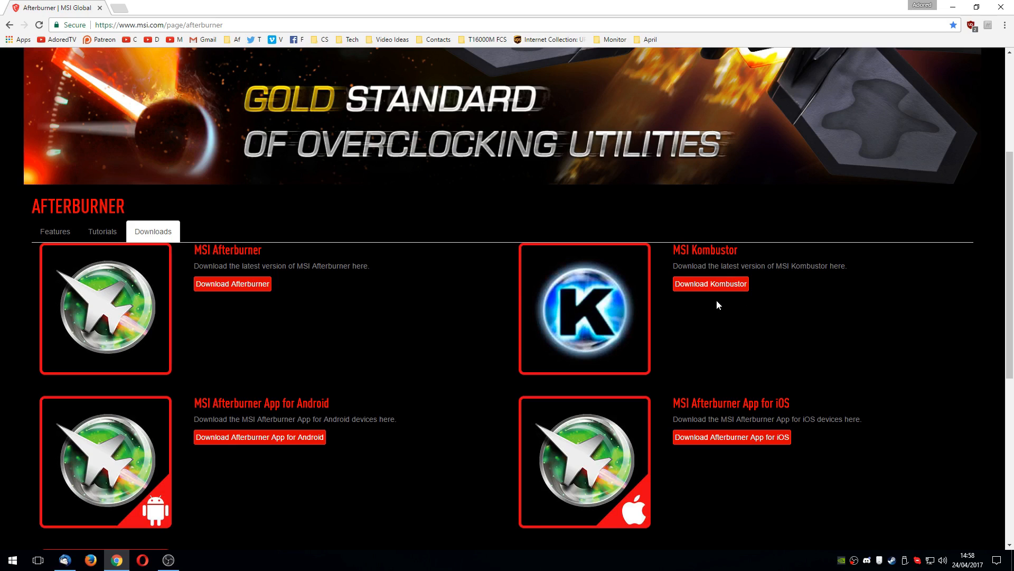
pyautogui.moveTo(699, 334)
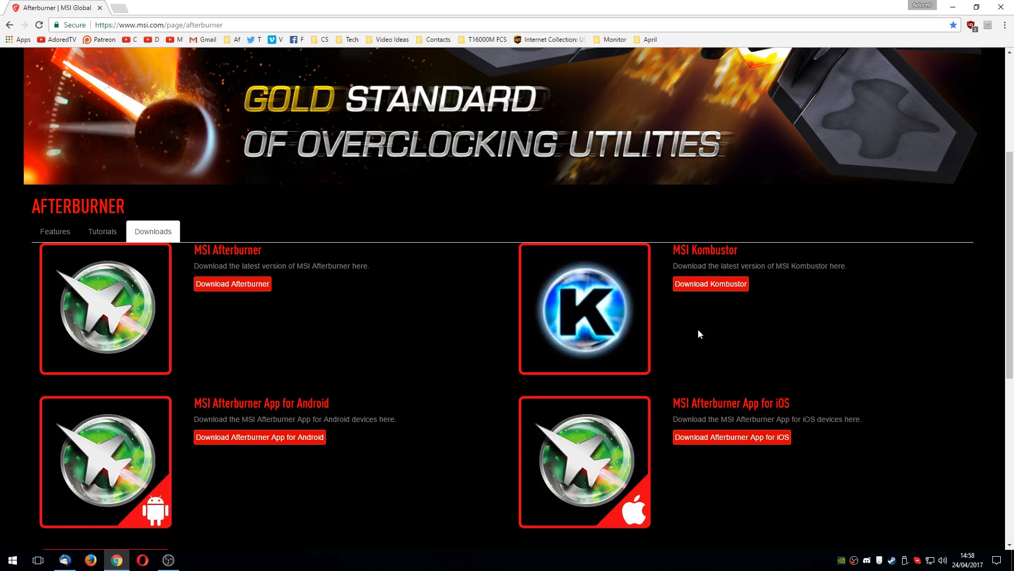
pyautogui.moveTo(690, 354)
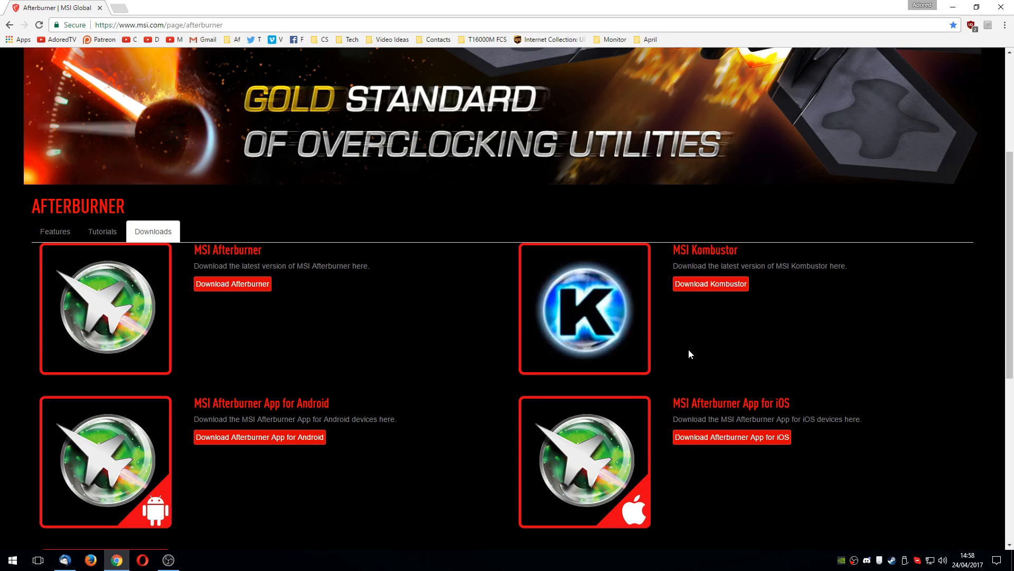
pyautogui.click(231, 283)
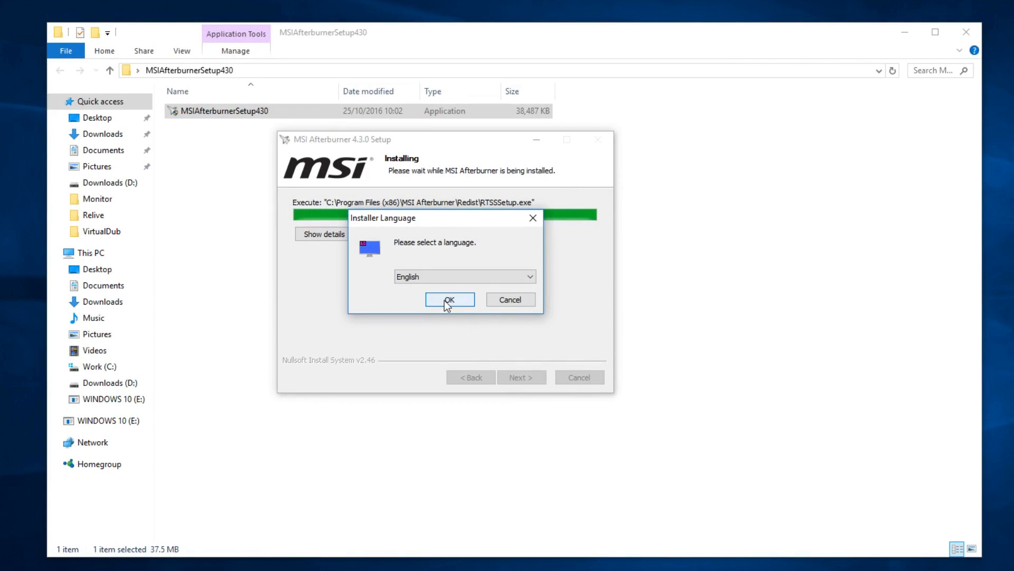
# Keep English as the installer language for the statistics server setup
pyautogui.click(449, 299)
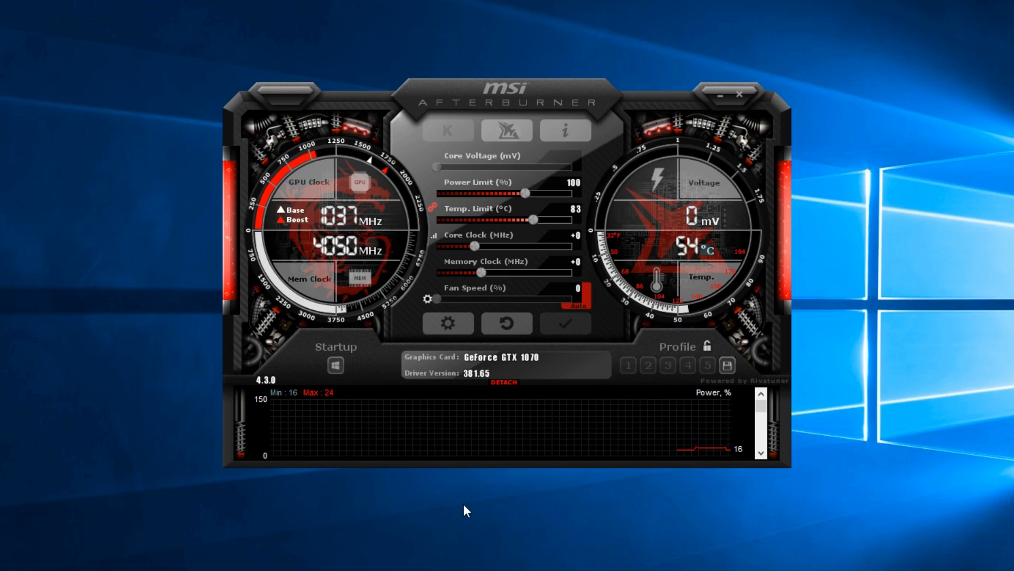
pyautogui.moveTo(550, 306)
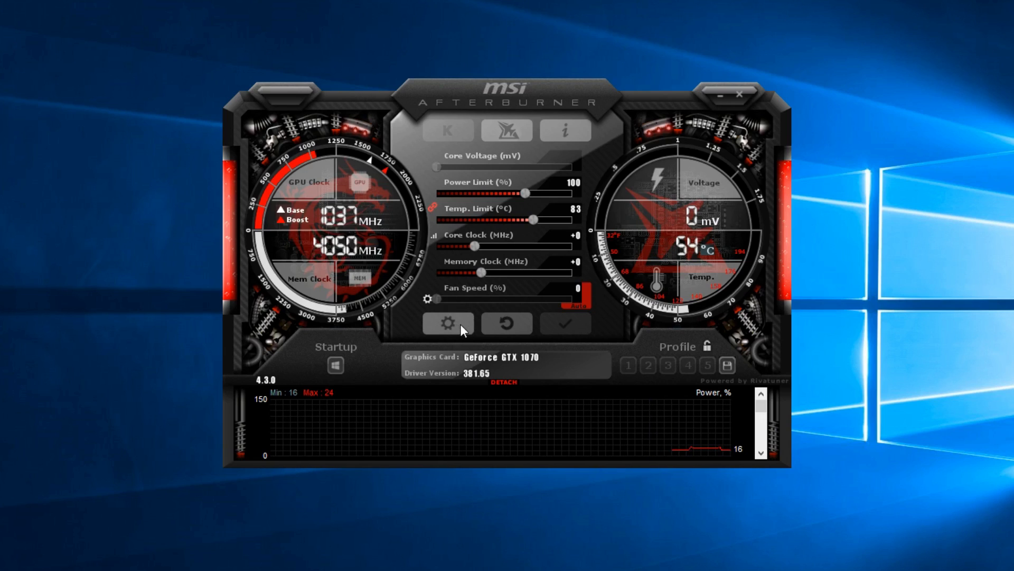
# Switch the skin to 'Default MSI Afterburner v3 skin - big edition' in User Interface settings
pyautogui.click(447, 323)
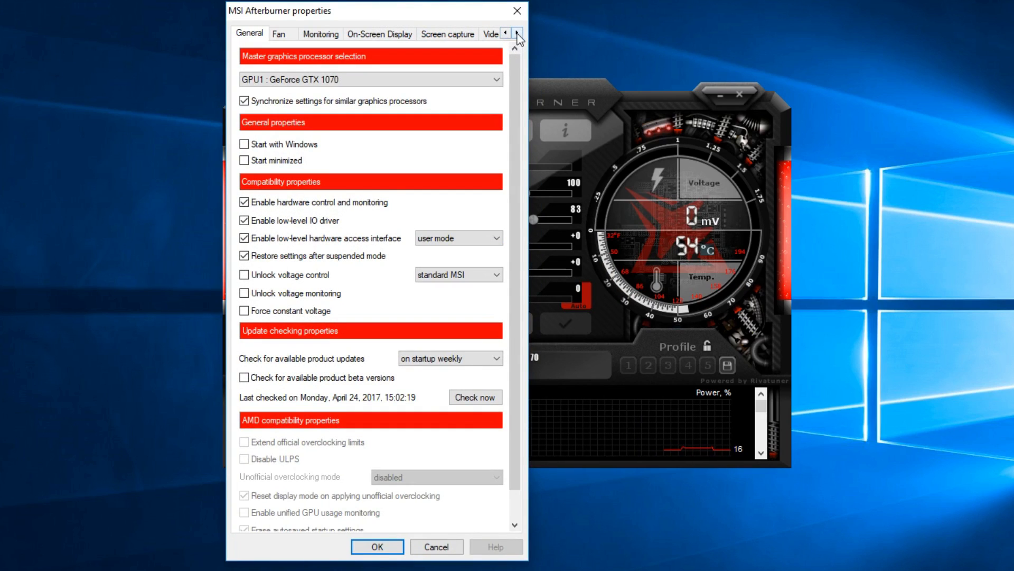
pyautogui.click(517, 33)
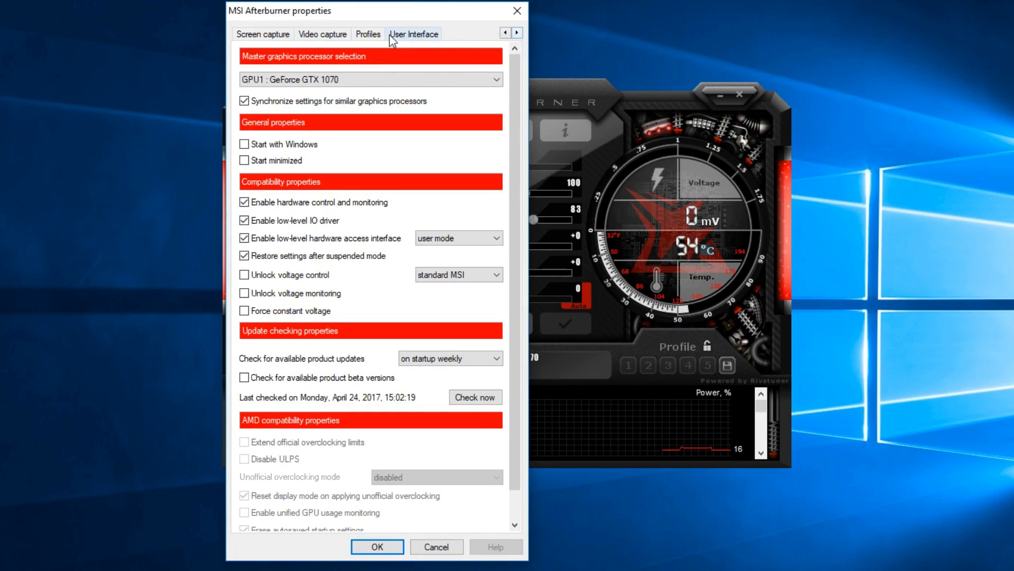
pyautogui.click(413, 32)
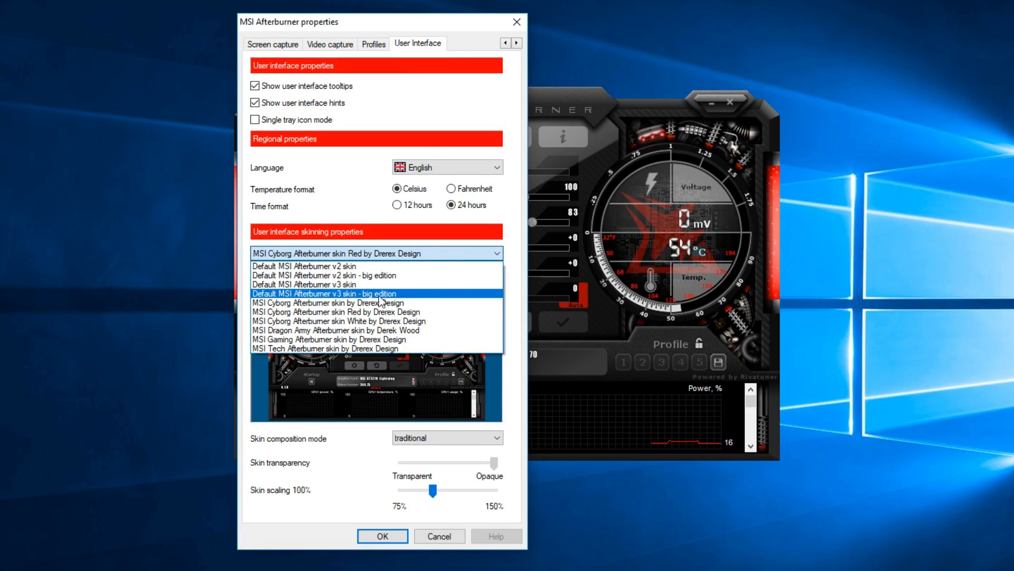
pyautogui.click(325, 293)
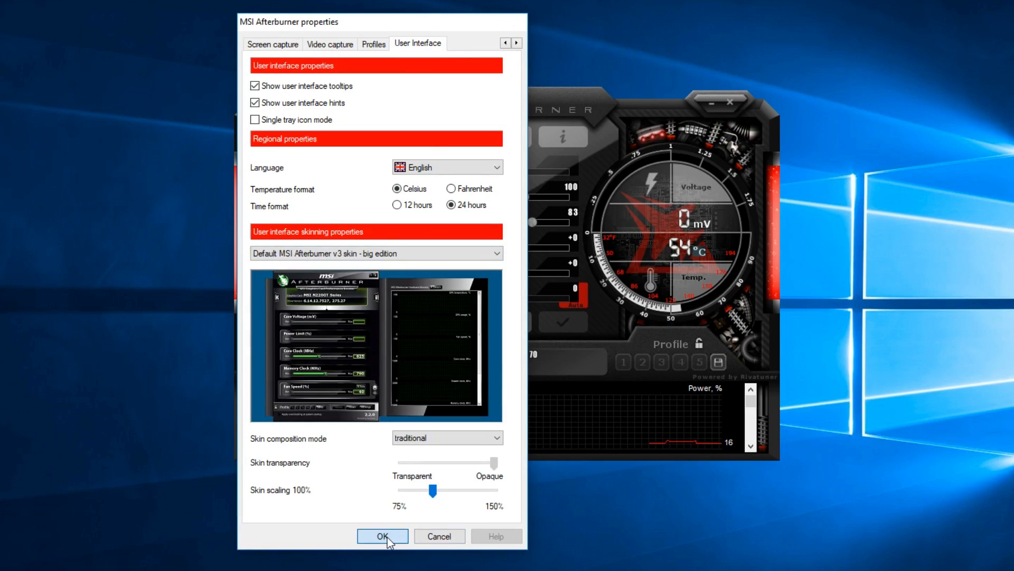
pyautogui.click(382, 535)
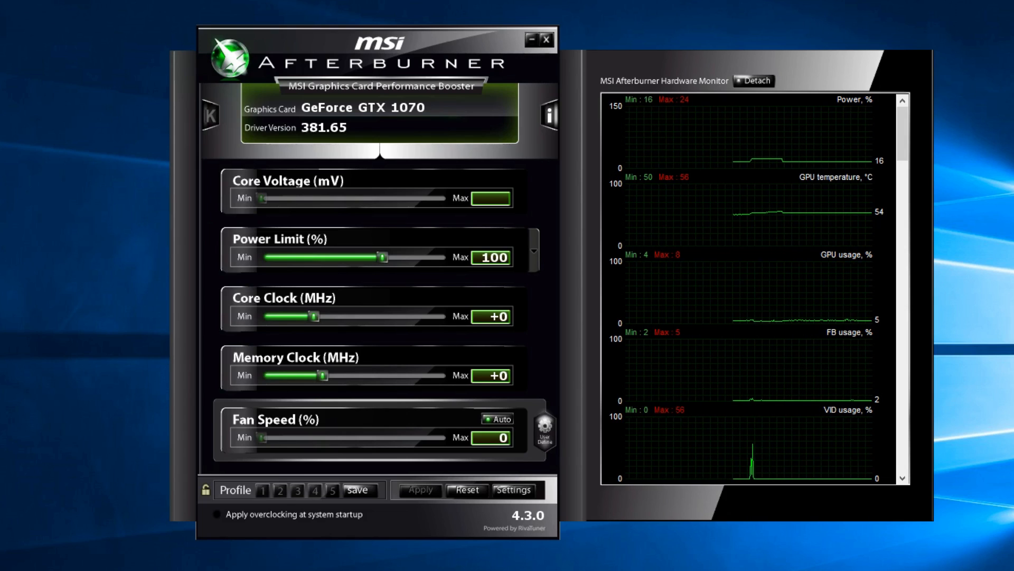
pyautogui.moveTo(380, 39); pyautogui.dragTo(366, 62)
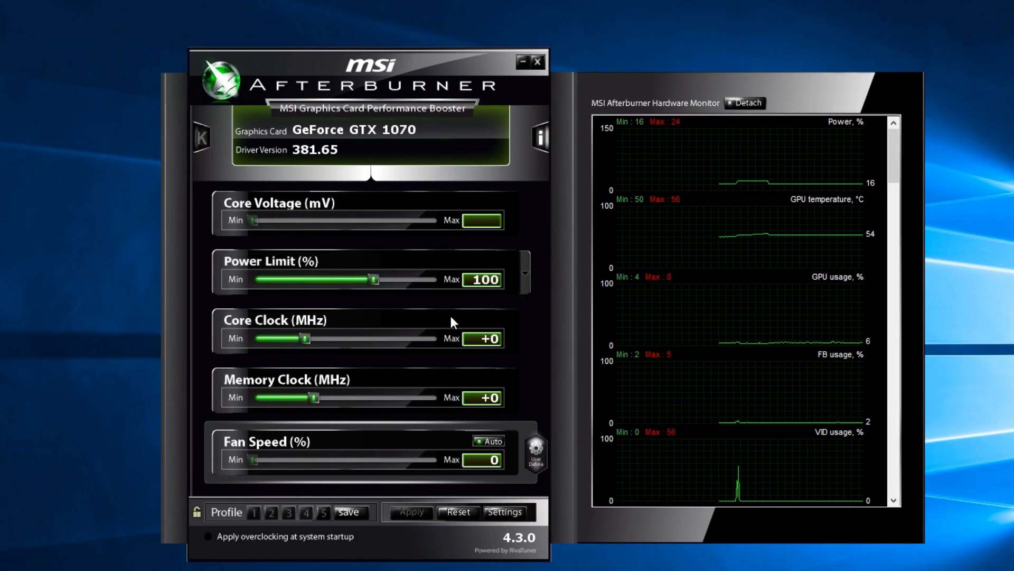
pyautogui.moveTo(353, 153)
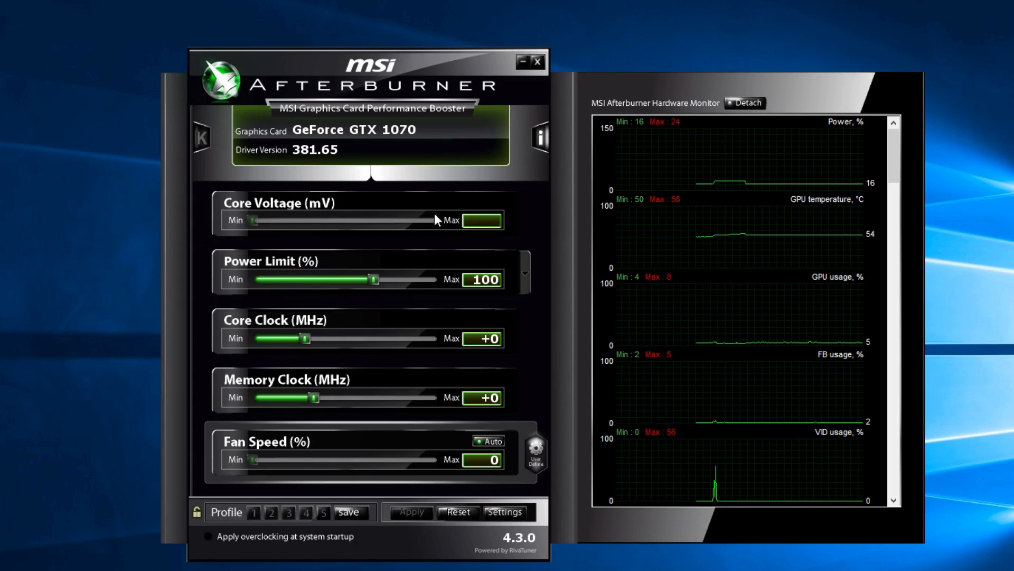
pyautogui.moveTo(479, 226)
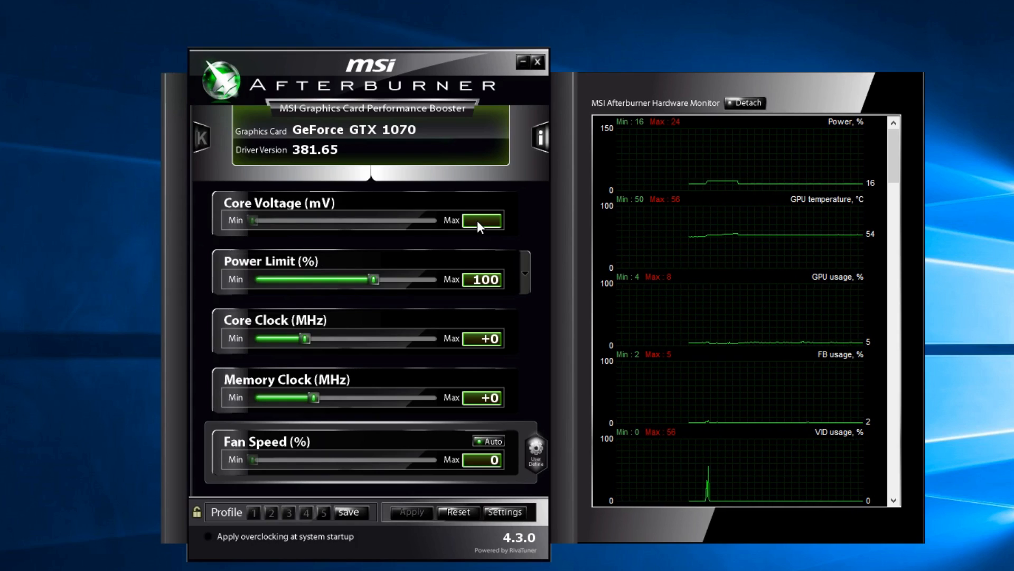
pyautogui.moveTo(486, 230)
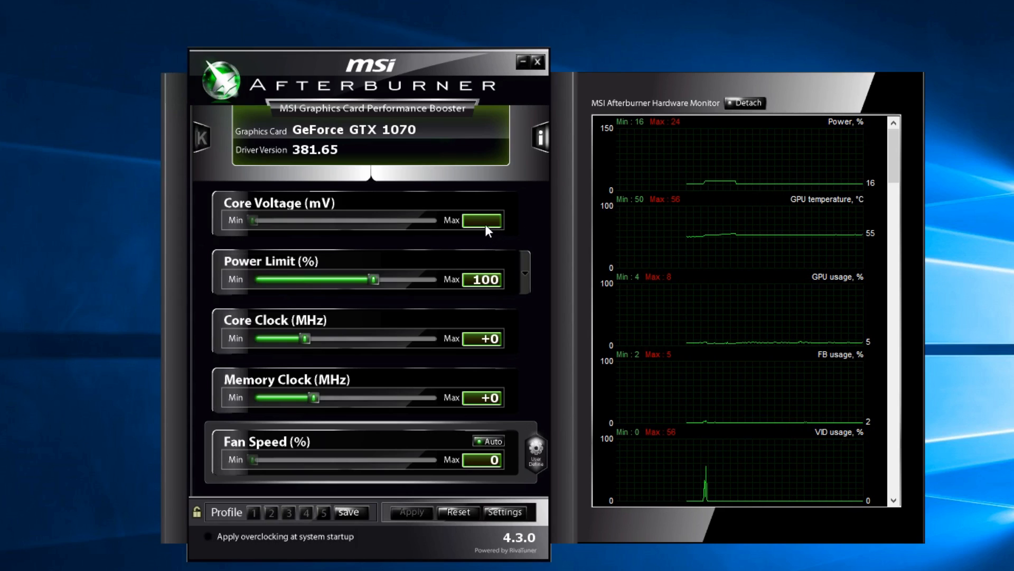
# Enable 'Unlock voltage control' in the properties and restart Afterburner to apply it
pyautogui.click(504, 511)
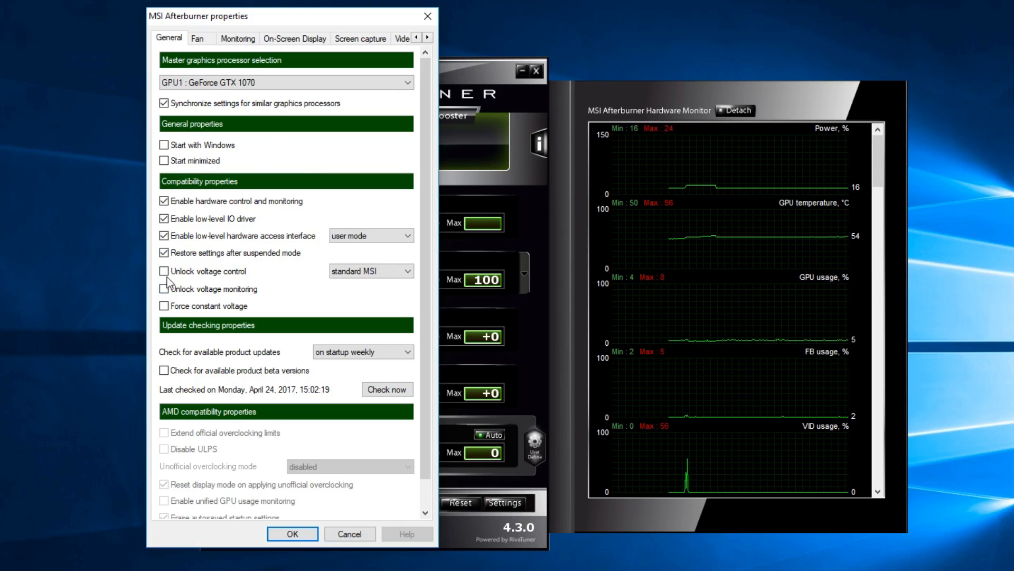
pyautogui.click(164, 271)
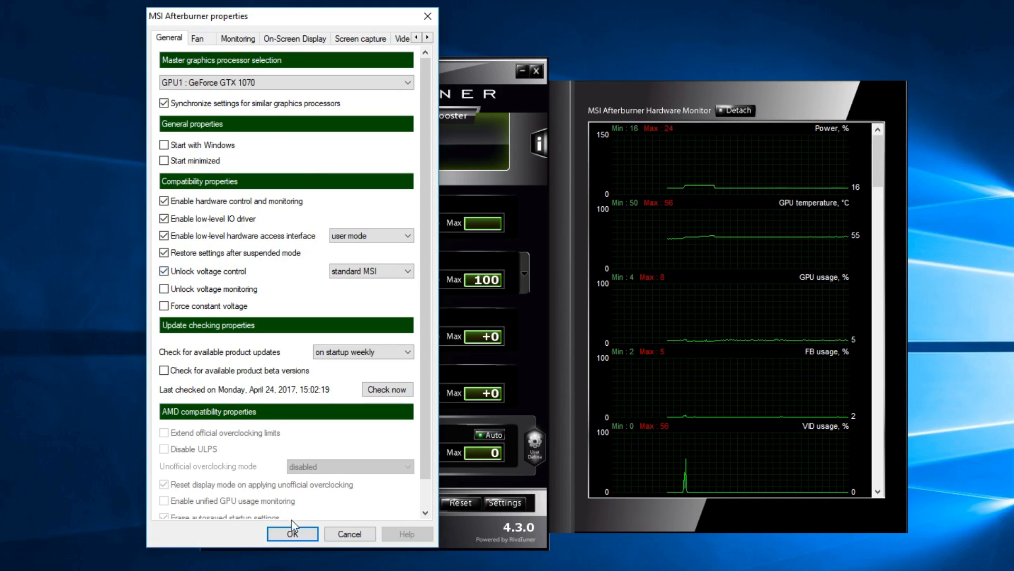
pyautogui.click(293, 534)
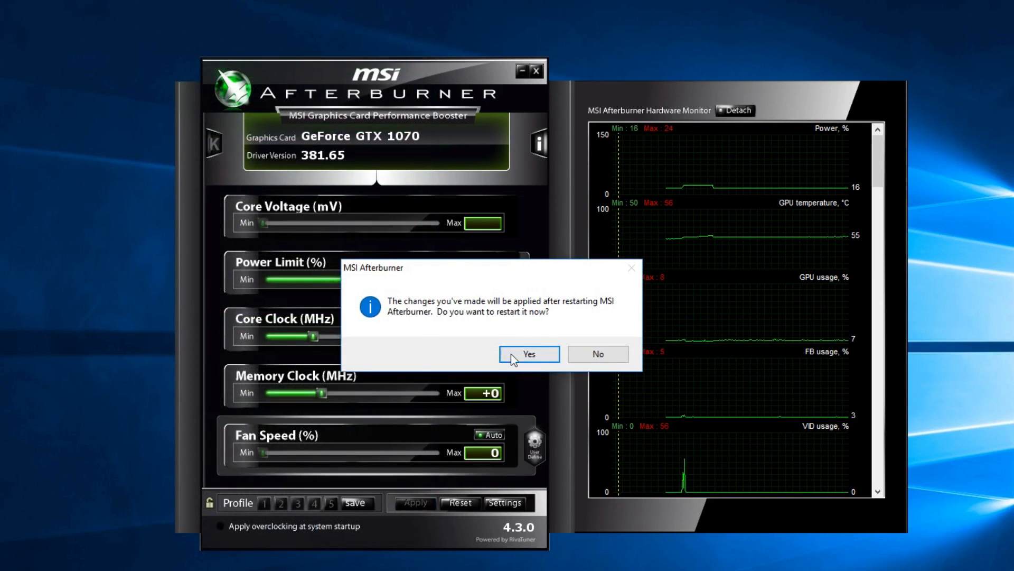
pyautogui.click(528, 354)
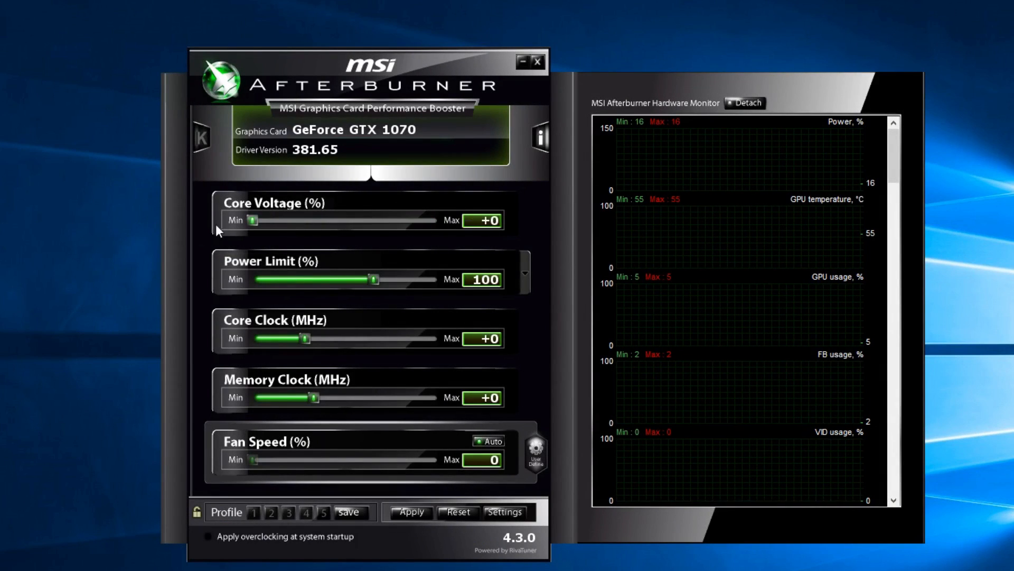
# Test the Core Voltage slider by raising it to +100 and returning it to +0
pyautogui.moveTo(255, 220); pyautogui.dragTo(433, 220)
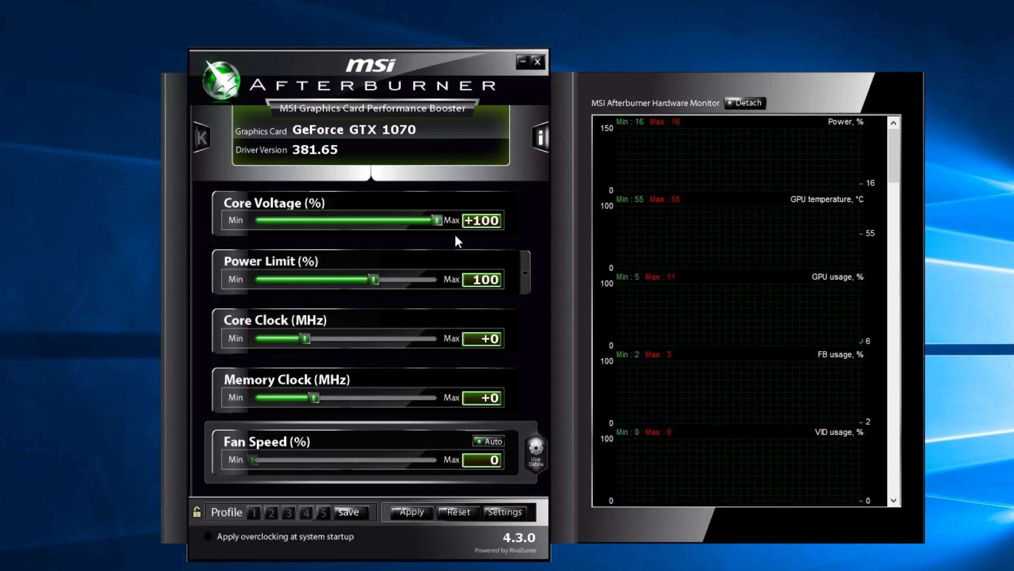
pyautogui.moveTo(430, 220); pyautogui.dragTo(340, 204)
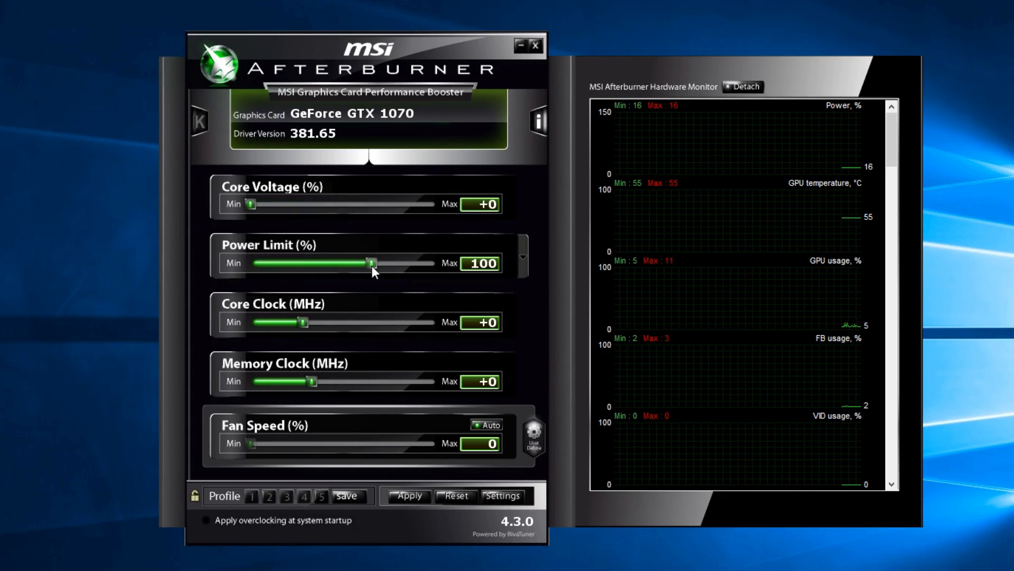
# Test the Power Limit slider at its 126% maximum and return it to 100%
pyautogui.moveTo(371, 263); pyautogui.dragTo(432, 263)
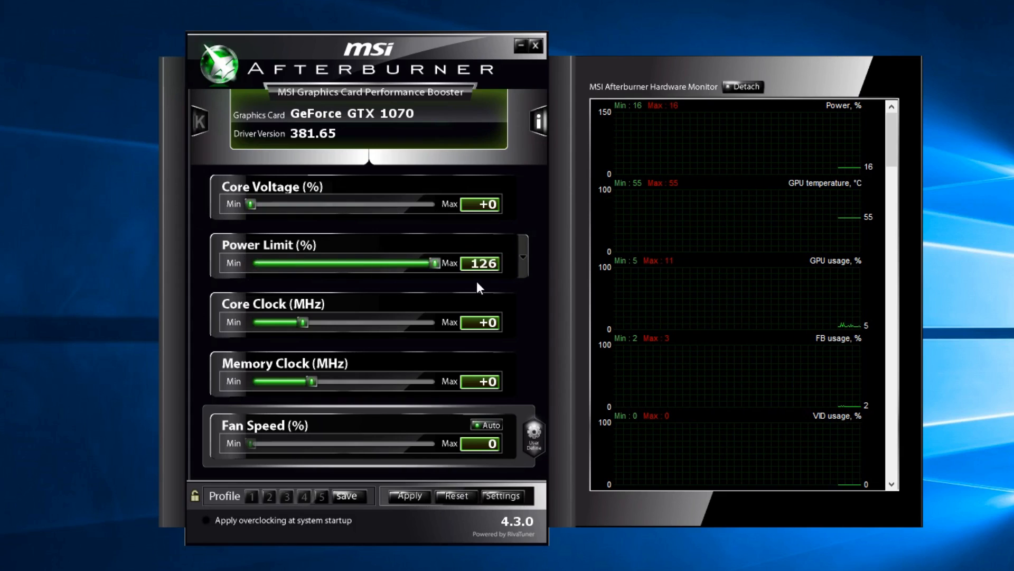
pyautogui.moveTo(432, 263); pyautogui.dragTo(371, 264)
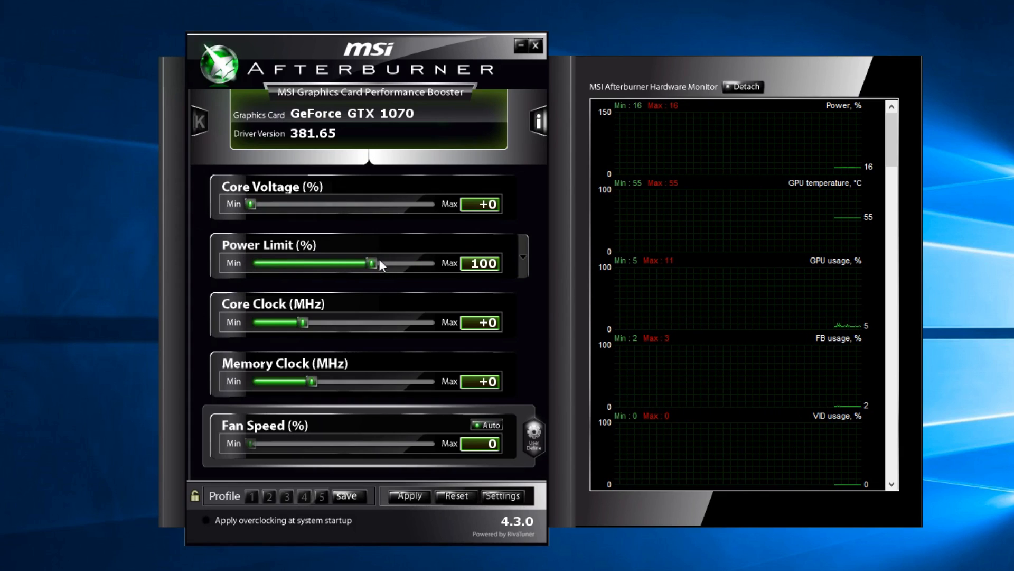
pyautogui.moveTo(372, 264); pyautogui.dragTo(368, 263)
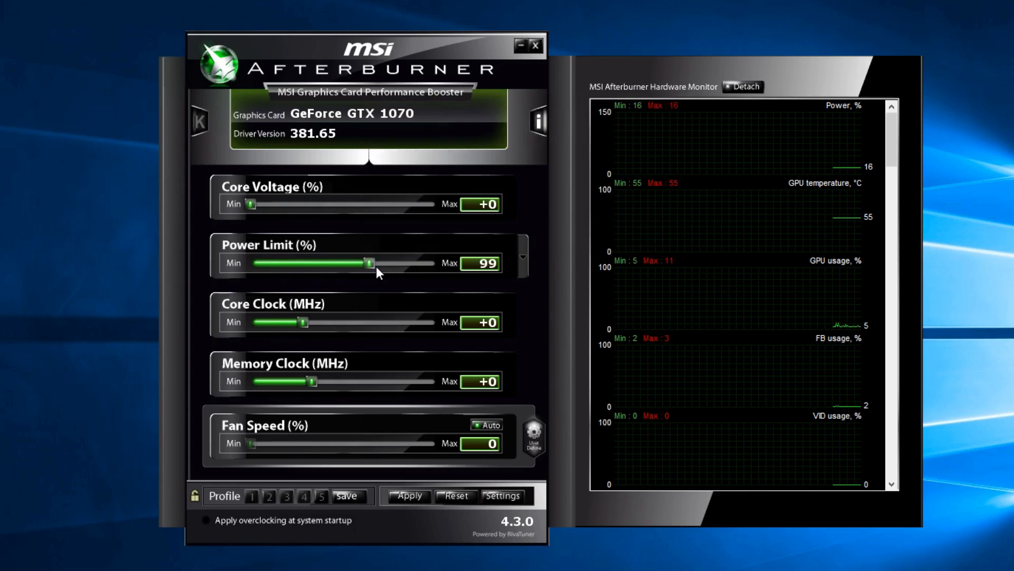
pyautogui.moveTo(370, 263); pyautogui.dragTo(433, 263)
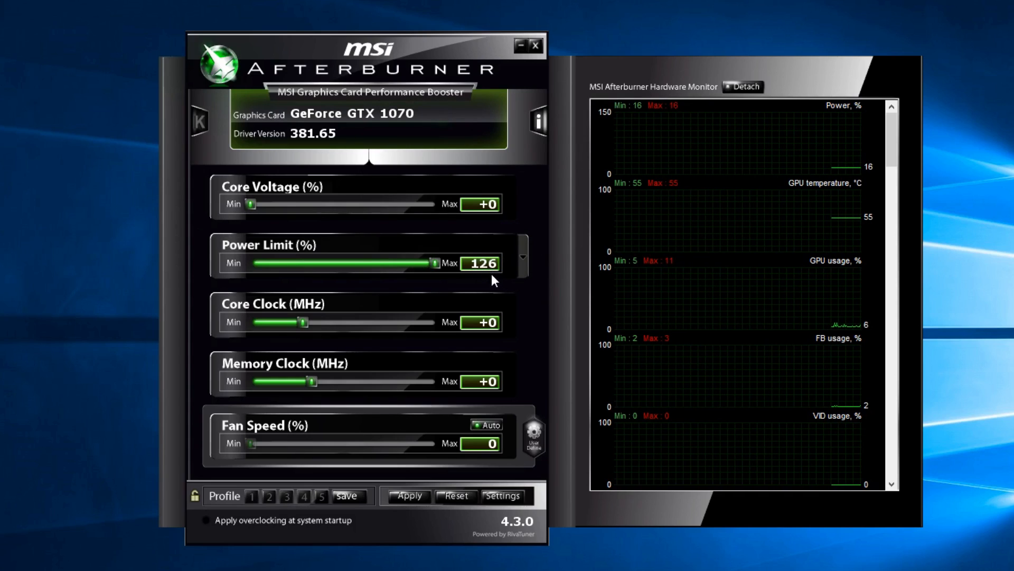
pyautogui.moveTo(541, 287)
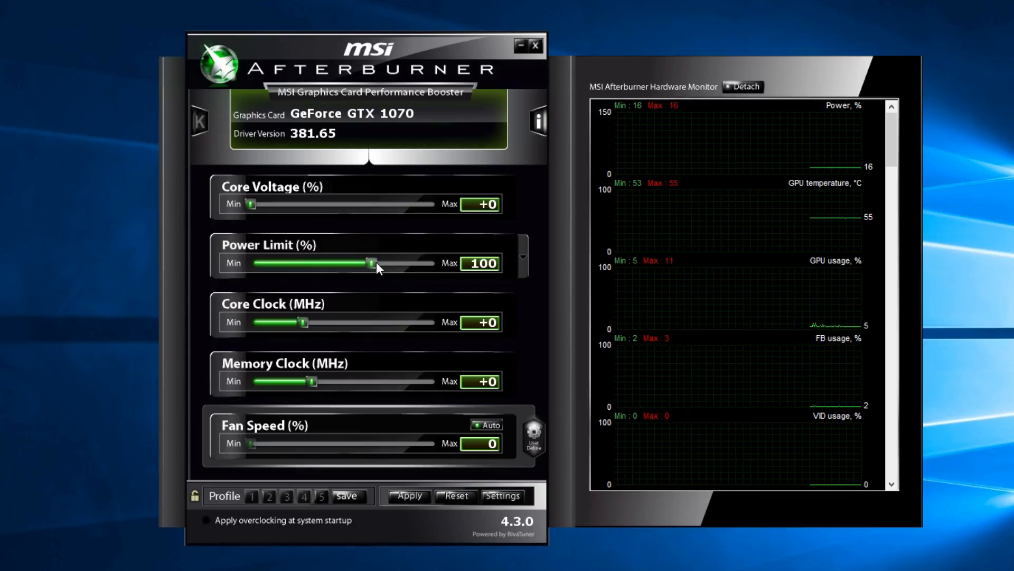
pyautogui.moveTo(371, 263); pyautogui.dragTo(433, 263)
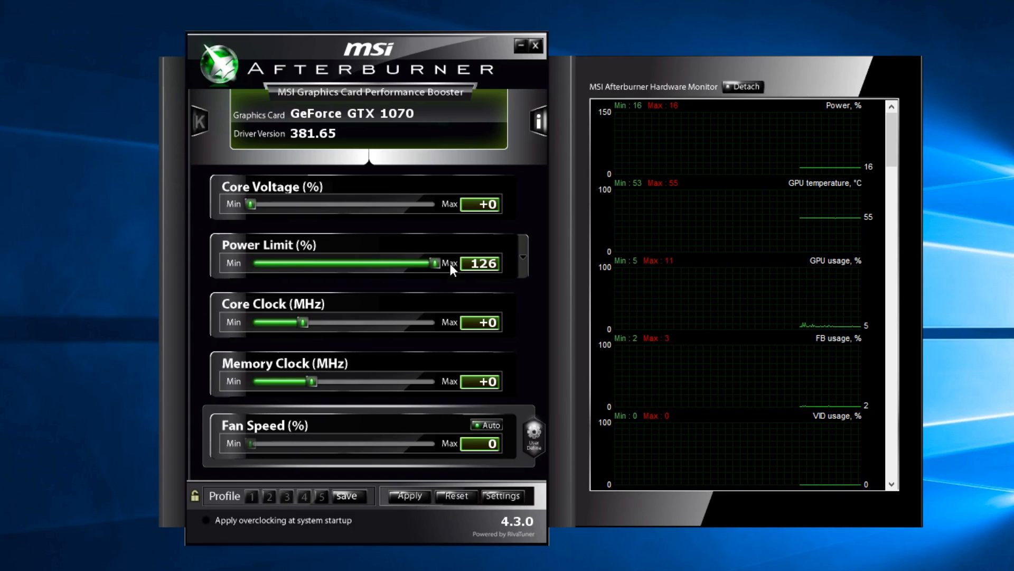
pyautogui.moveTo(431, 263); pyautogui.dragTo(369, 263)
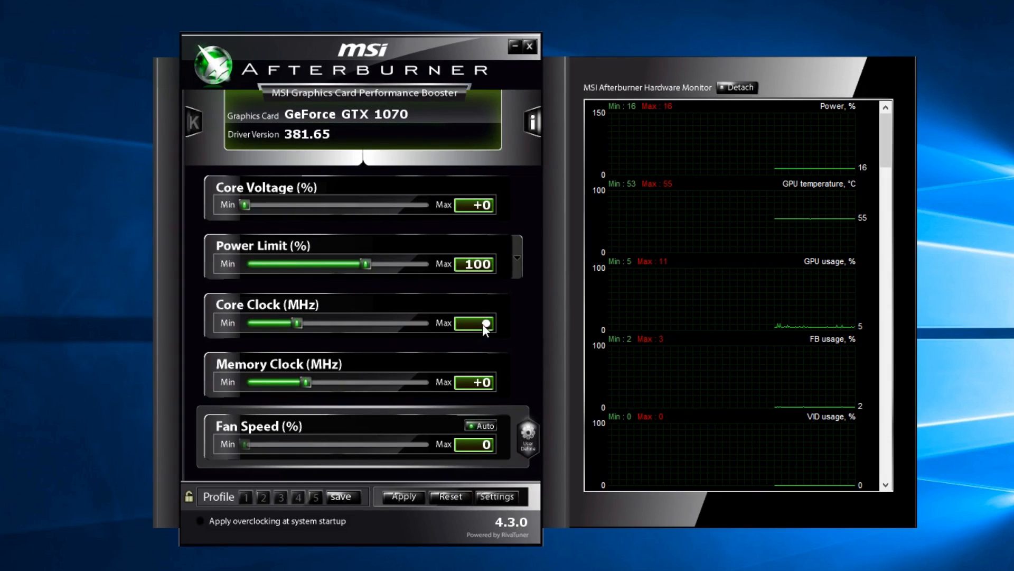
pyautogui.moveTo(476, 323); pyautogui.dragTo(298, 323)
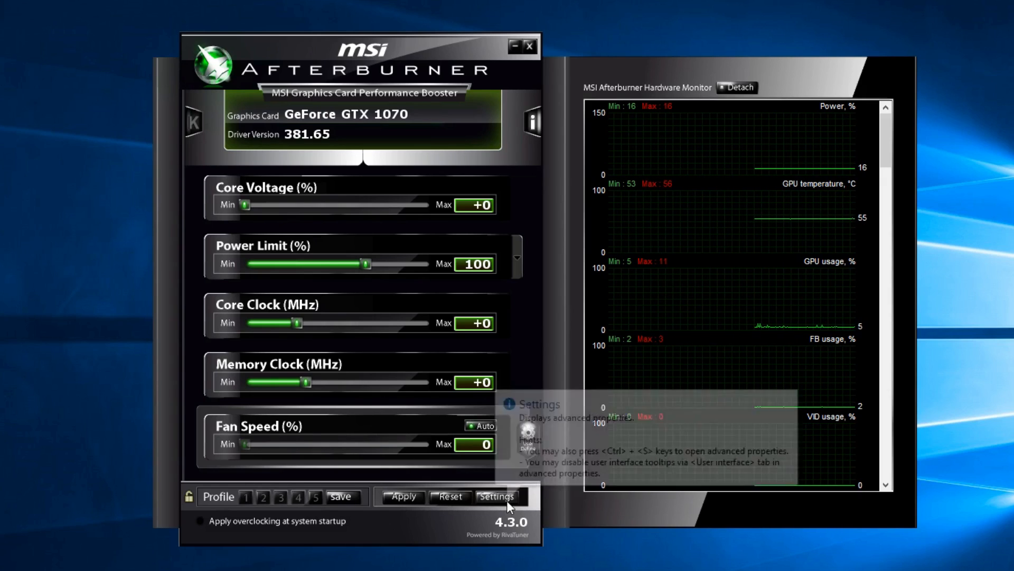
# Enable user-defined software automatic fan control on the Fan settings page
pyautogui.click(497, 496)
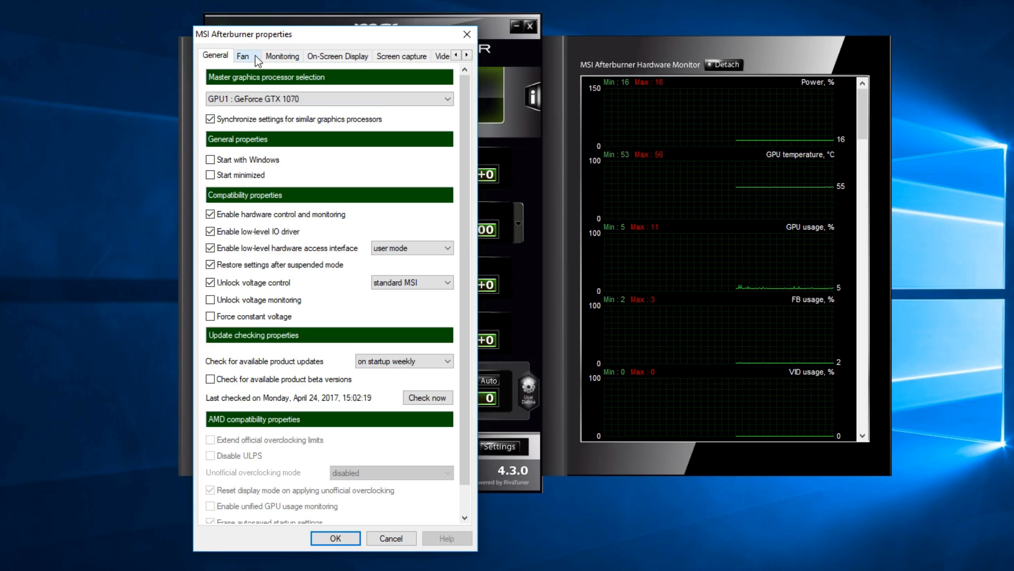
pyautogui.click(243, 56)
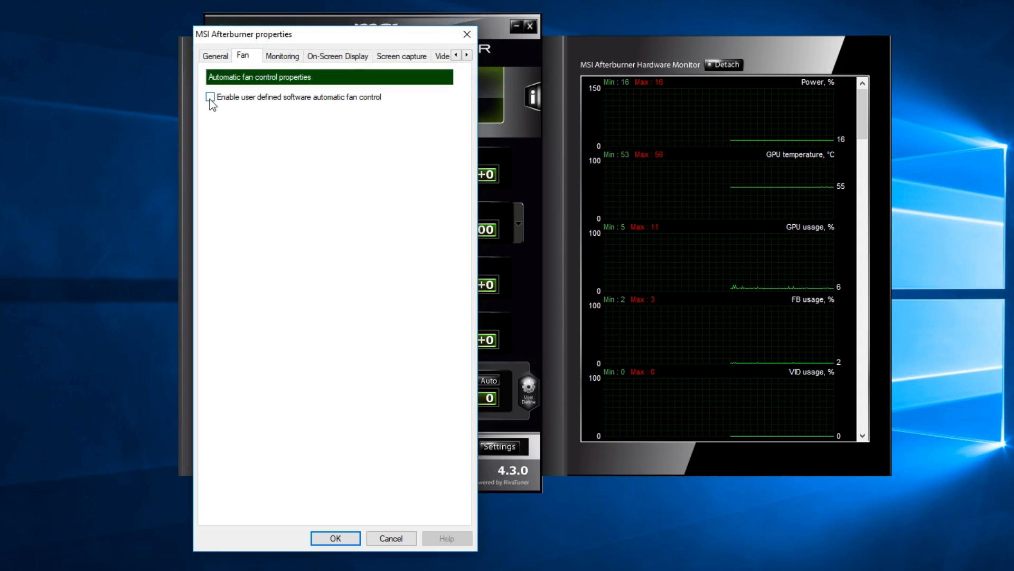
pyautogui.click(210, 96)
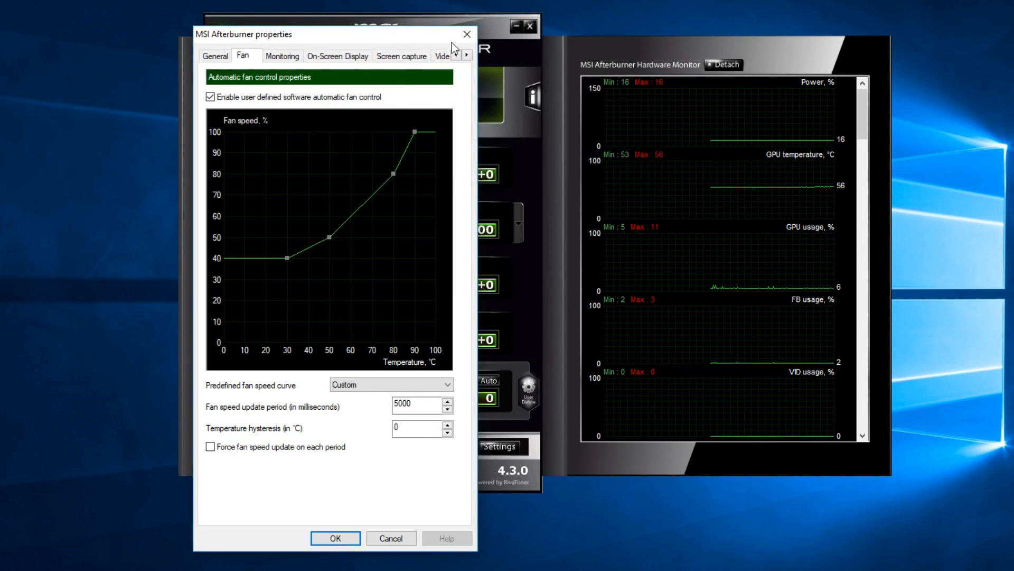
pyautogui.click(467, 54)
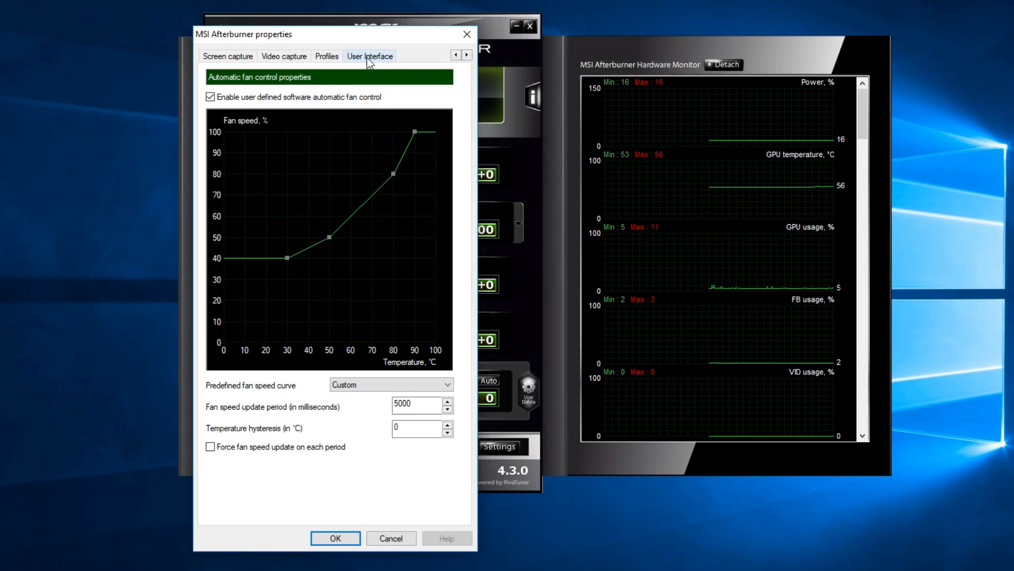
pyautogui.click(369, 56)
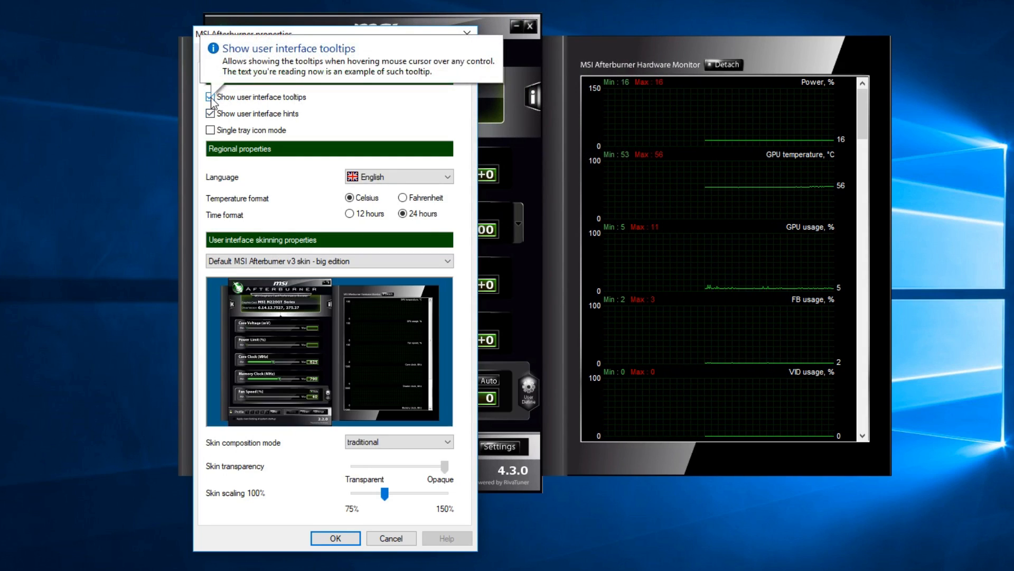
pyautogui.click(210, 96)
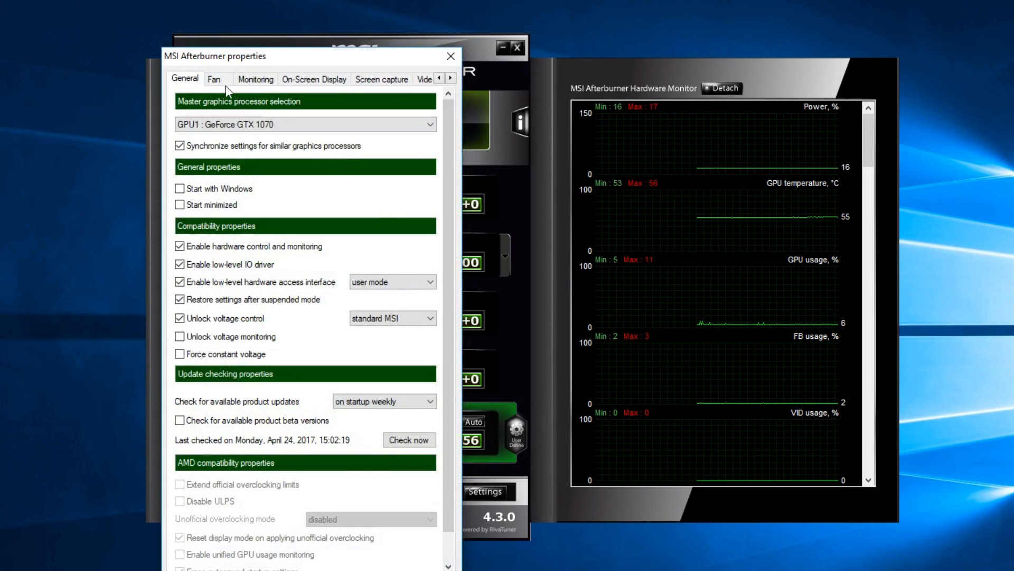
pyautogui.click(213, 79)
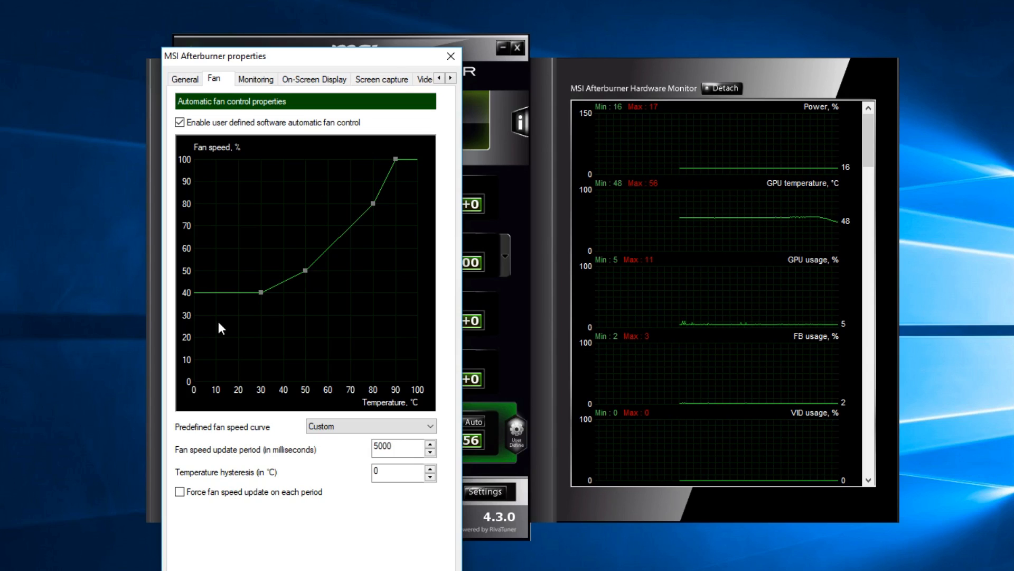
pyautogui.moveTo(341, 308)
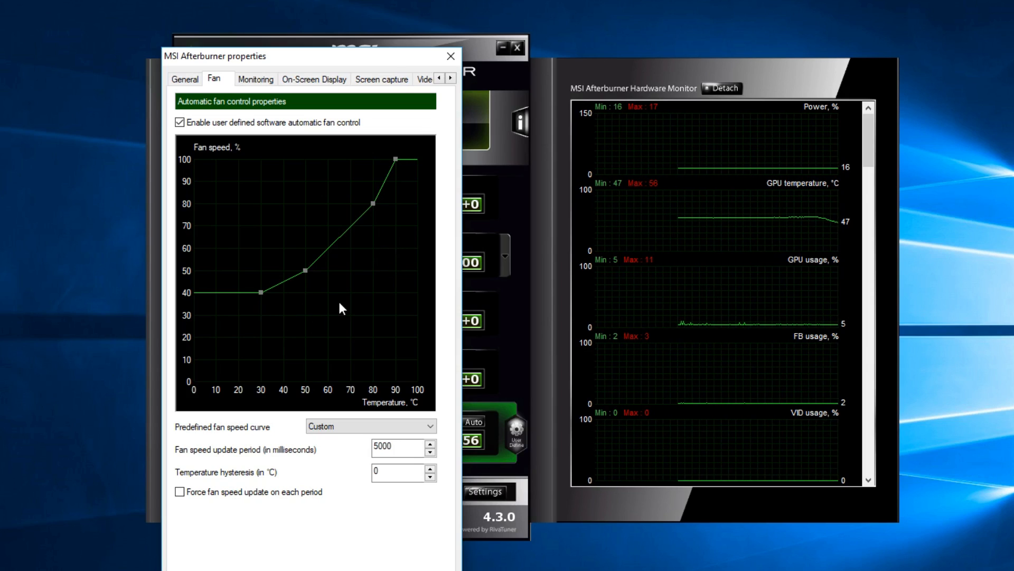
pyautogui.moveTo(368, 333)
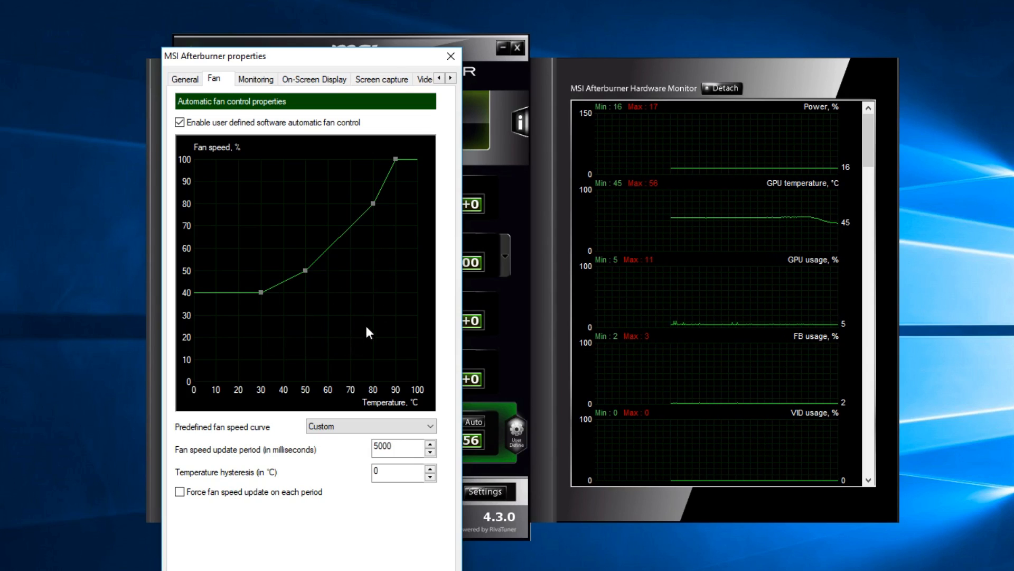
pyautogui.moveTo(326, 266)
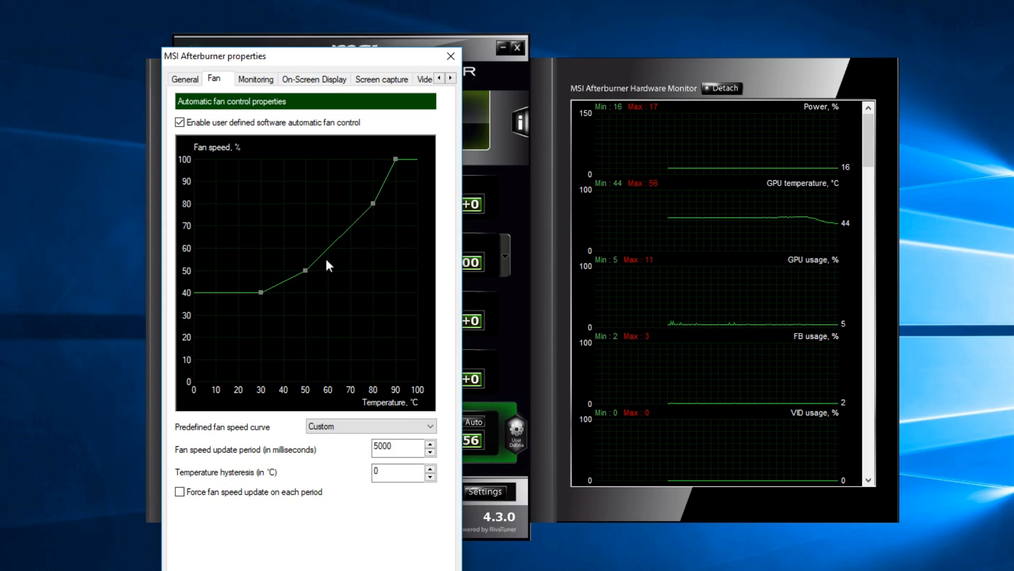
pyautogui.moveTo(274, 180)
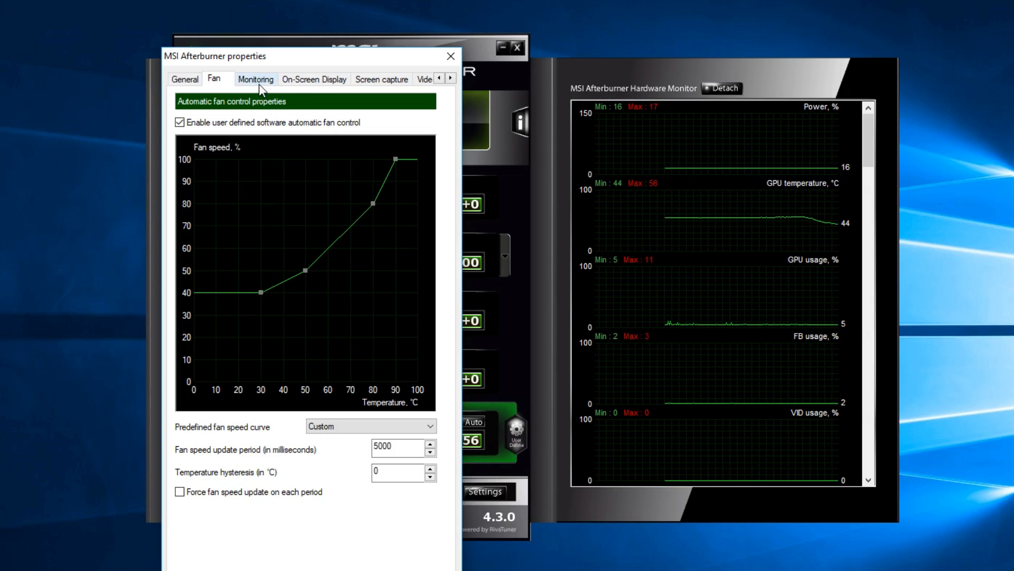
# Untick the Power graph in Active hardware monitoring graphs, apply, and reopen the properties
pyautogui.click(255, 79)
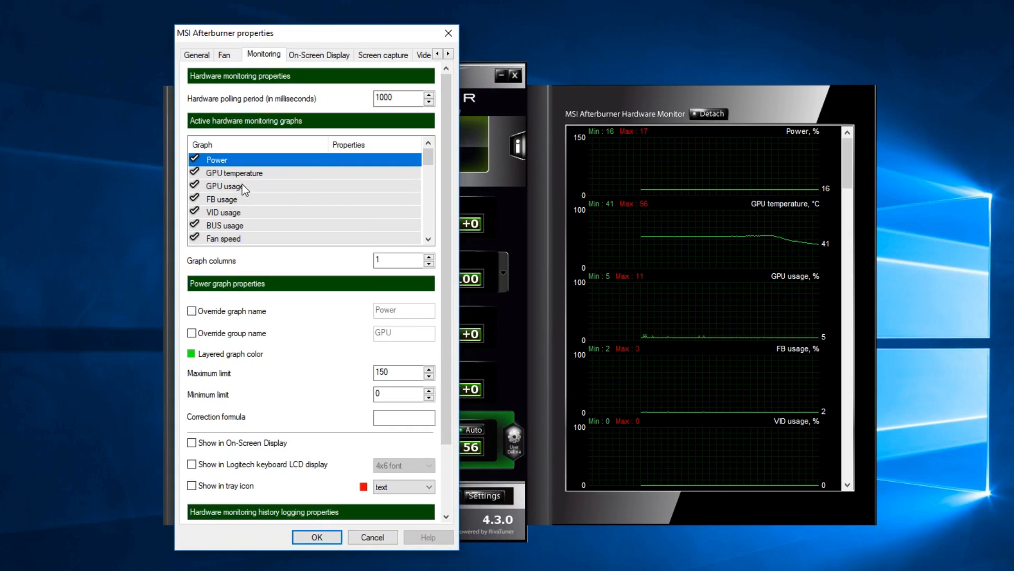
pyautogui.moveTo(240, 214)
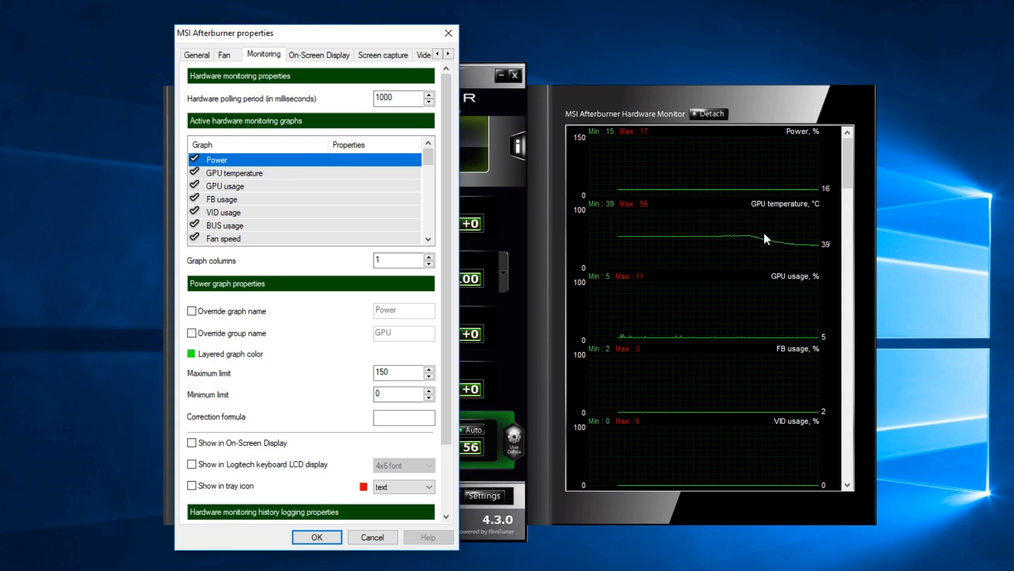
pyautogui.click(194, 158)
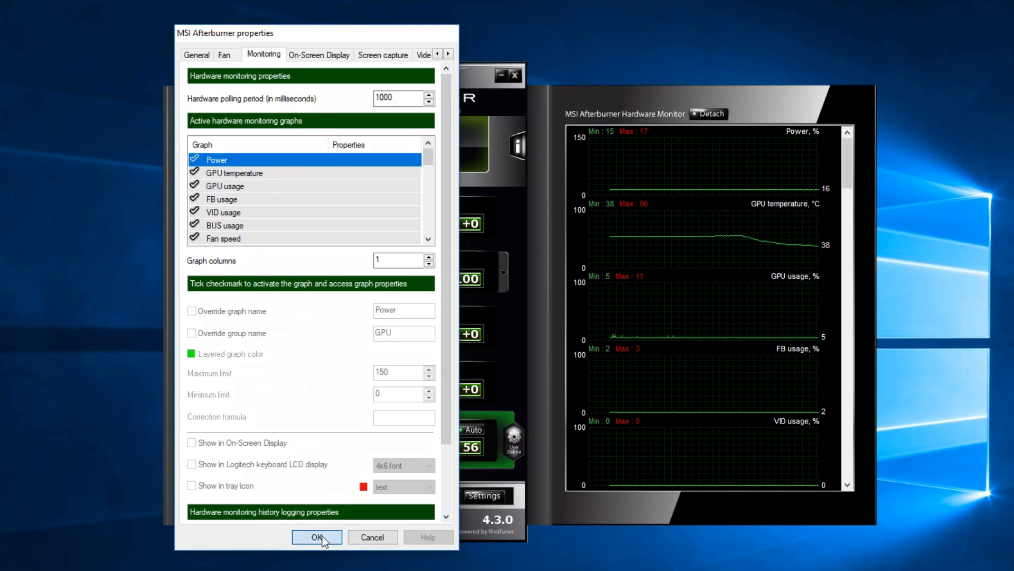
pyautogui.click(316, 536)
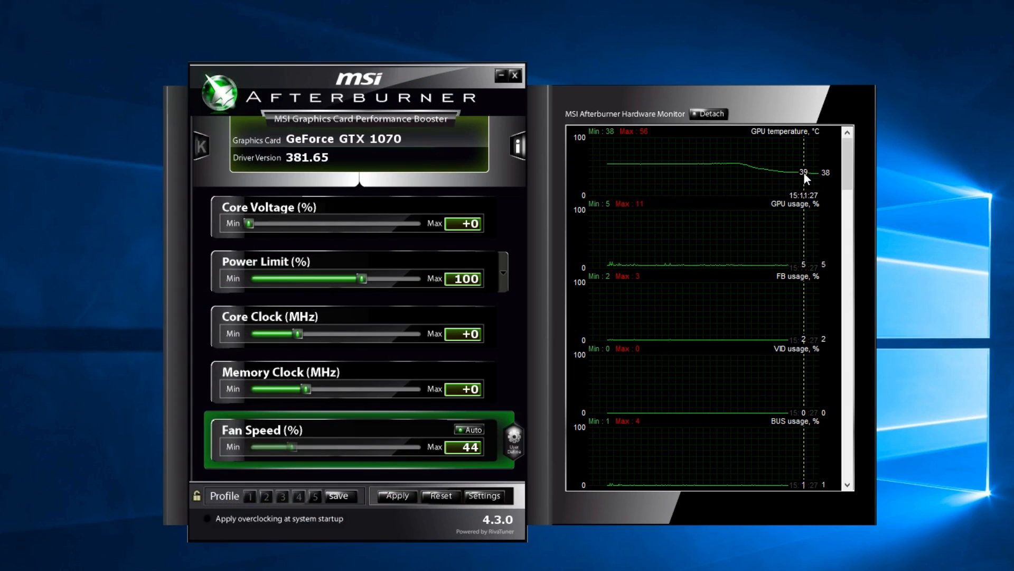
pyautogui.click(483, 496)
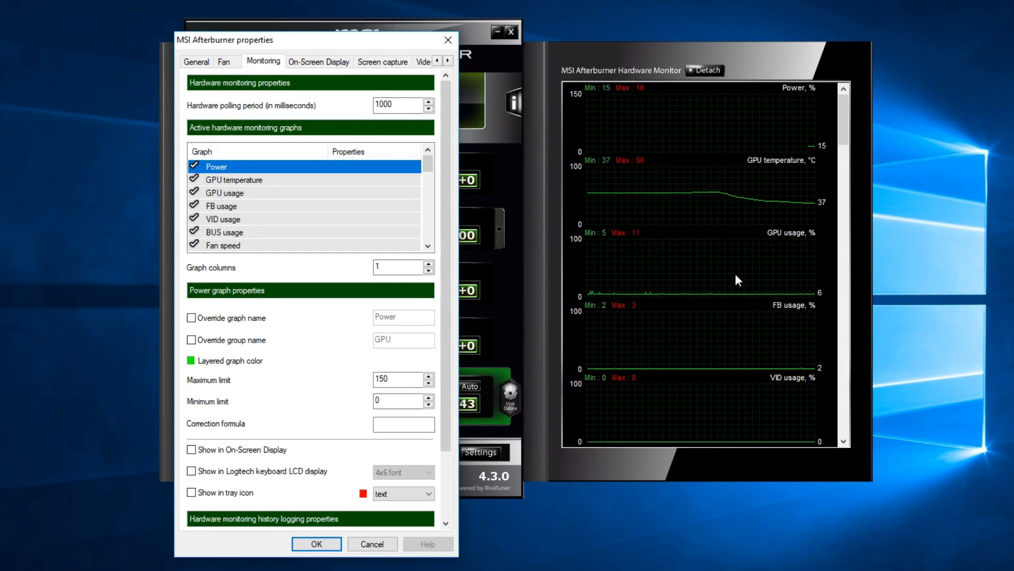
pyautogui.moveTo(702, 336)
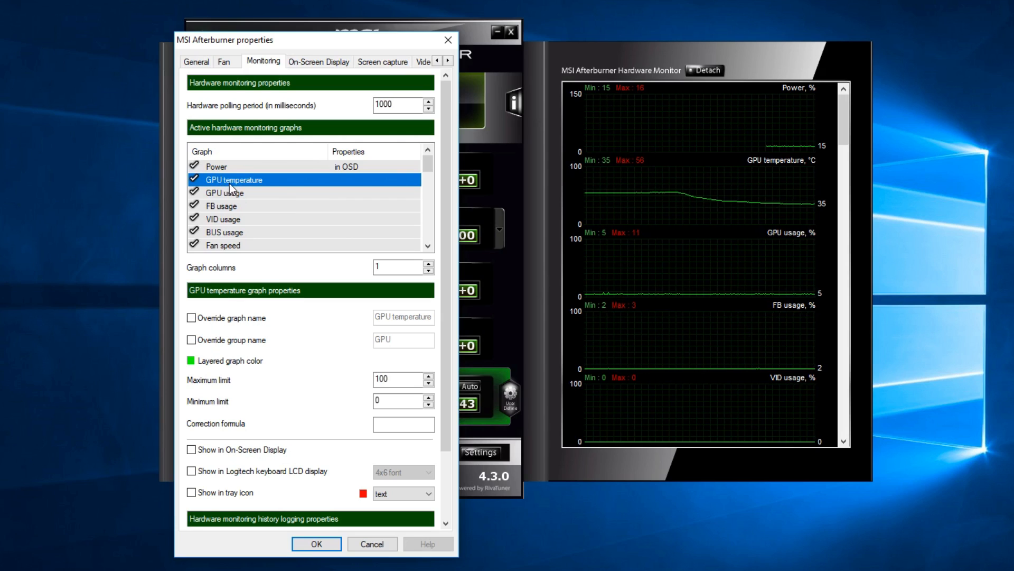
# Mark GPU temperature, GPU usage and Framerate to show in the On-Screen Display
pyautogui.click(192, 449)
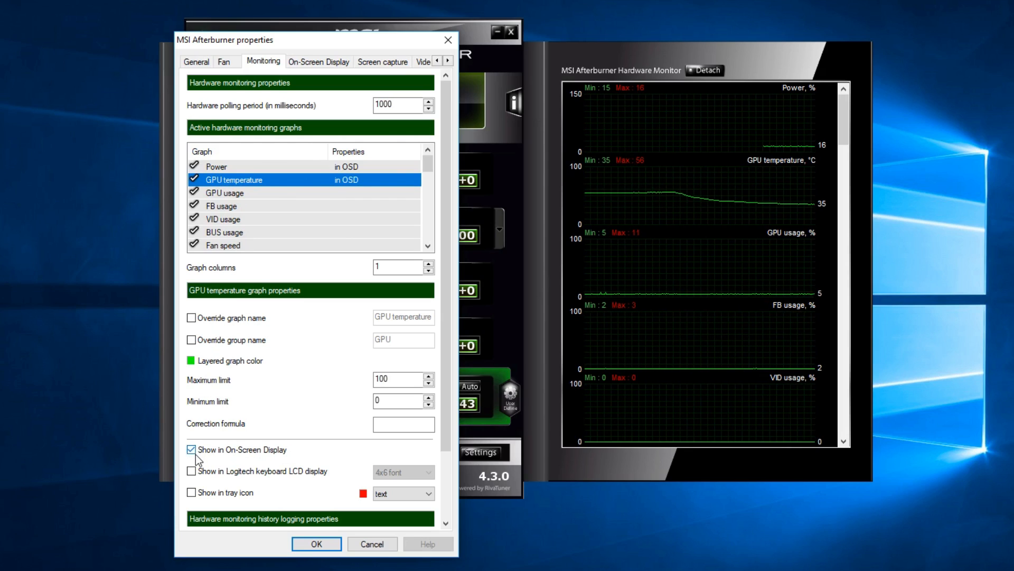
pyautogui.click(222, 193)
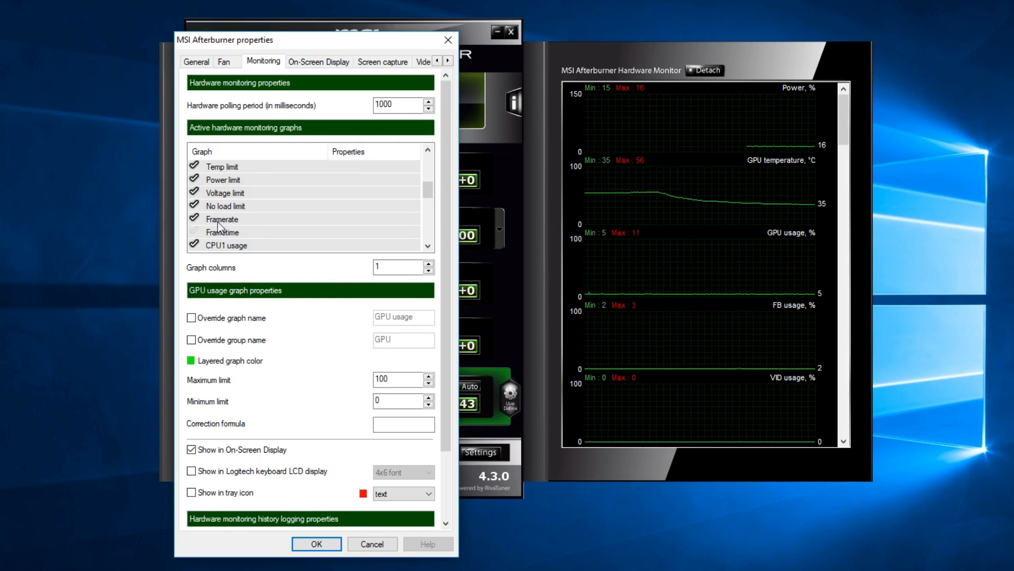
pyautogui.click(221, 219)
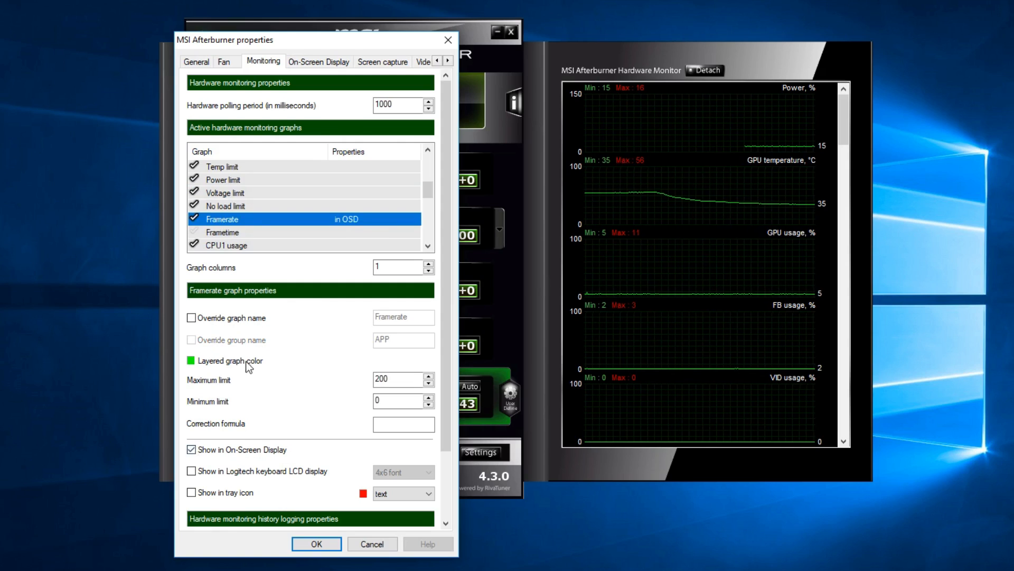
pyautogui.scroll(-3)
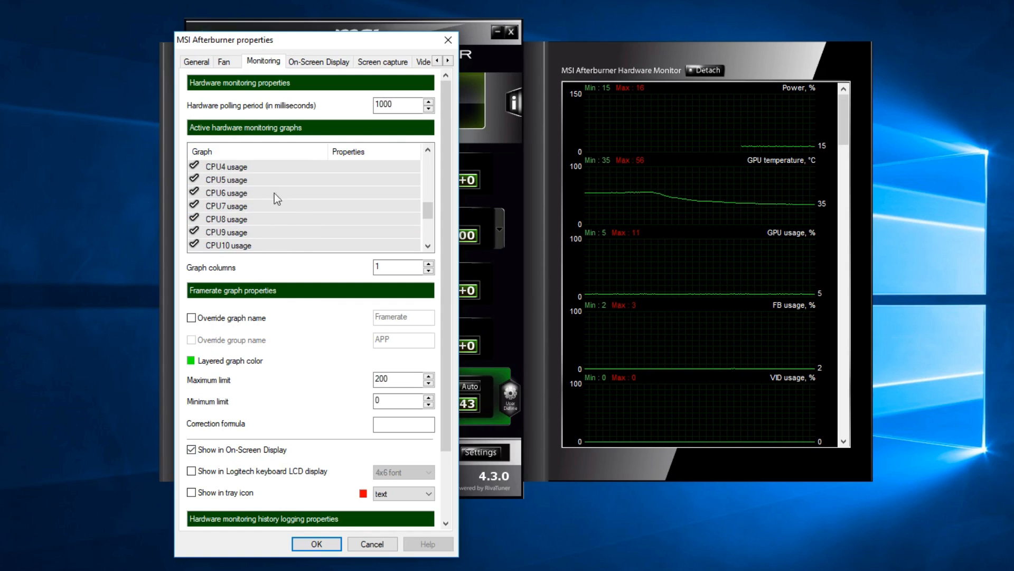
pyautogui.moveTo(248, 204)
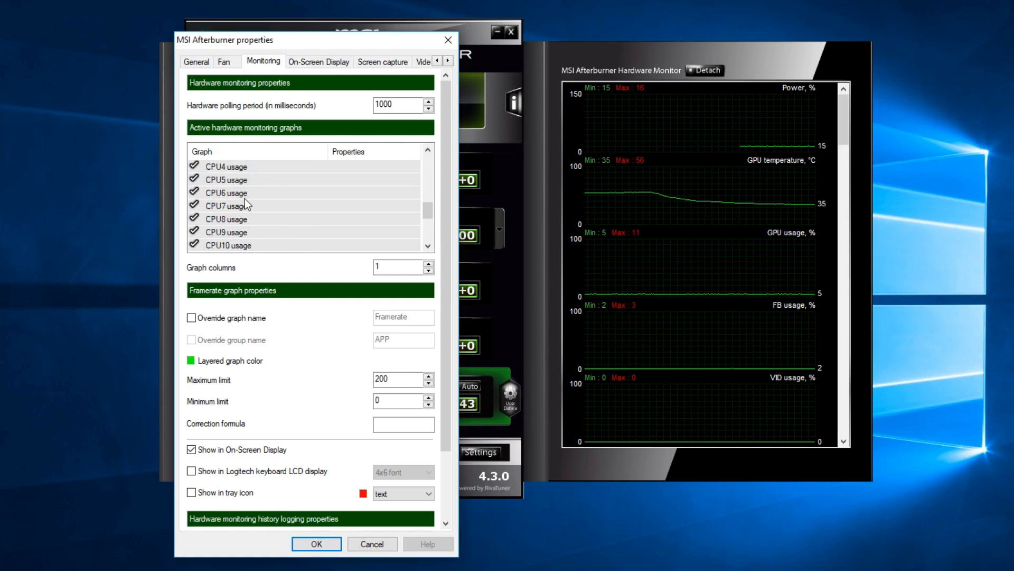
pyautogui.scroll(-3)
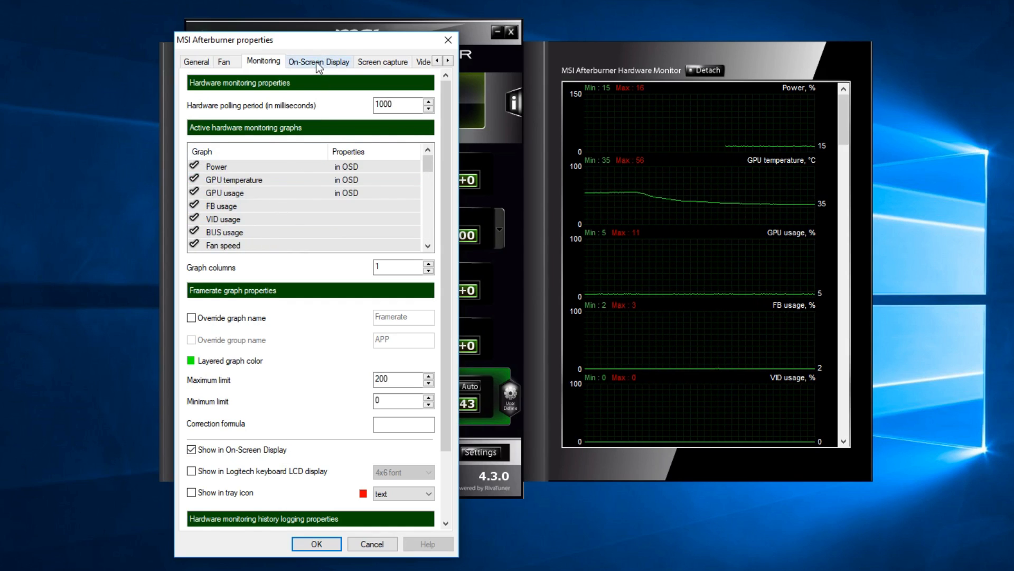
# Set an OSD toggle hotkey and assign Alt+Insert as the screen capture hotkey
pyautogui.click(318, 62)
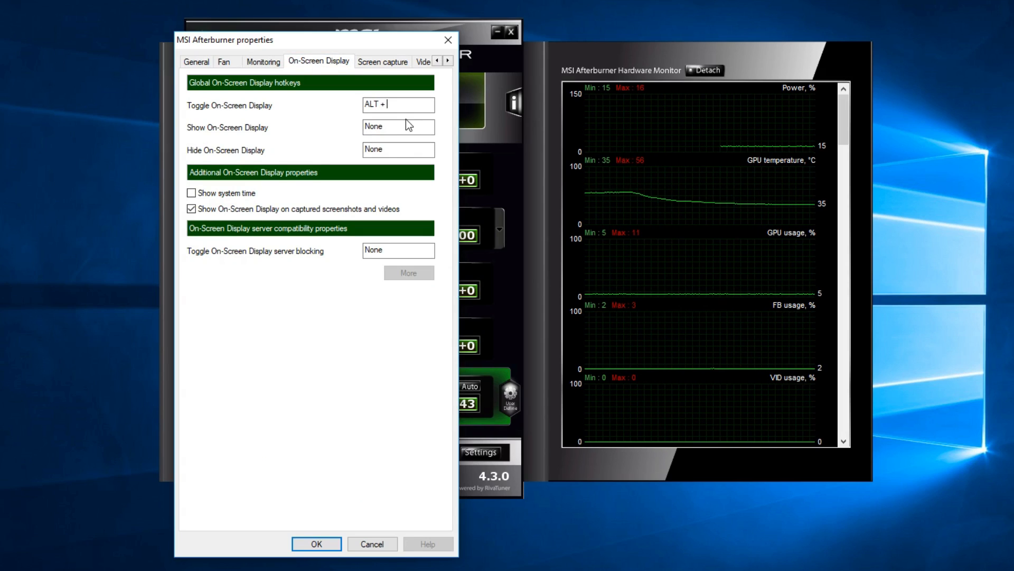
pyautogui.write('O')
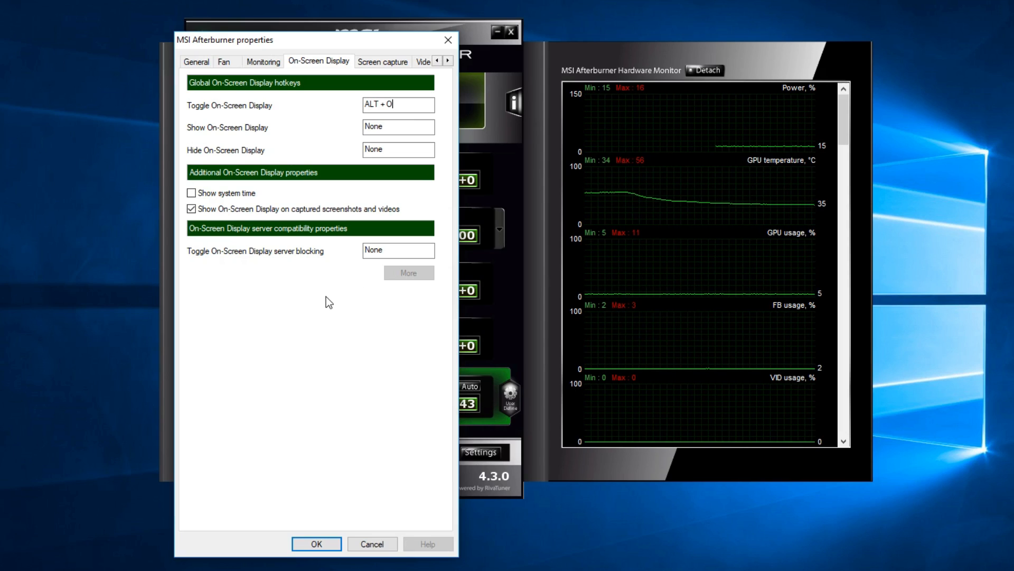
pyautogui.click(382, 61)
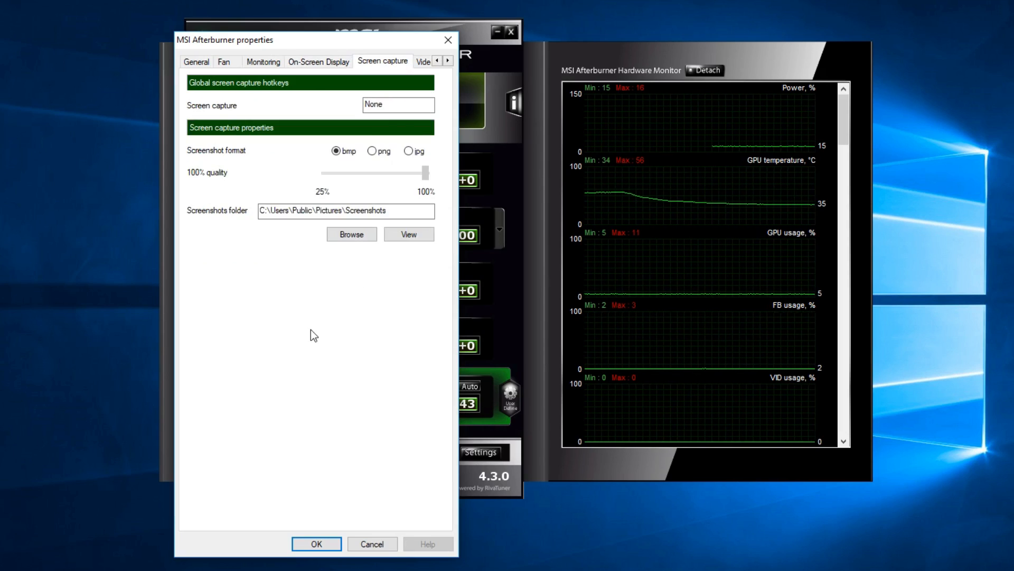
pyautogui.click(399, 104)
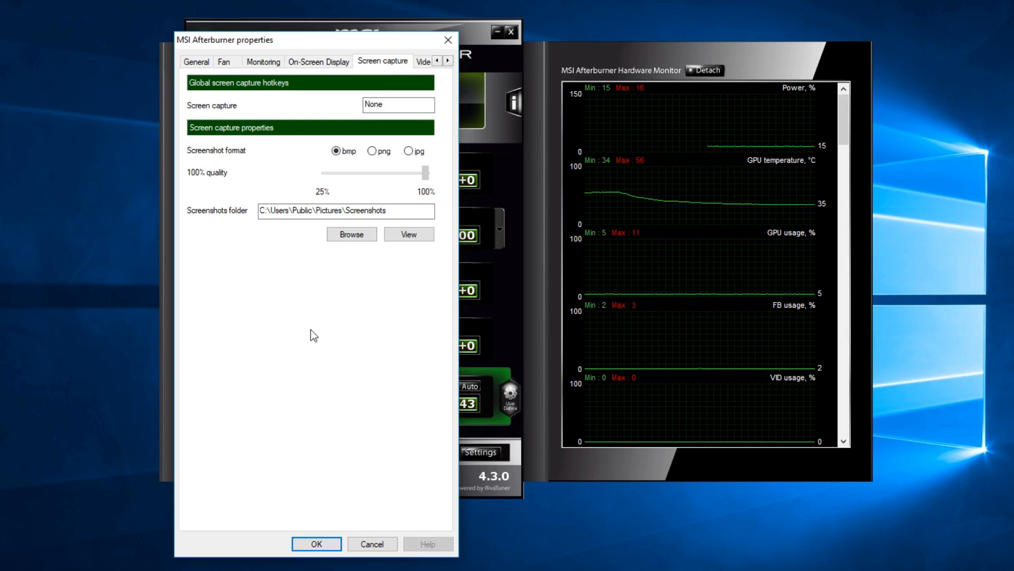
# Save screenshots as JPG to the Desktop folder and apply the capture settings
pyautogui.click(409, 151)
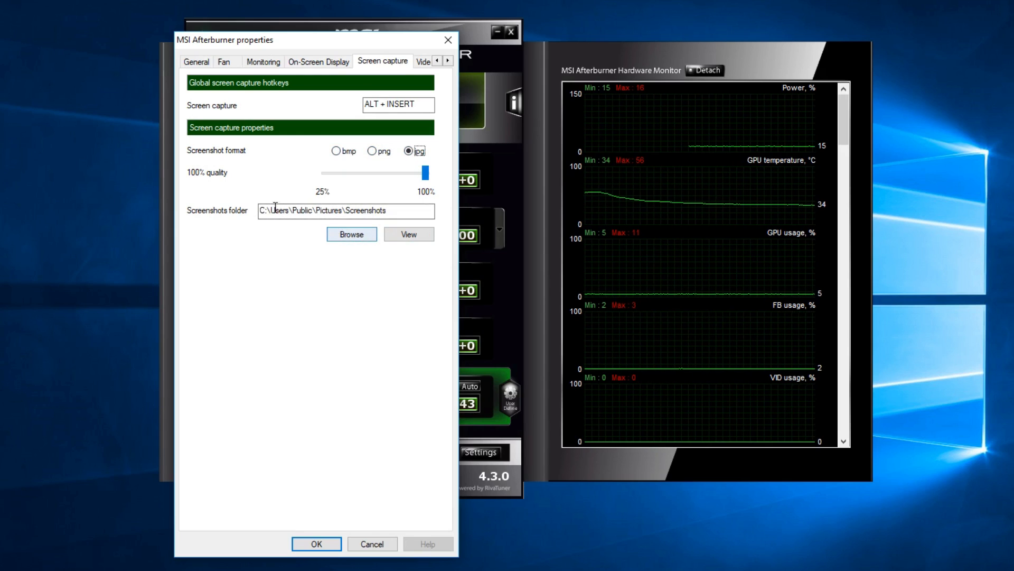
pyautogui.click(350, 234)
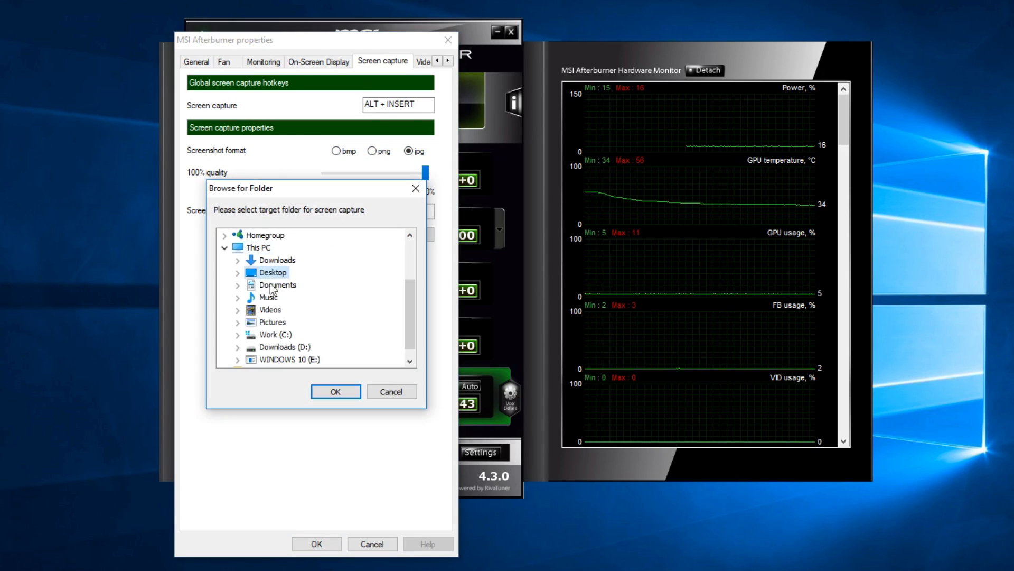
pyautogui.click(335, 391)
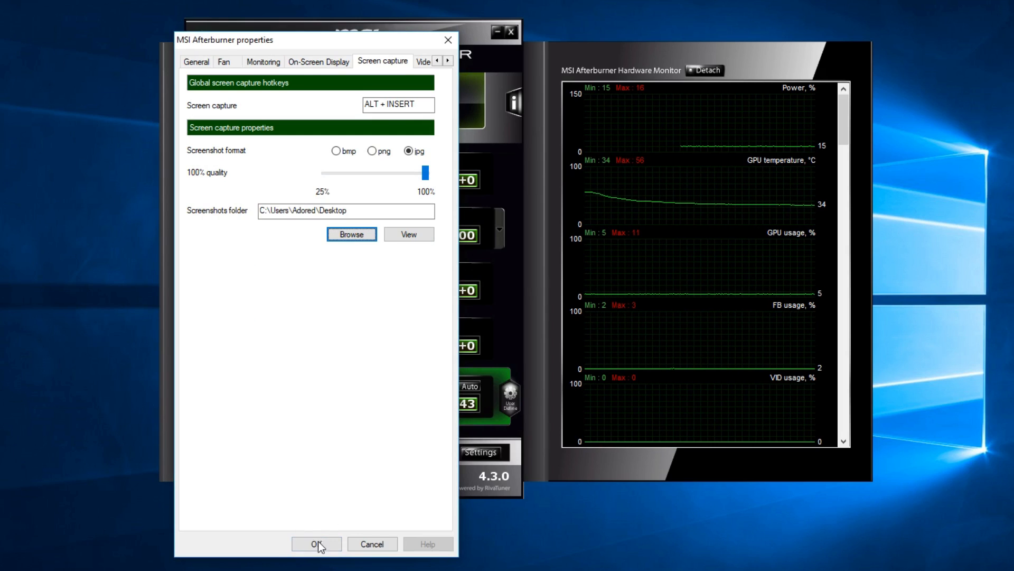
pyautogui.click(316, 543)
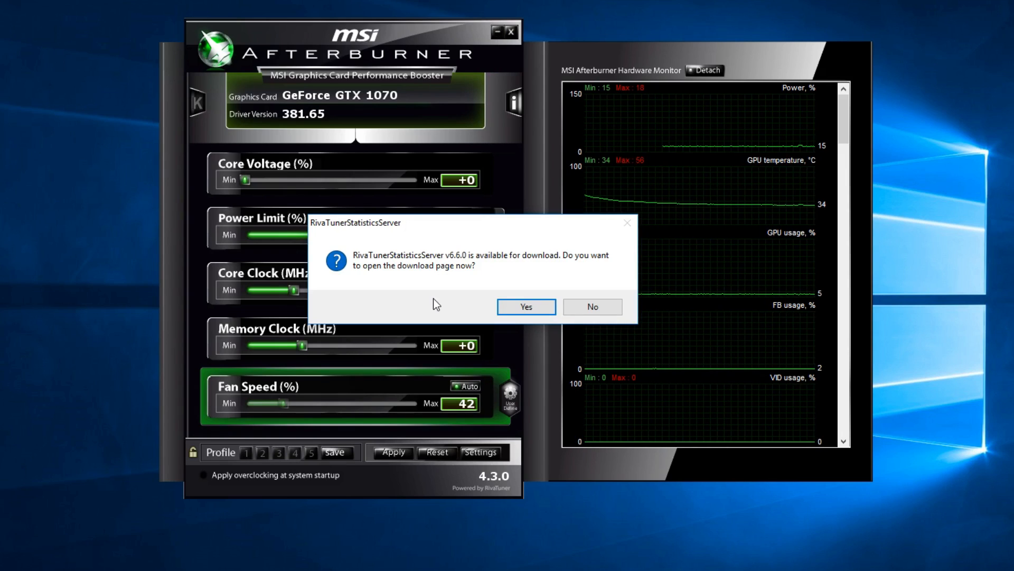
pyautogui.moveTo(501, 318)
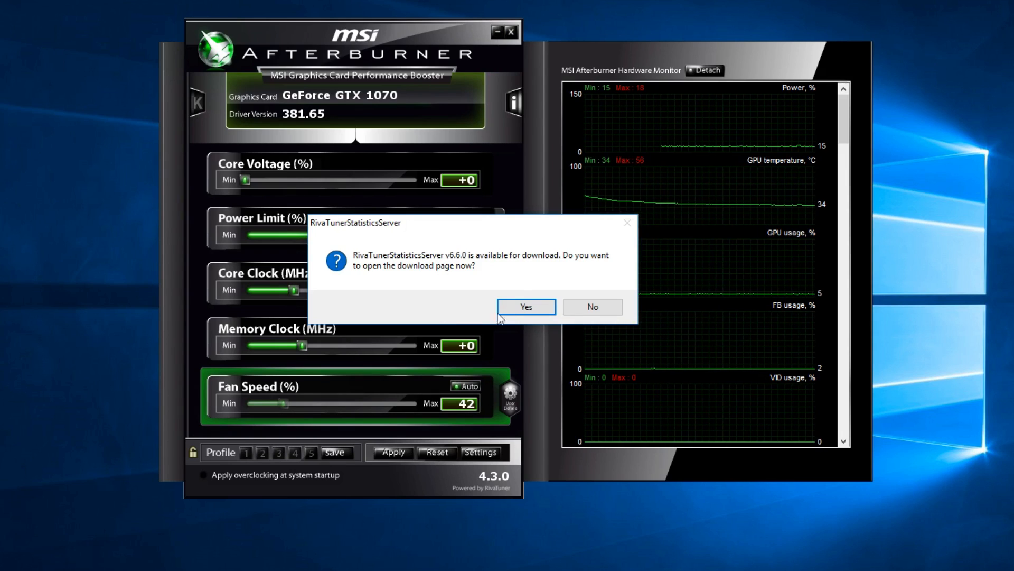
# Go to the Guru3D RivaTuner Statistics Server page and scroll to its download link
pyautogui.click(526, 310)
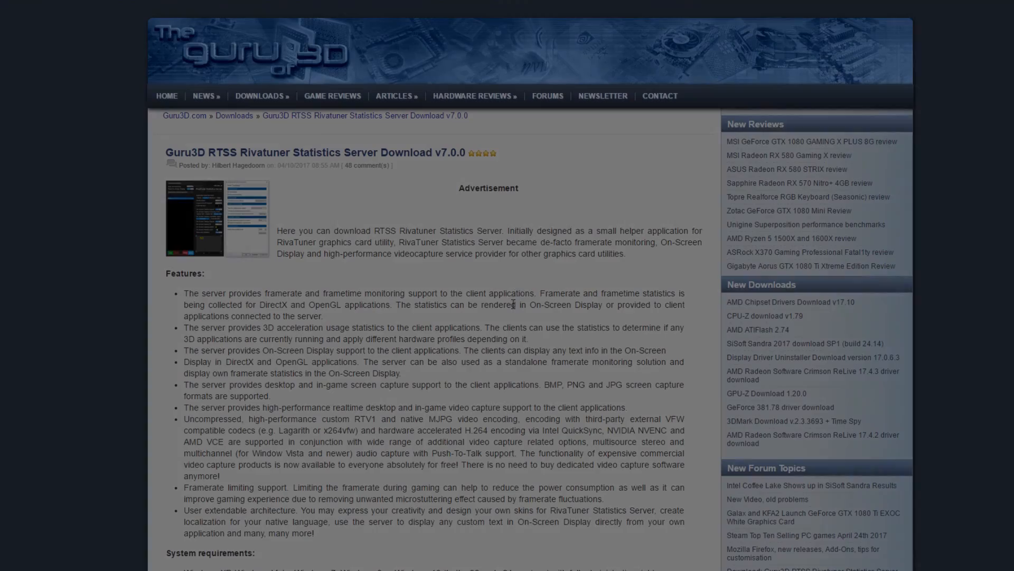
pyautogui.scroll(-3)
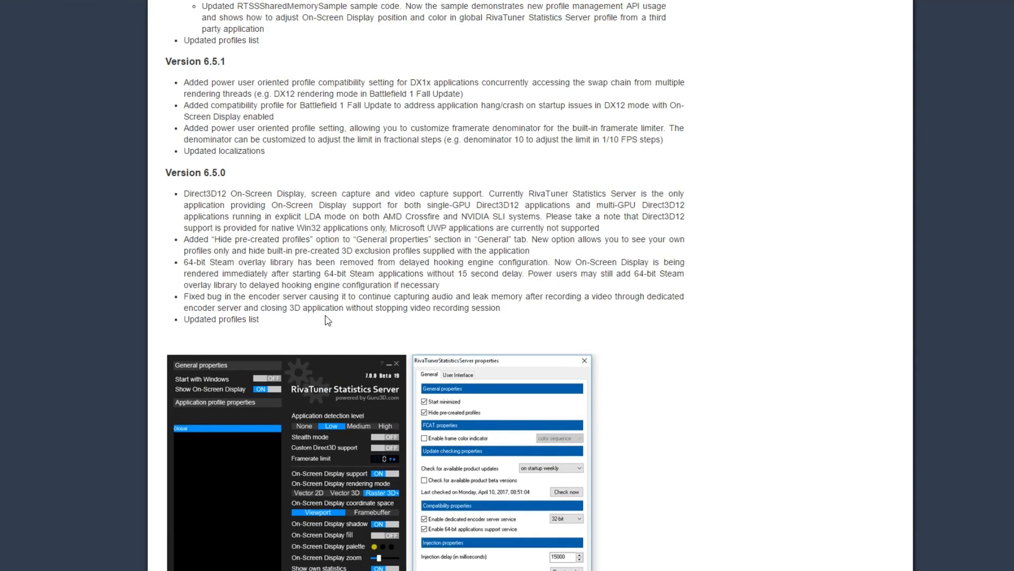
pyautogui.scroll(-3)
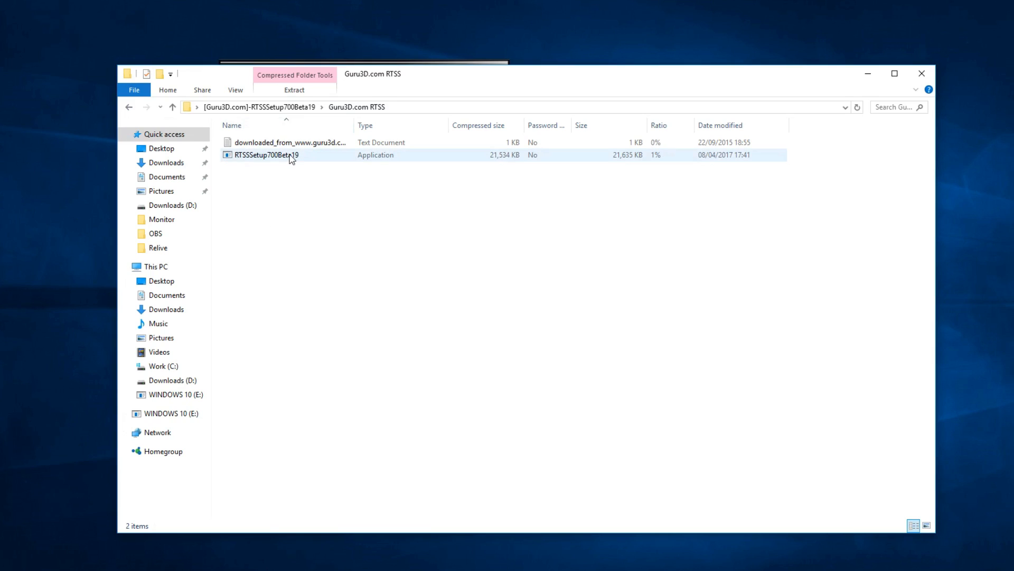
# Run the RTSSSetup700Beta19 installer, answer its reboot prompt and return to the desktop
pyautogui.click(600, 167)
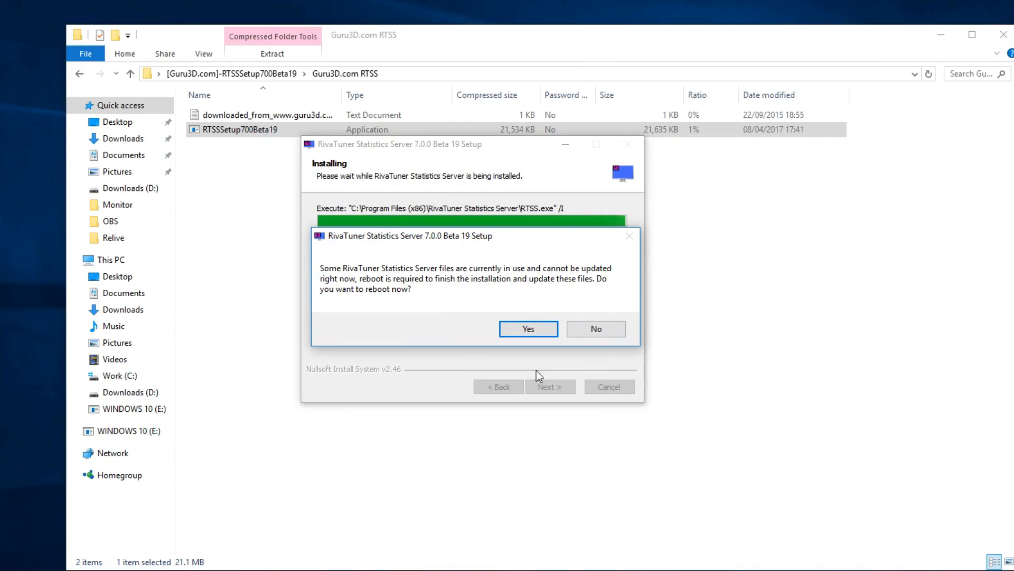
pyautogui.moveTo(524, 315)
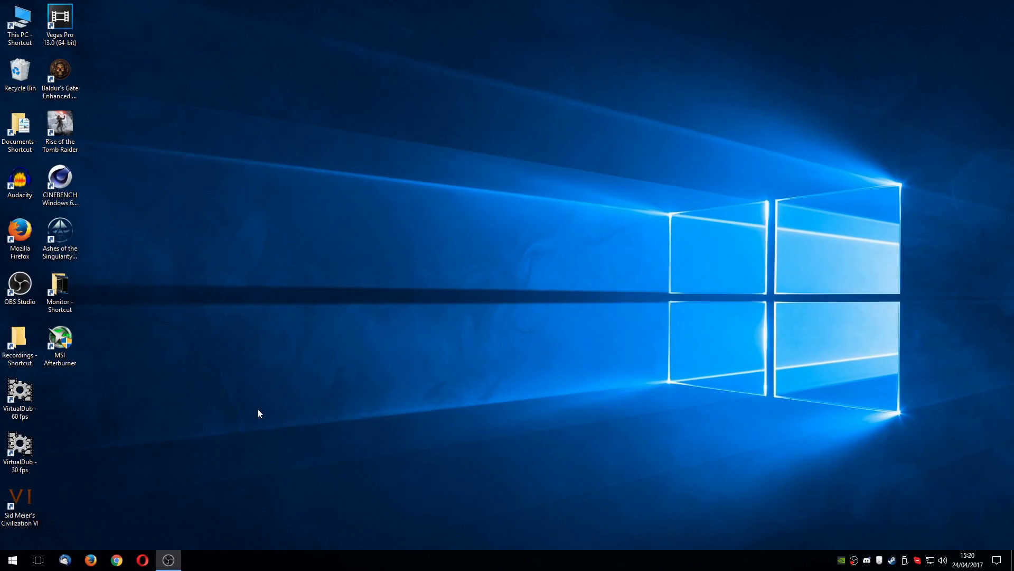
pyautogui.click(59, 339)
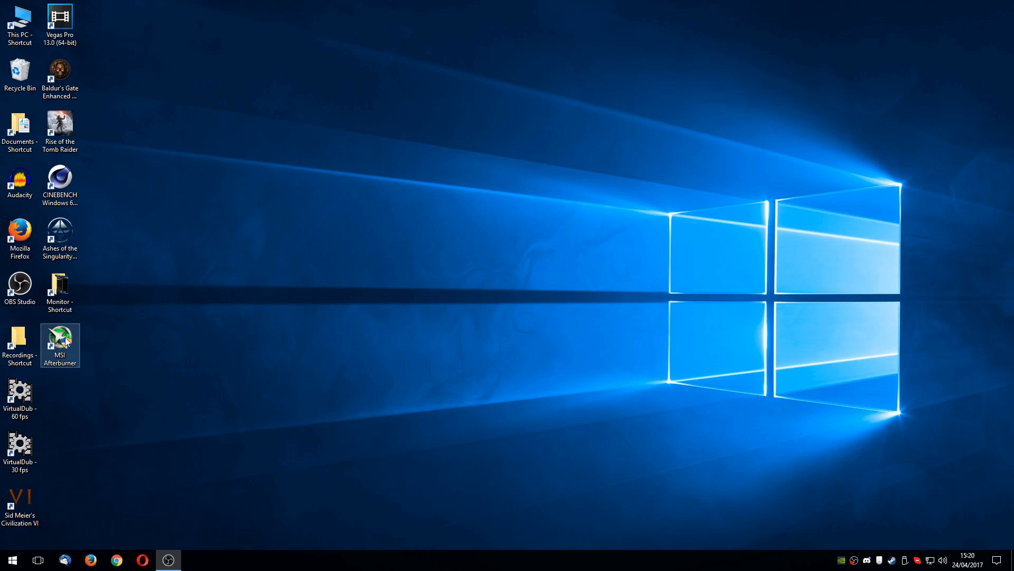
# In Afterburner's General settings enable Start minimized and Unlock voltage monitoring, then restart it
pyautogui.doubleClick(59, 341)
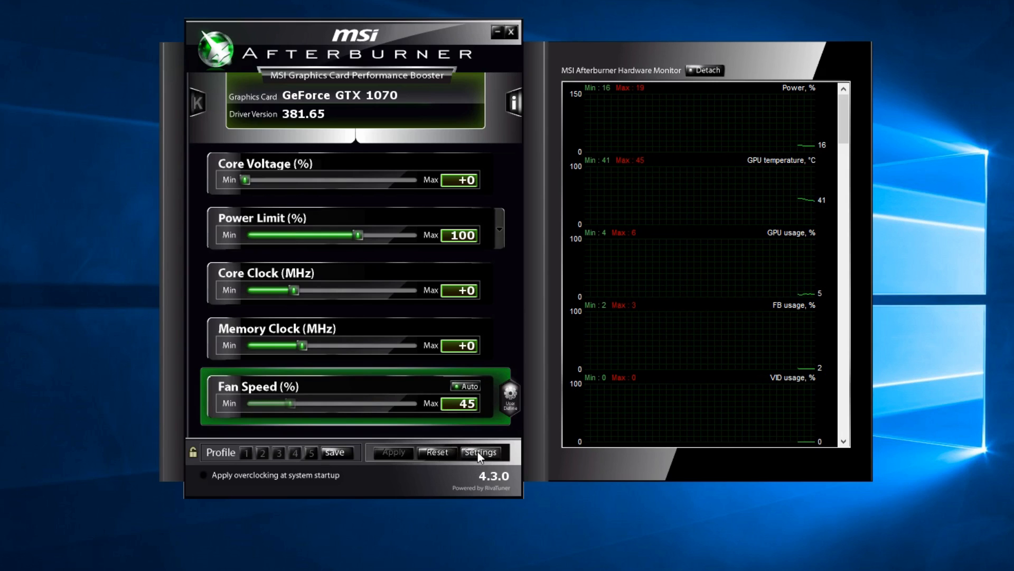
pyautogui.click(479, 451)
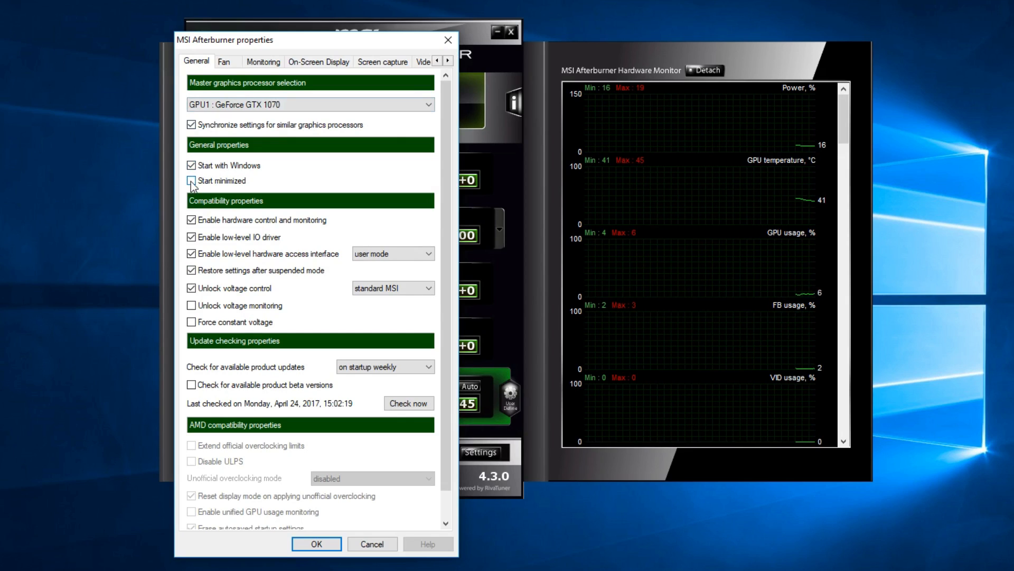
pyautogui.click(191, 181)
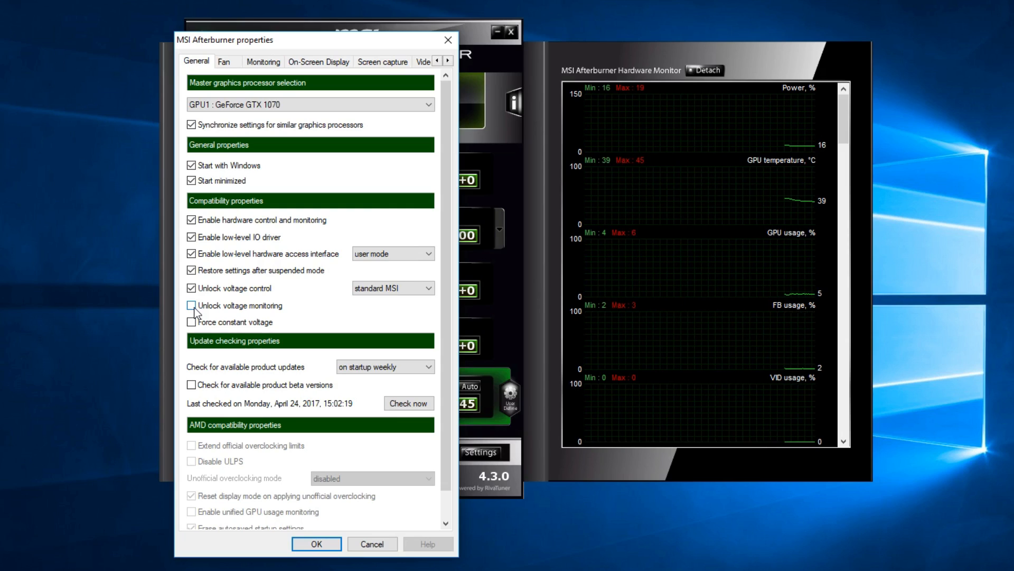
pyautogui.click(191, 305)
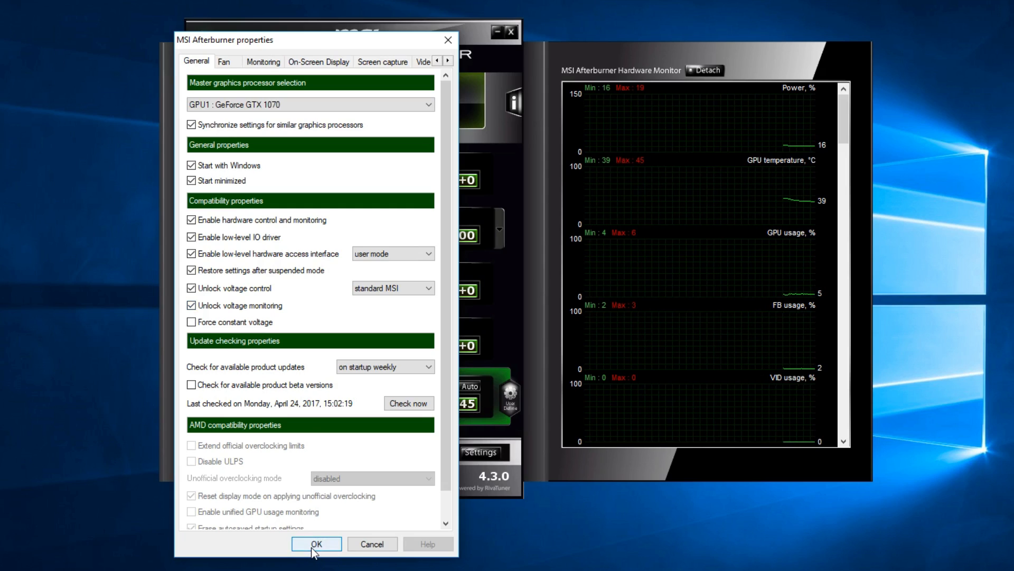
pyautogui.click(316, 543)
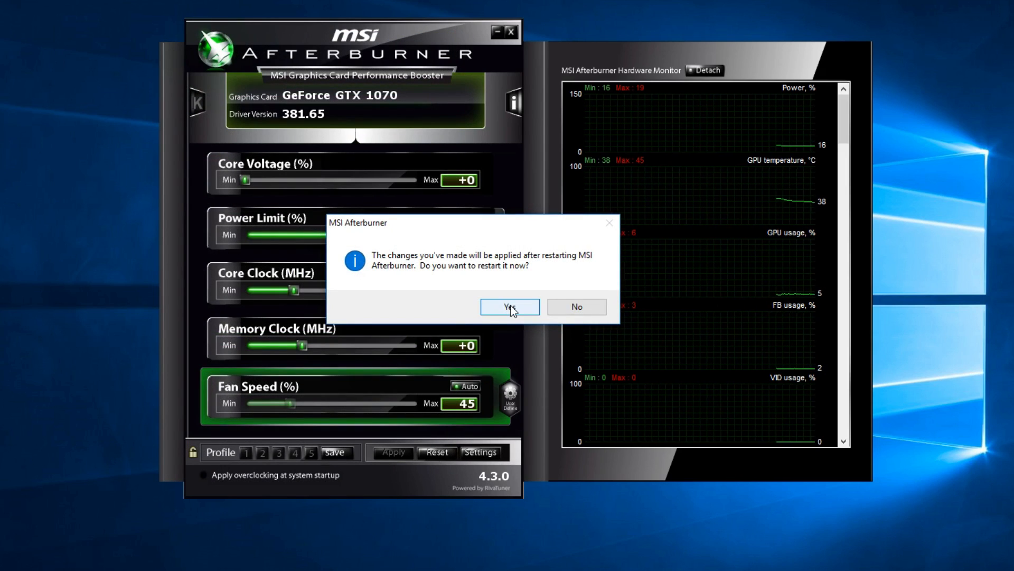
pyautogui.click(508, 307)
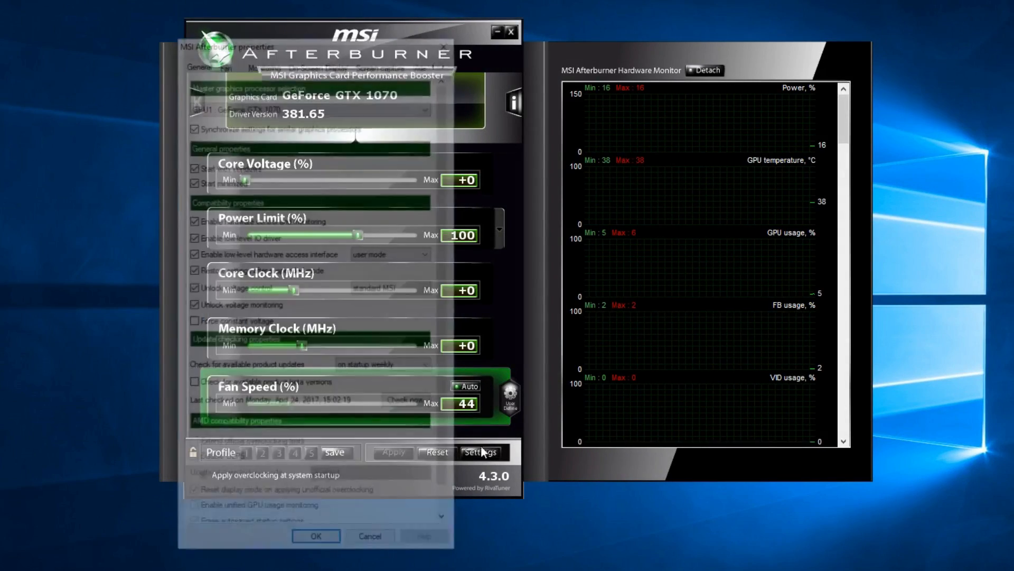
# In the Monitoring settings add GPU voltage to the on-screen display and save
pyautogui.click(481, 451)
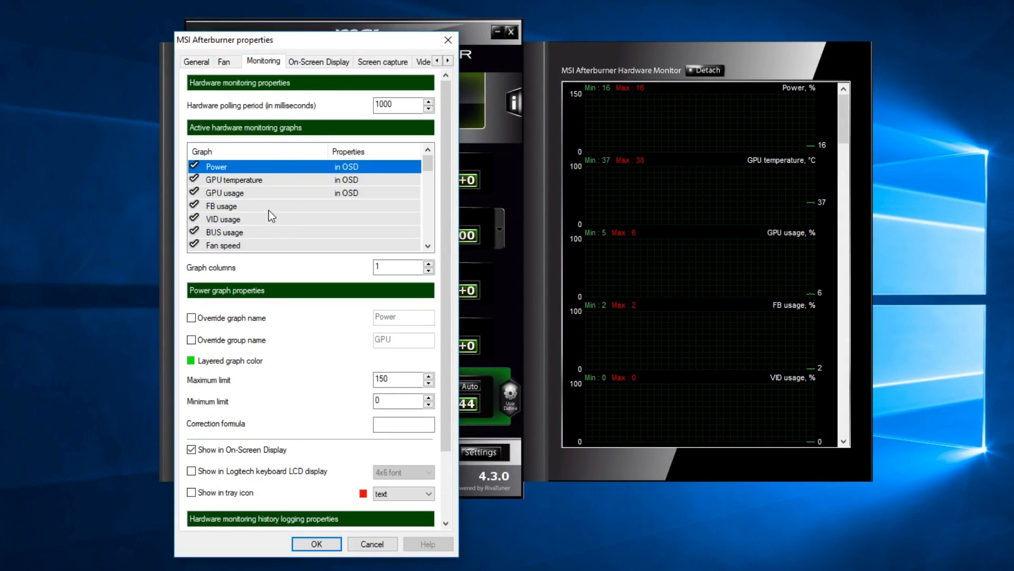
pyautogui.scroll(-3)
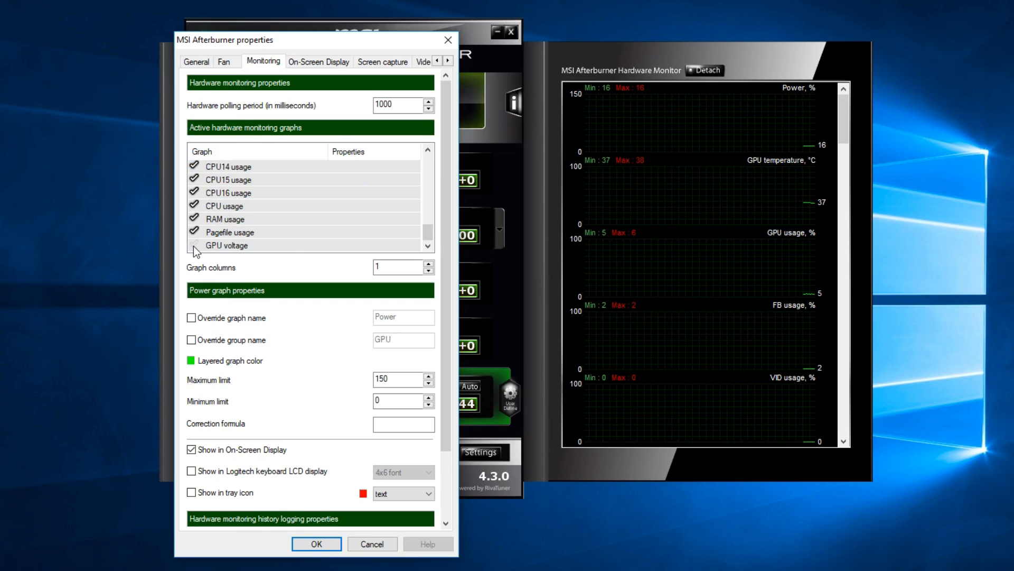
pyautogui.click(226, 245)
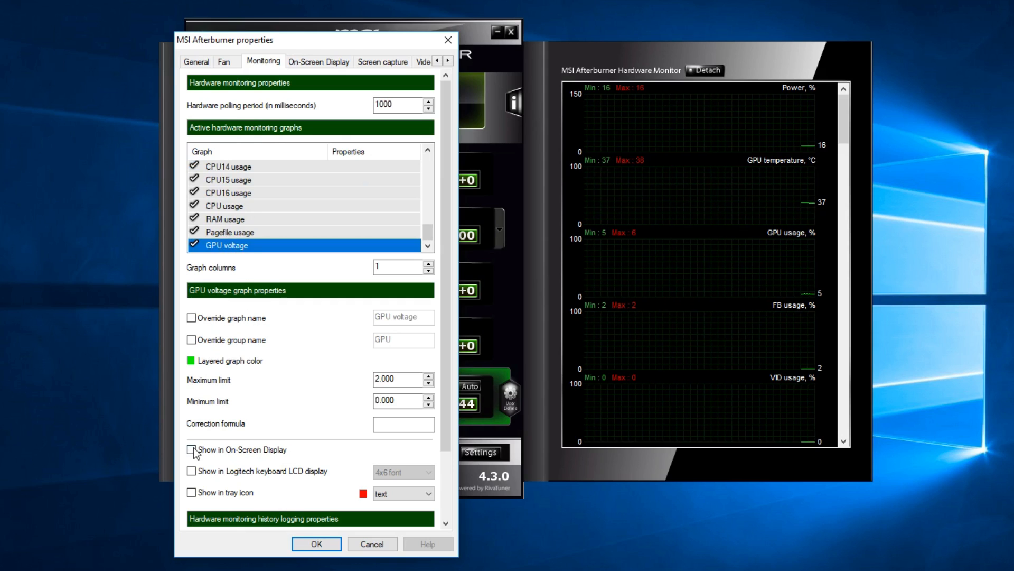
pyautogui.click(191, 449)
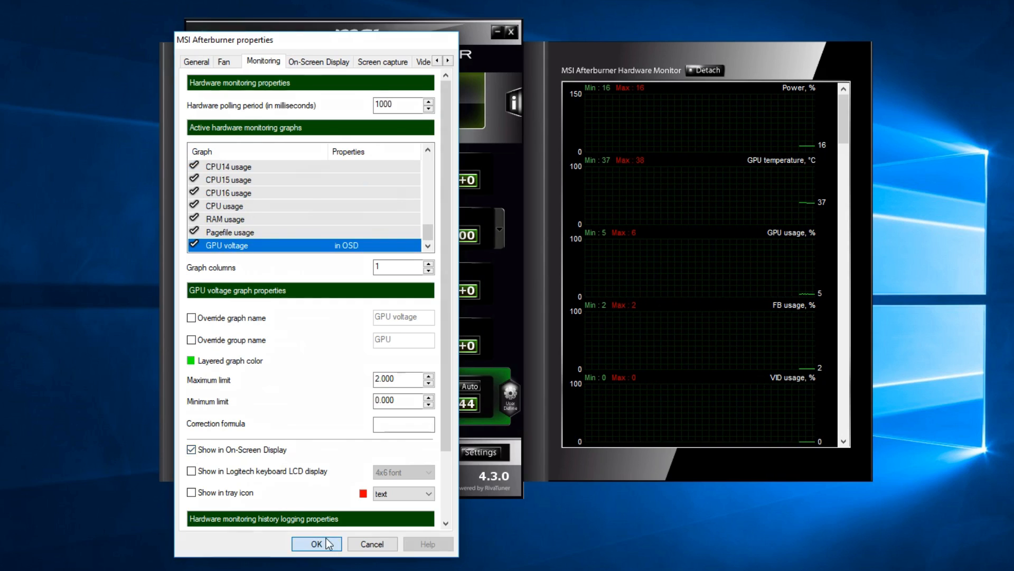
pyautogui.click(316, 543)
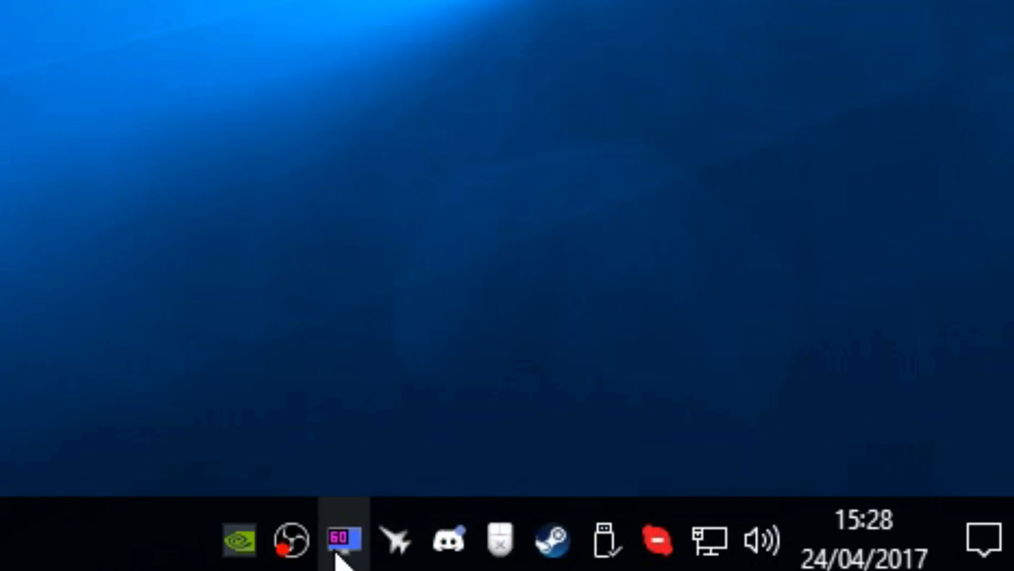
pyautogui.moveTo(341, 538)
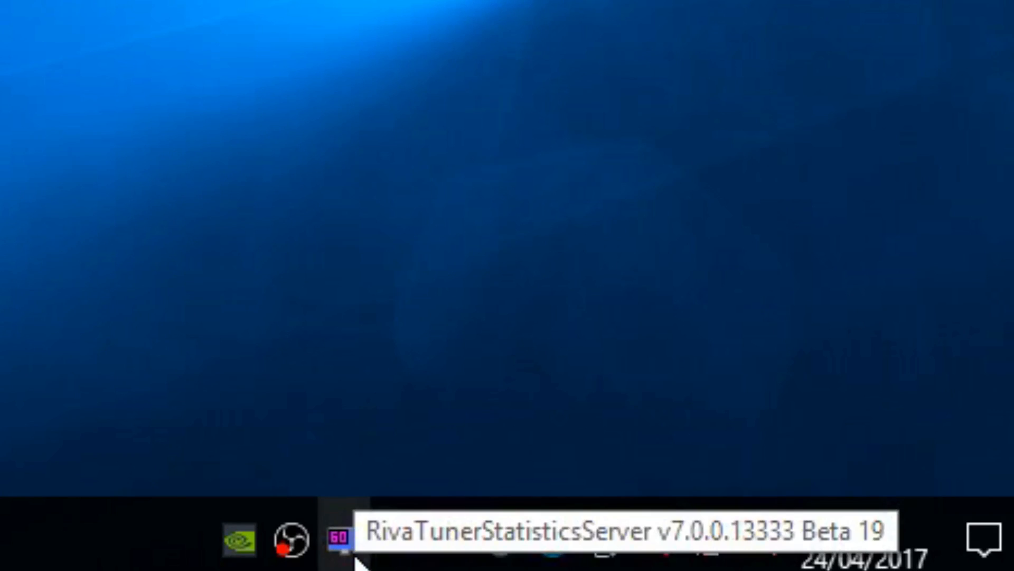
pyautogui.click(336, 542)
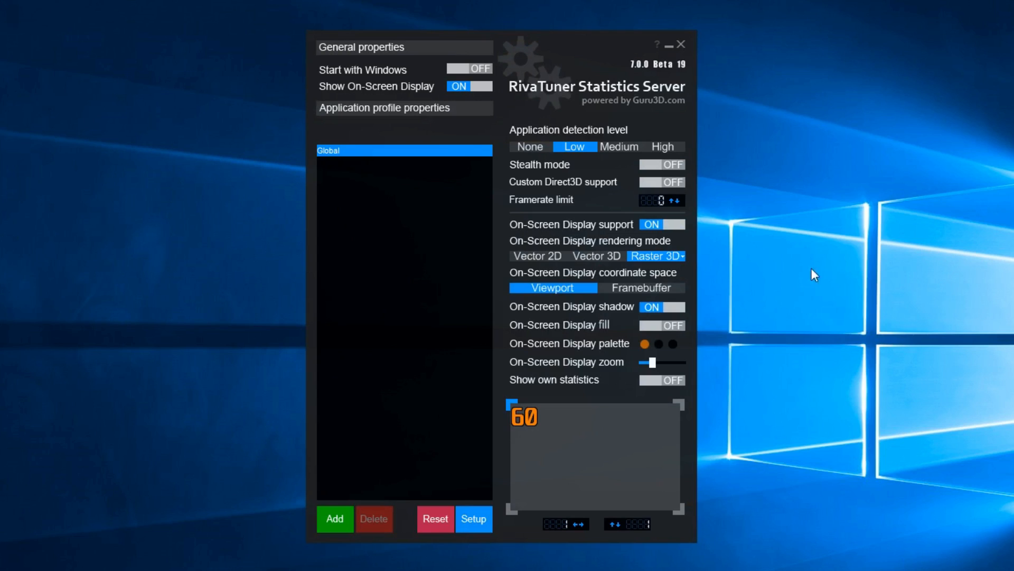
pyautogui.moveTo(831, 243)
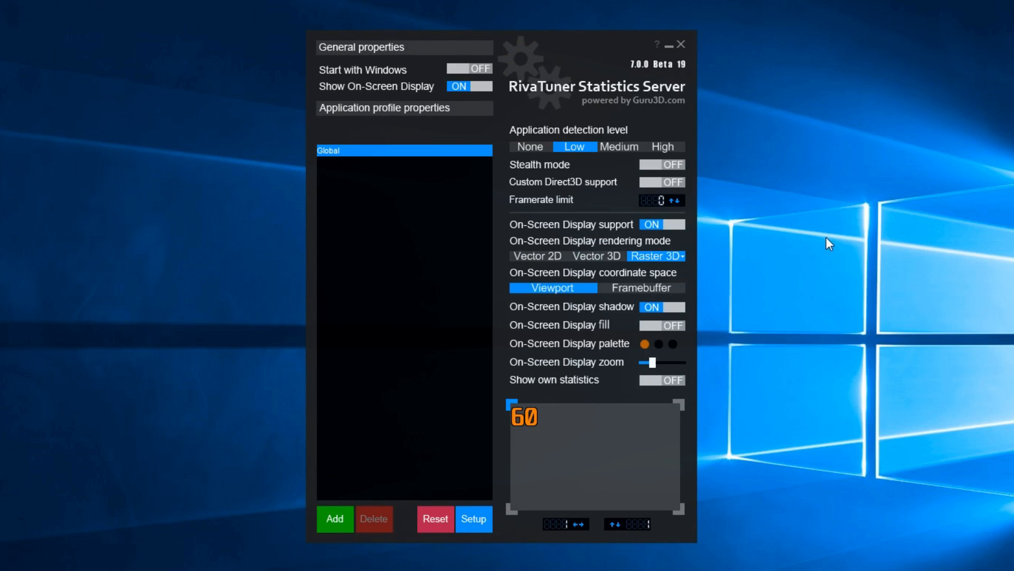
pyautogui.moveTo(756, 379)
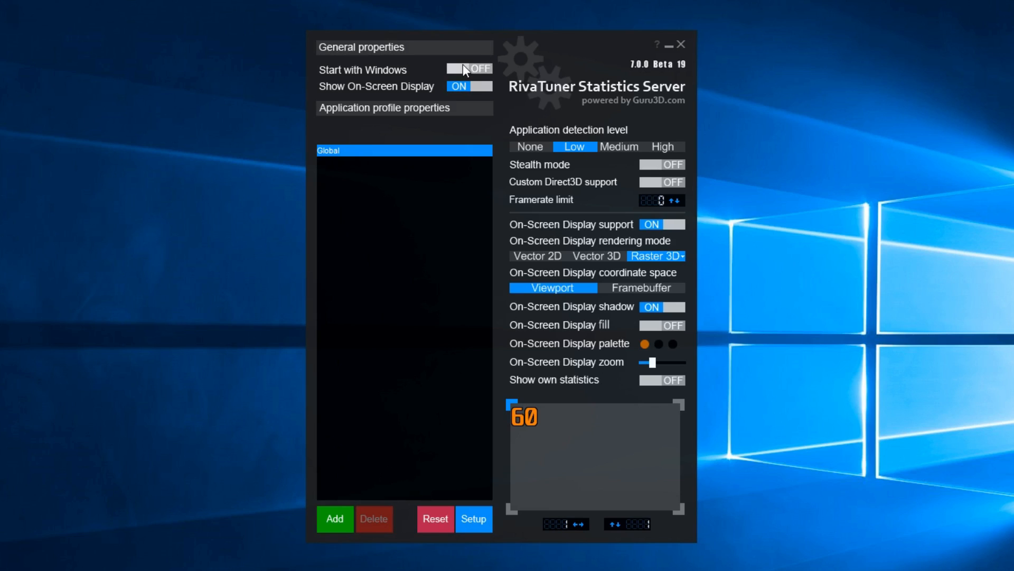
pyautogui.moveTo(463, 70)
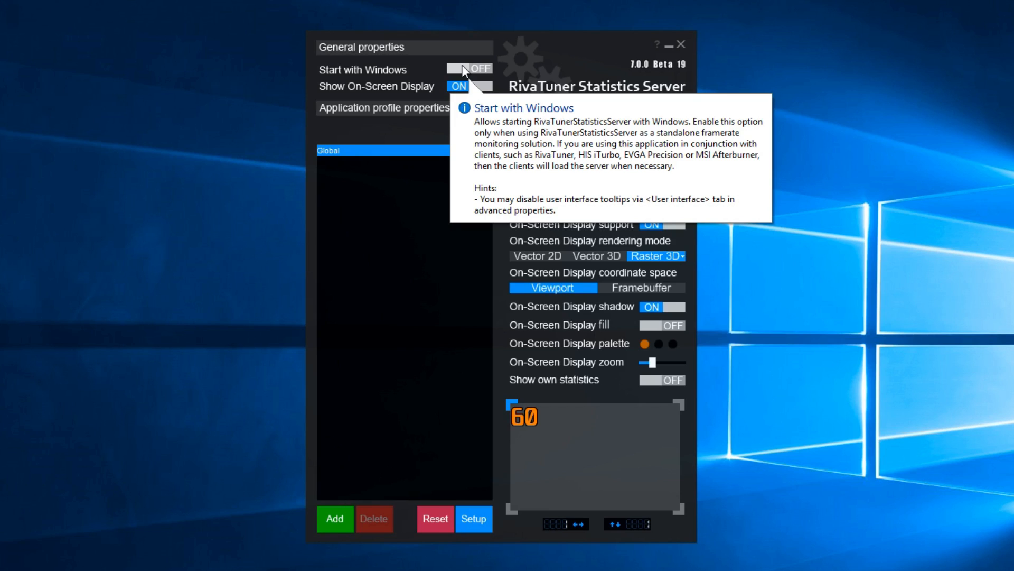
pyautogui.moveTo(459, 85)
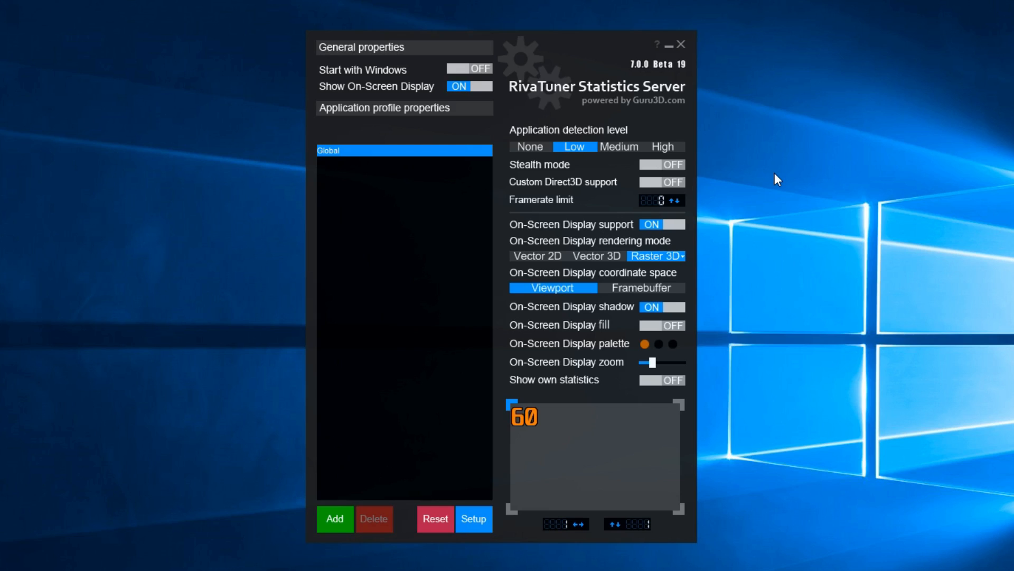
pyautogui.click(469, 86)
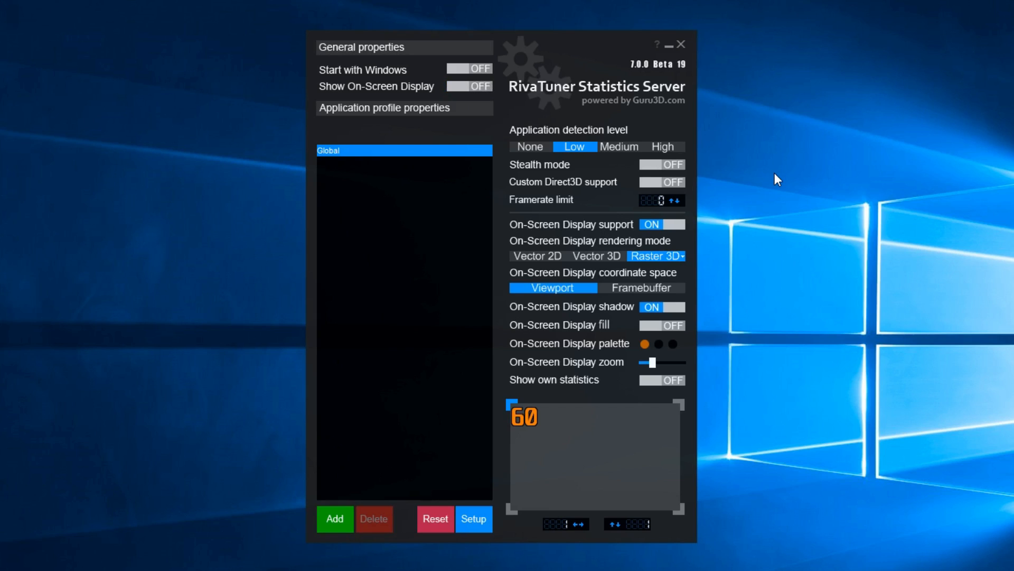
pyautogui.click(469, 86)
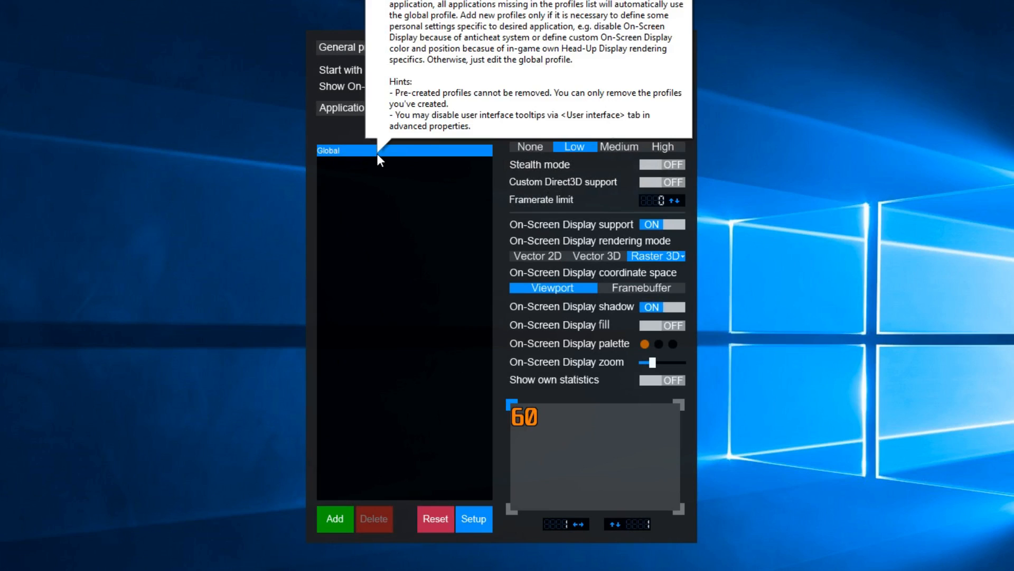
pyautogui.moveTo(643, 203)
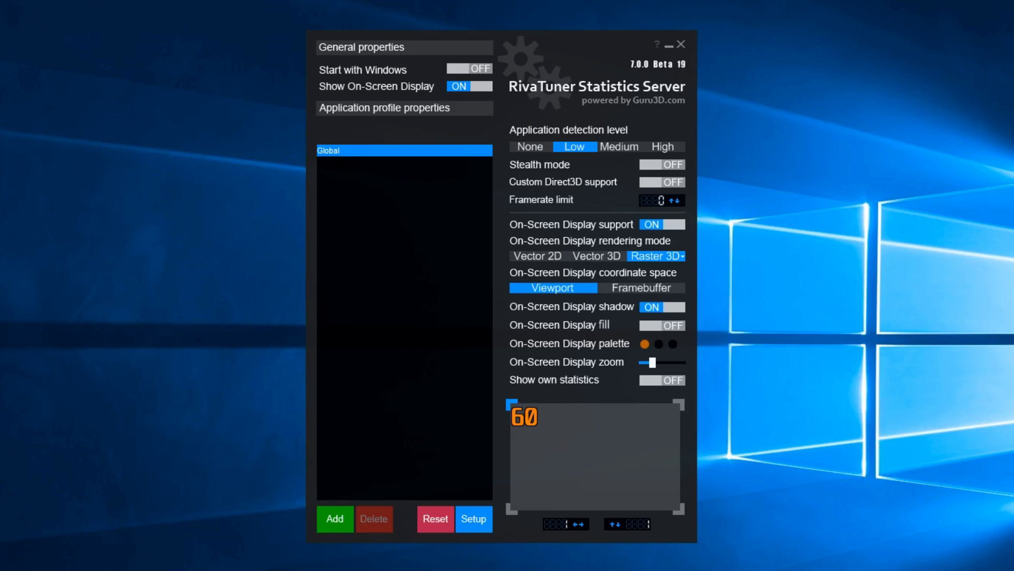
pyautogui.moveTo(406, 328)
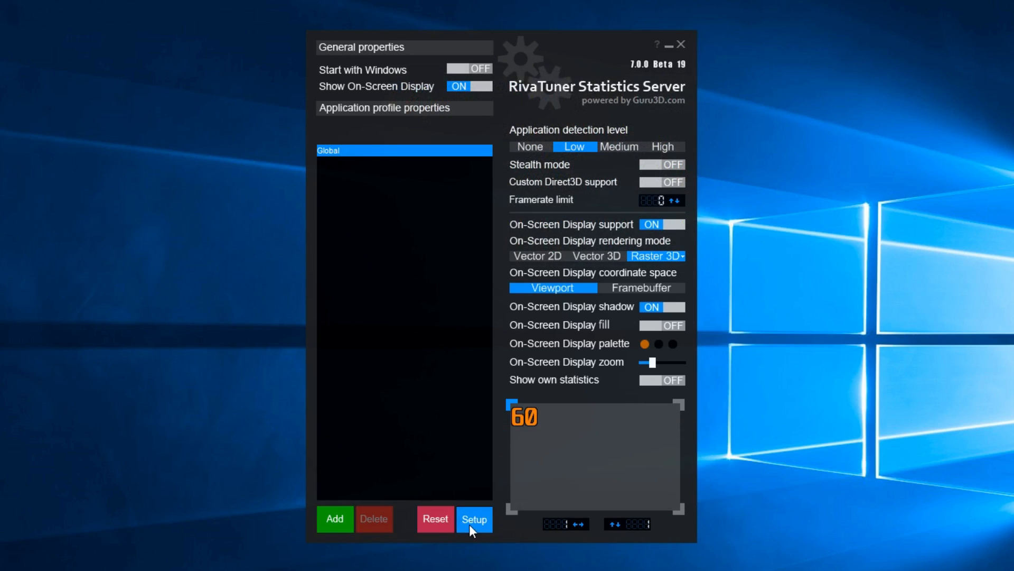
# Leave Hide pre-created profiles unchecked in Setup so all application profiles are listed
pyautogui.click(475, 518)
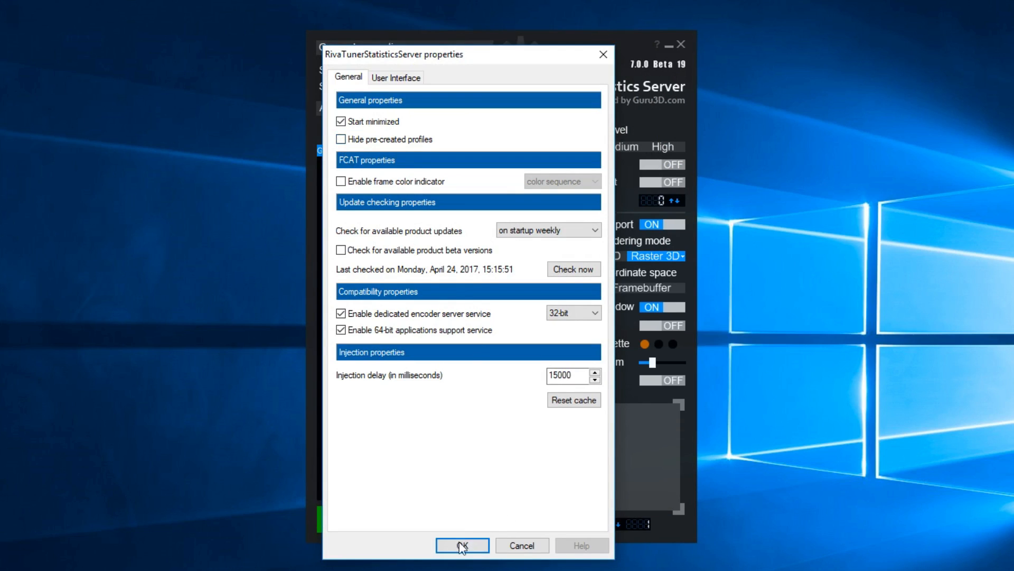
pyautogui.click(462, 546)
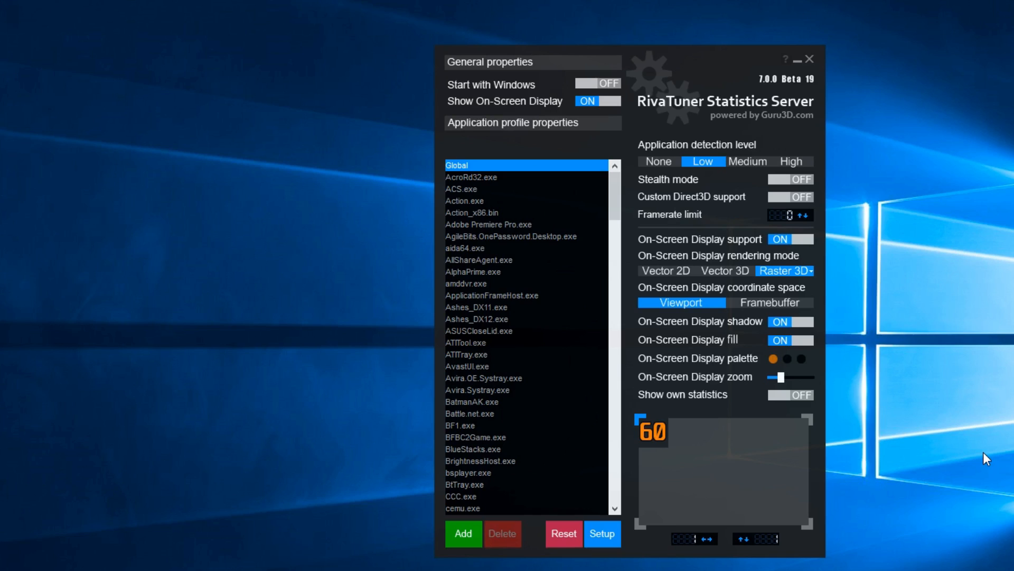
pyautogui.moveTo(794, 223)
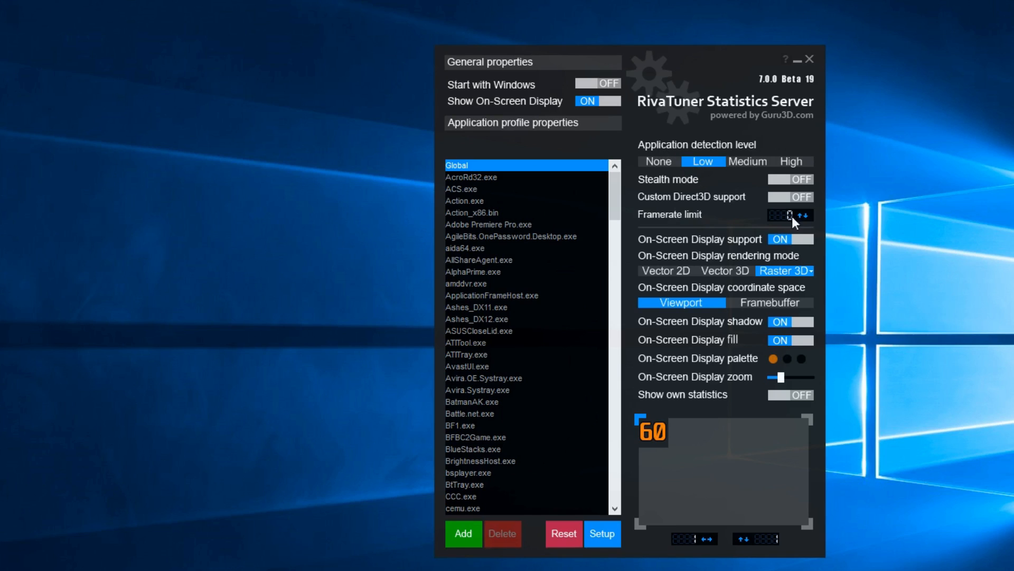
pyautogui.moveTo(869, 279)
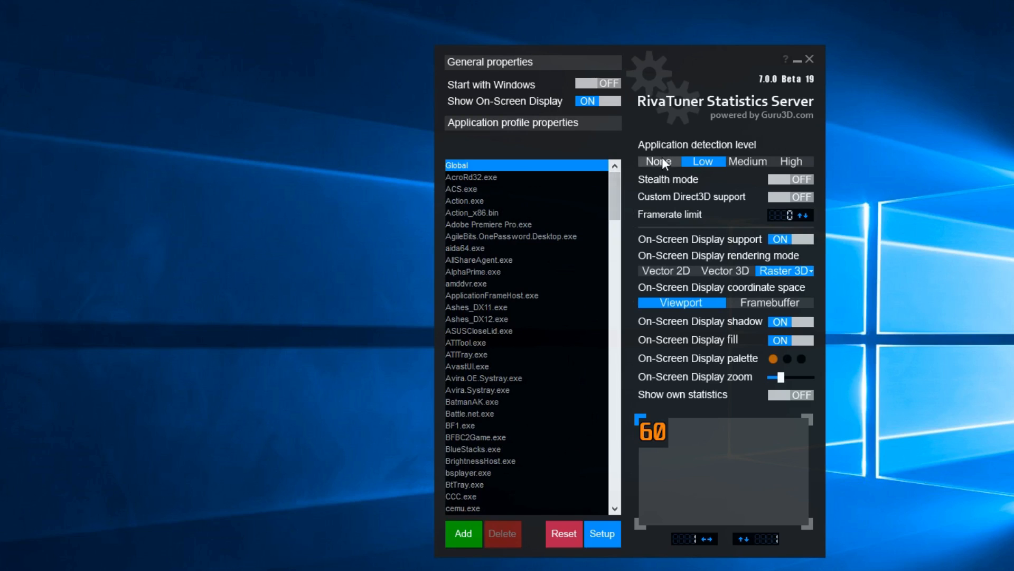
pyautogui.moveTo(659, 163)
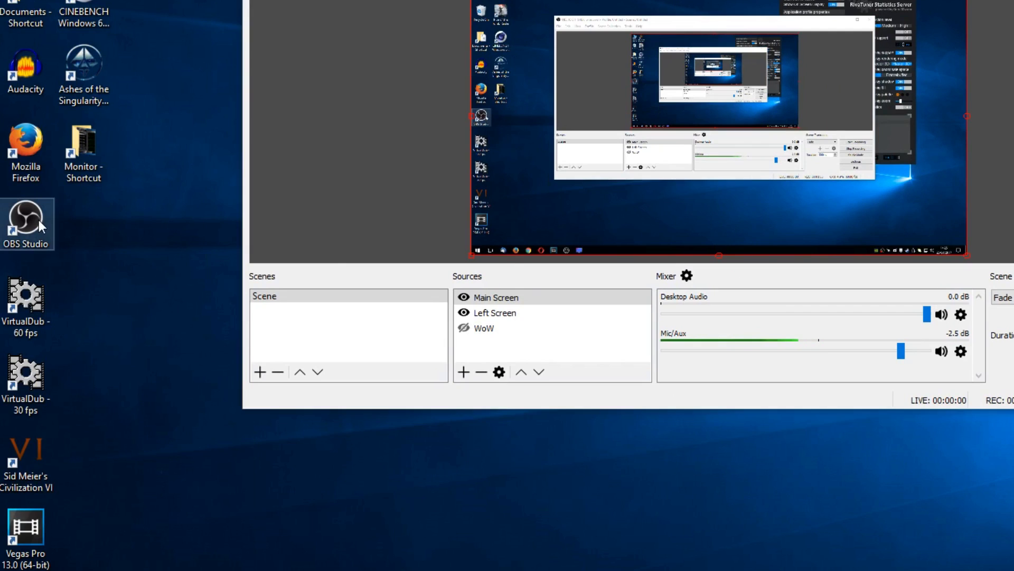
# View the OBS Studio shortcut's properties and select obs64.exe in its Target path
pyautogui.rightClick(25, 220)
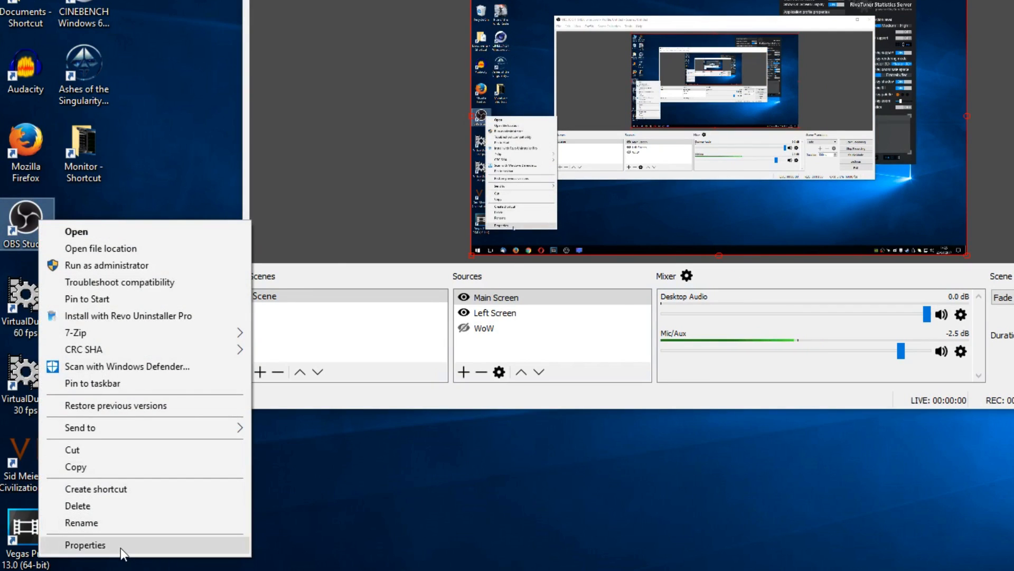
pyautogui.click(85, 544)
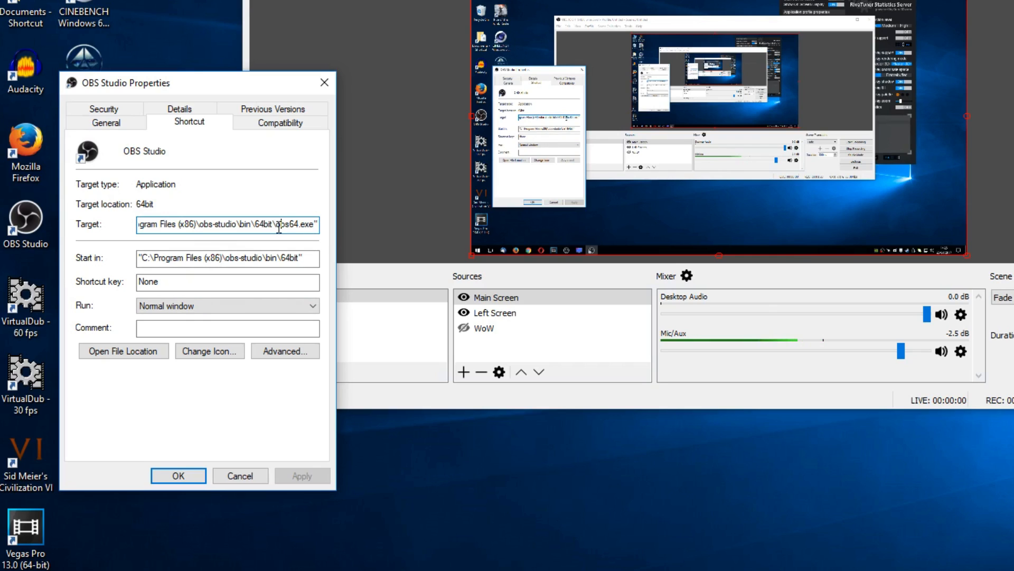
pyautogui.doubleClick(295, 224)
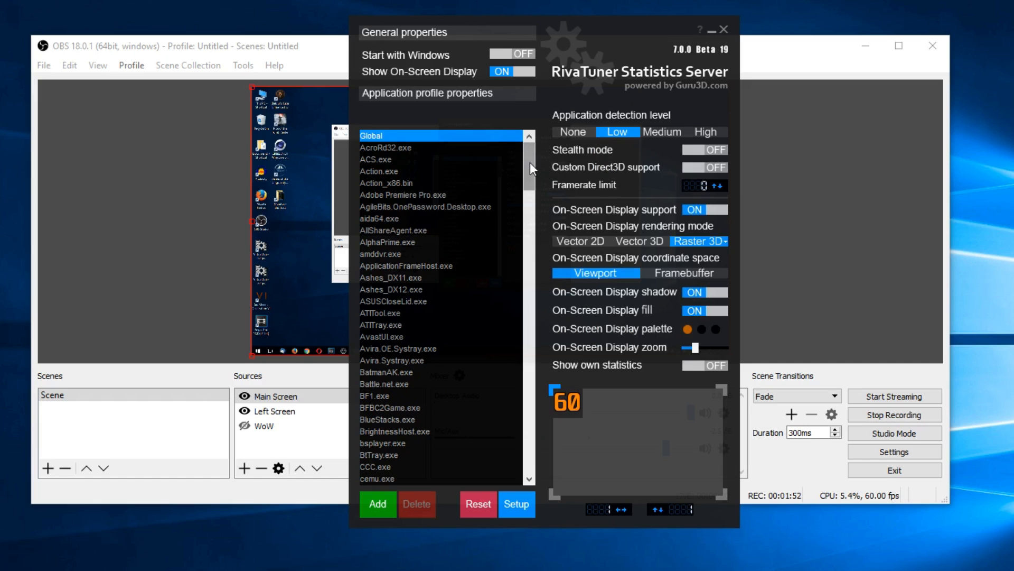
# Set the obs64.exe profile's application detection level to None
pyautogui.moveTo(529, 168); pyautogui.dragTo(530, 272)
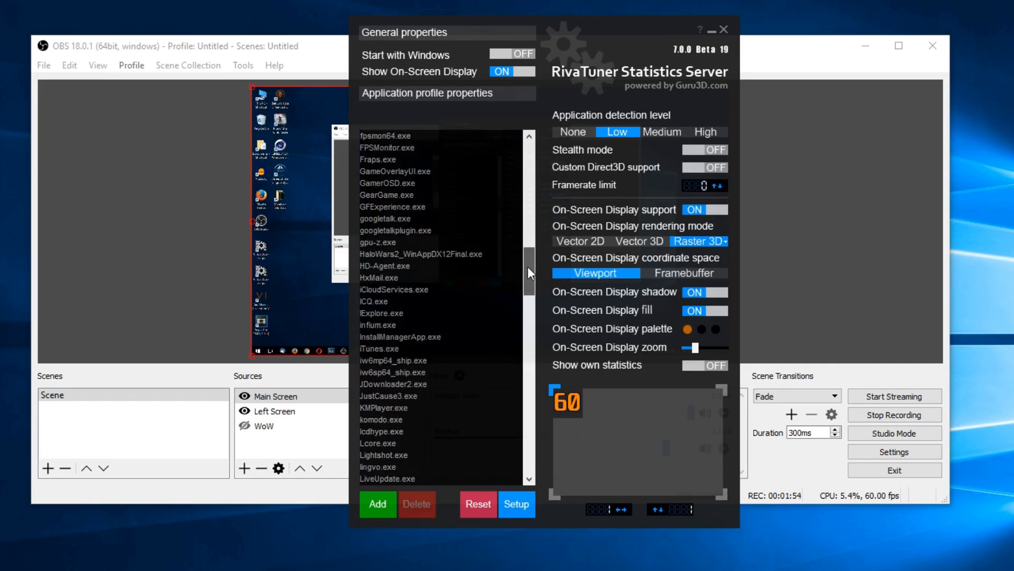
pyautogui.scroll(-3)
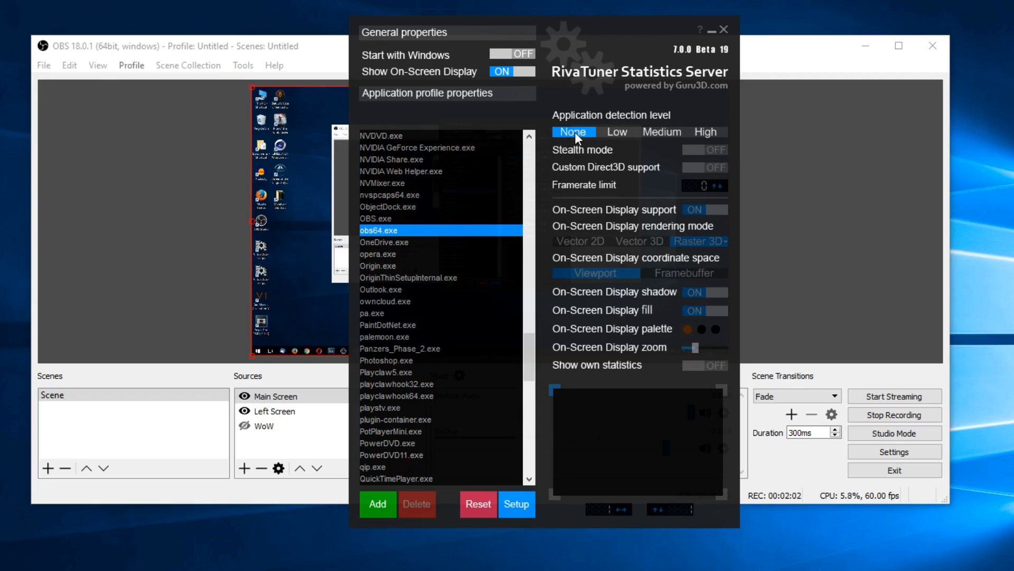
pyautogui.moveTo(705, 132)
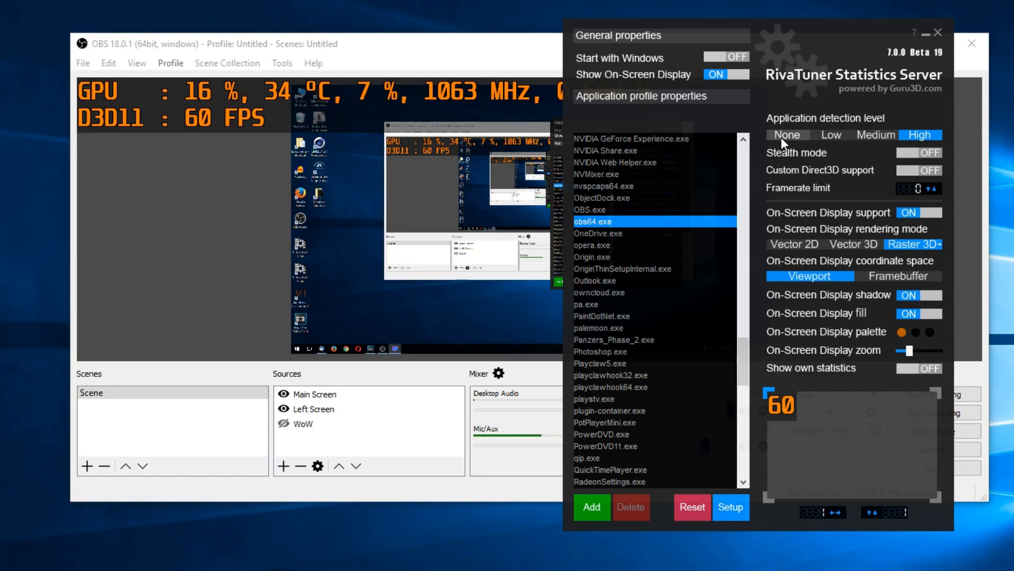
pyautogui.click(786, 135)
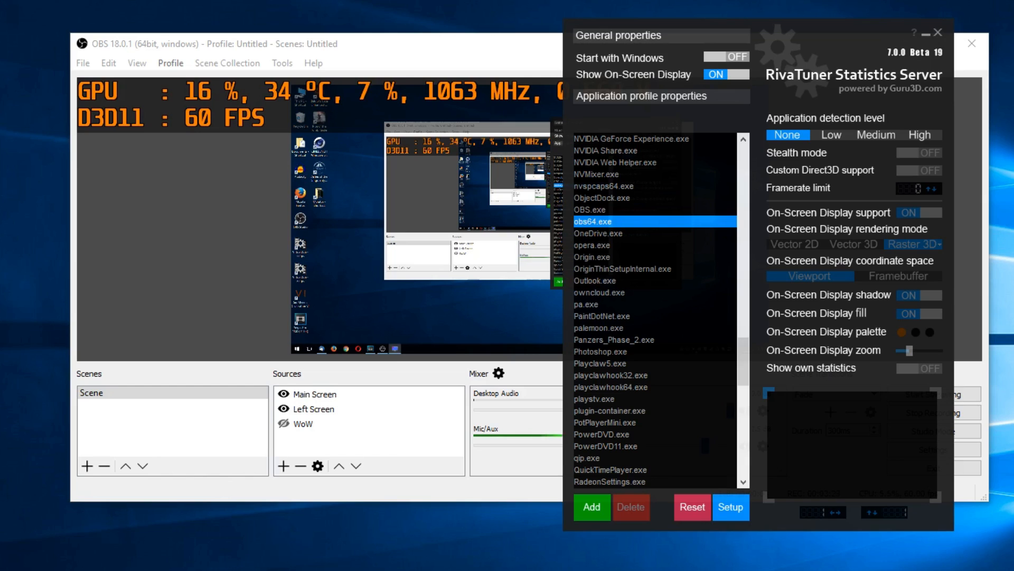
pyautogui.click(971, 45)
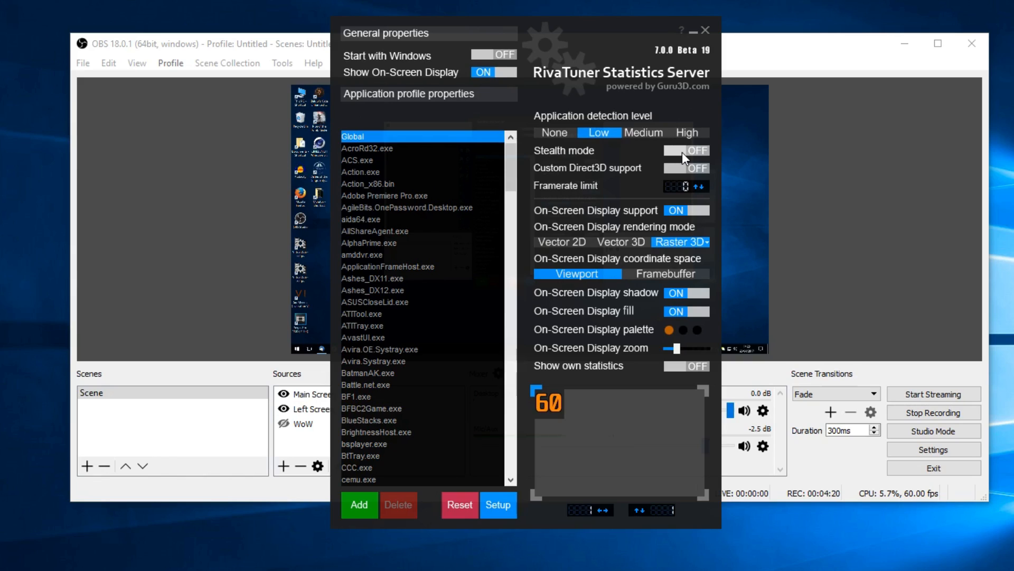
pyautogui.moveTo(671, 157)
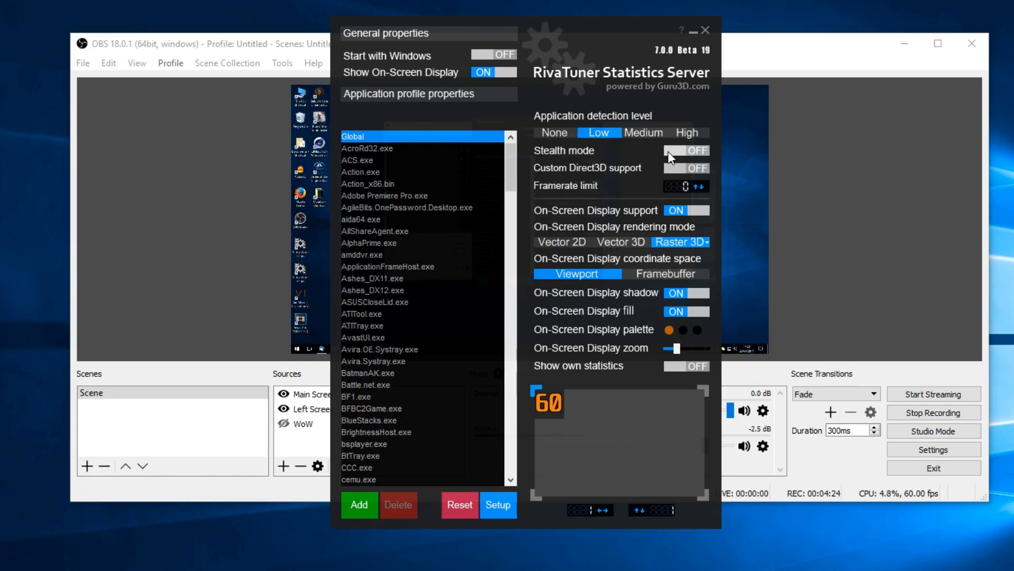
# Switch stealth mode ON for the Global profile
pyautogui.click(686, 150)
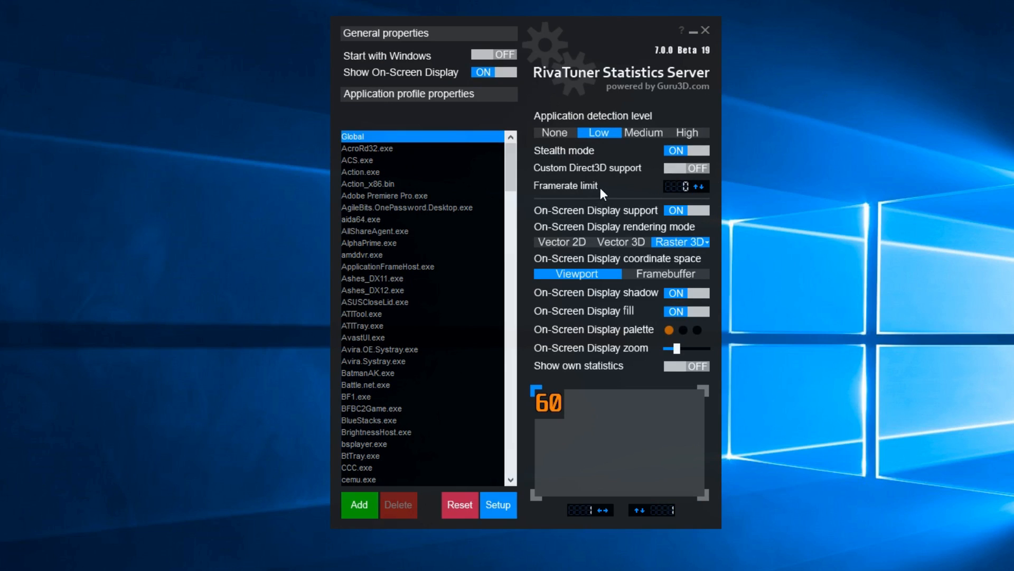
pyautogui.moveTo(621, 188)
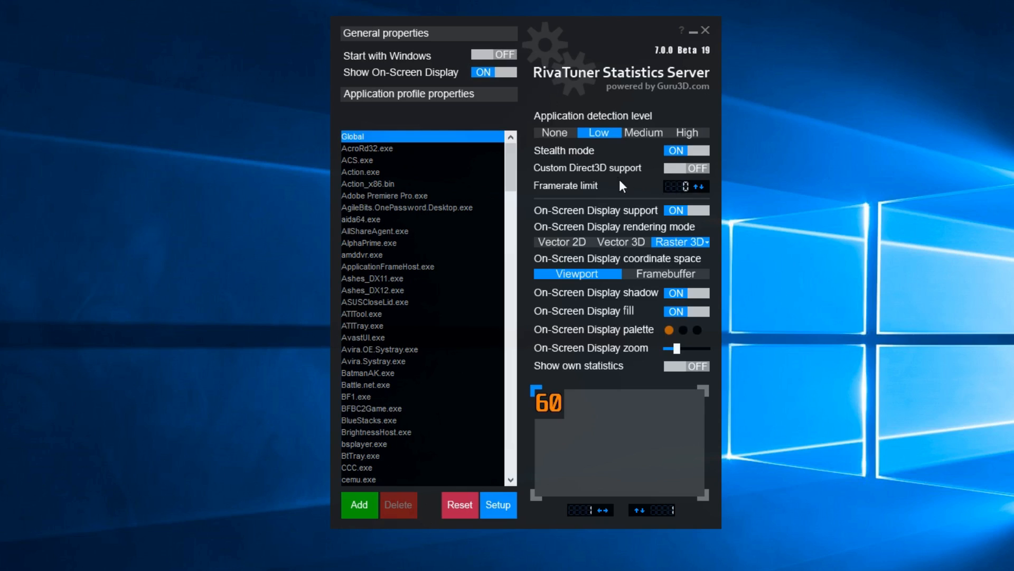
pyautogui.moveTo(608, 188)
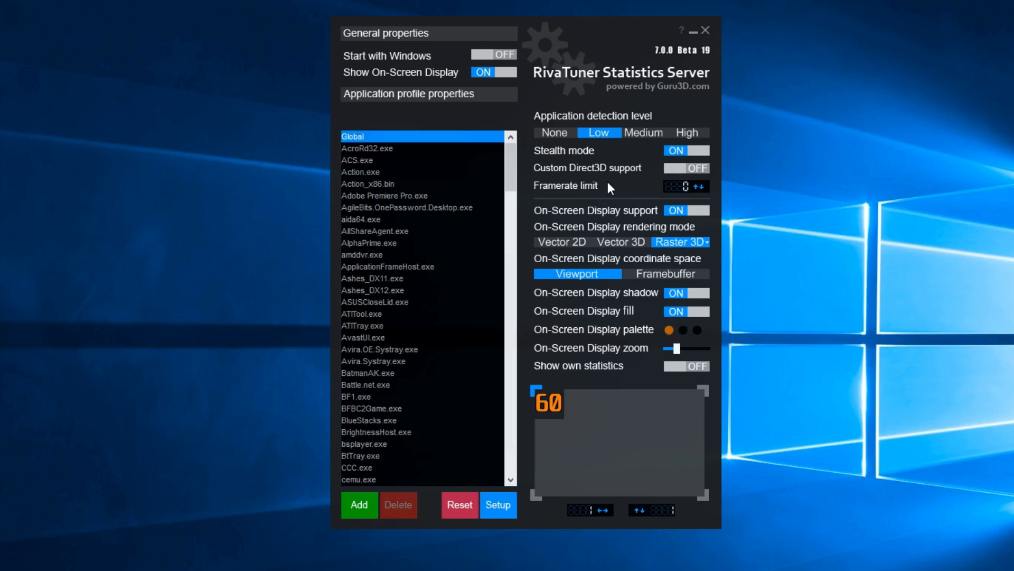
pyautogui.moveTo(680, 199)
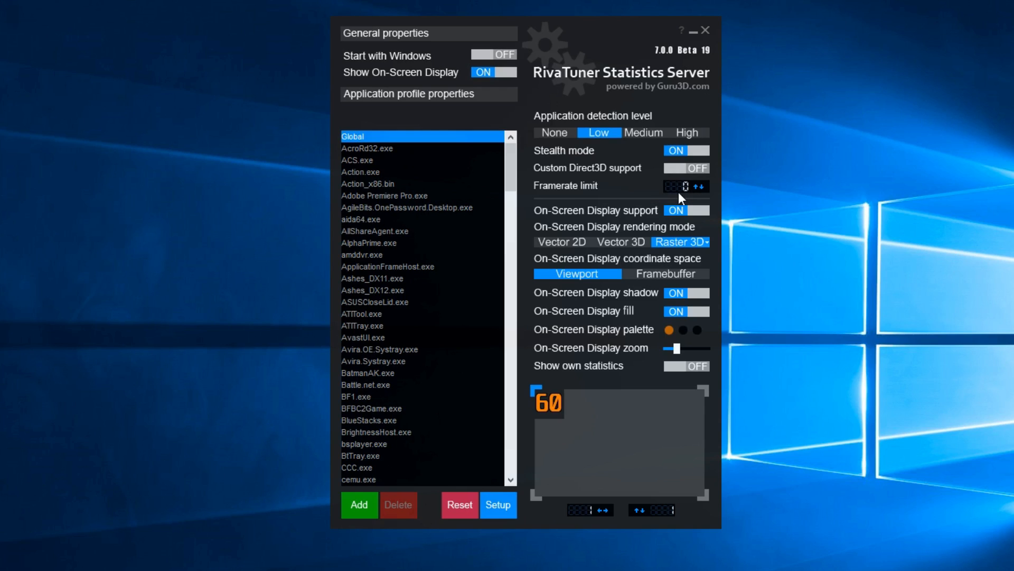
pyautogui.moveTo(644, 194)
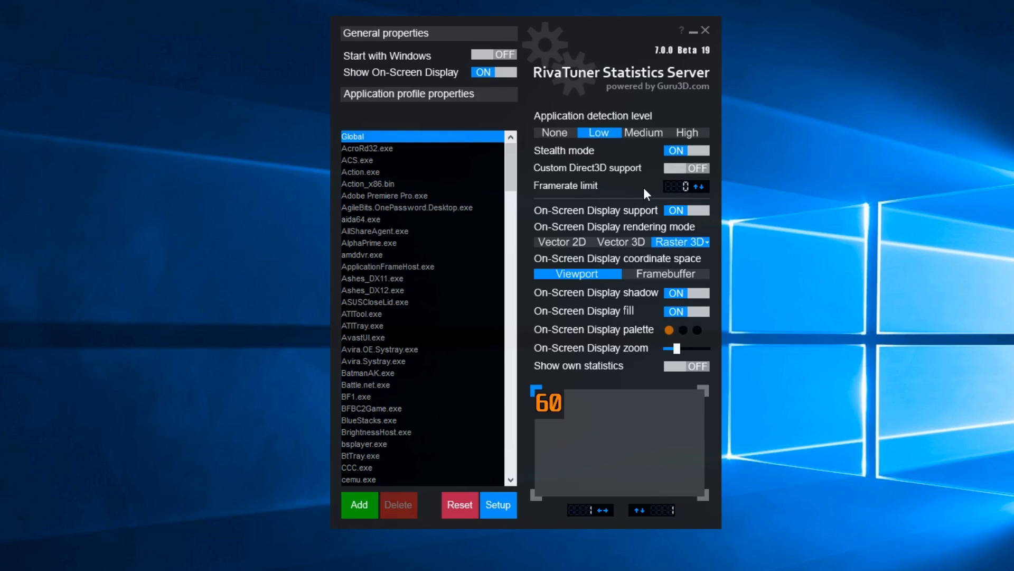
pyautogui.moveTo(677, 223)
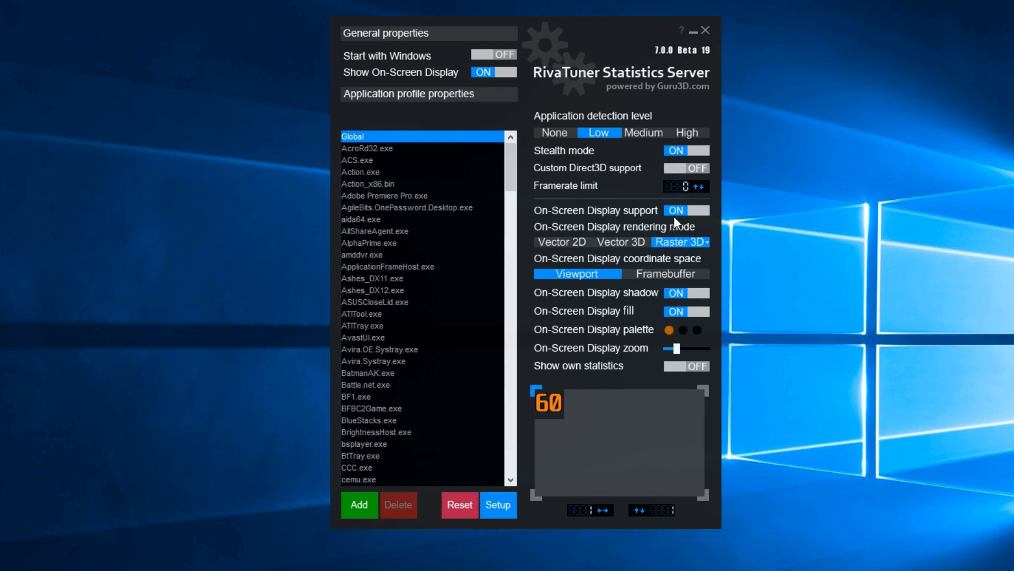
pyautogui.moveTo(664, 229)
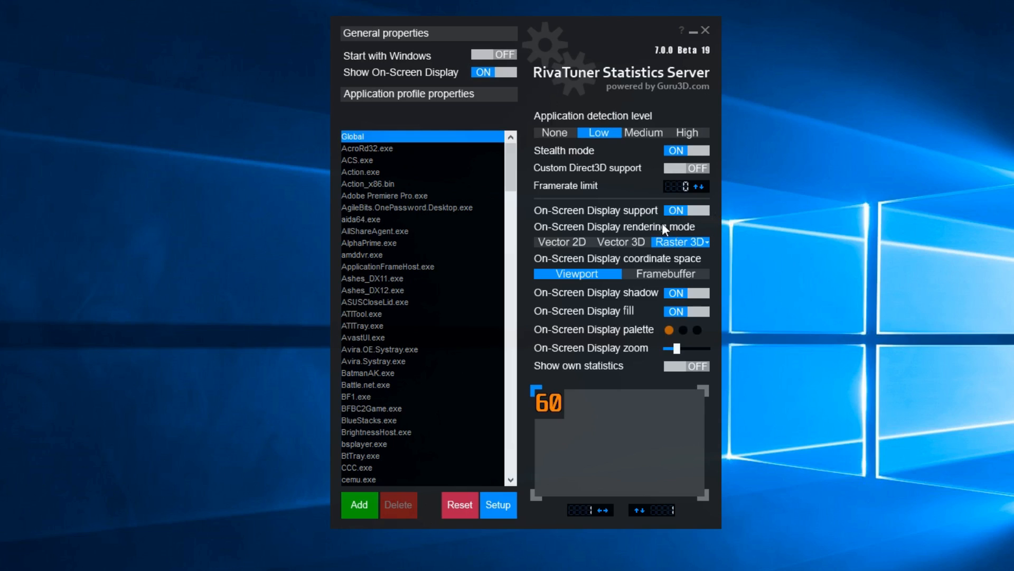
pyautogui.moveTo(388, 324)
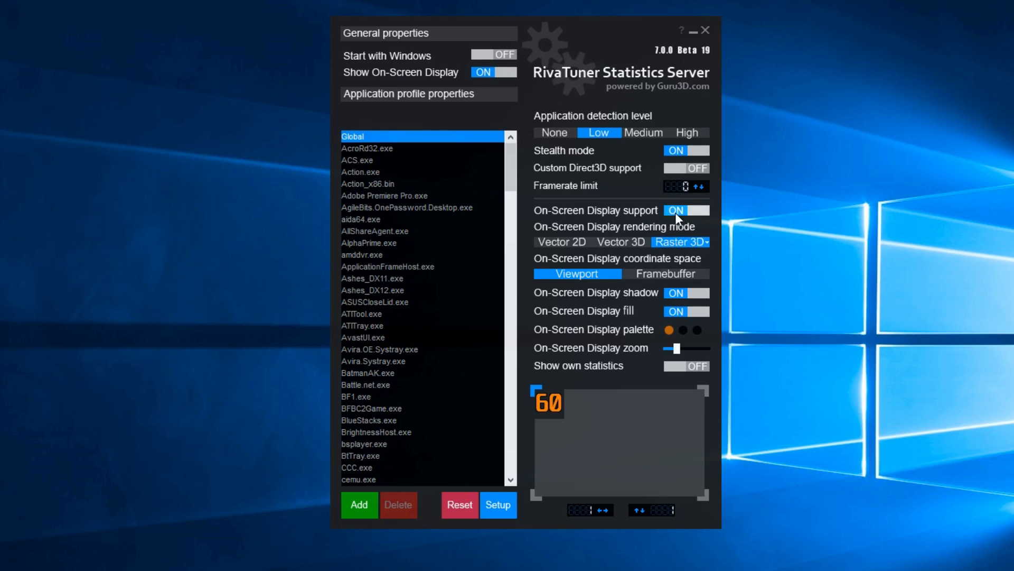
# Toggle On-Screen Display support off and back ON for the Global profile
pyautogui.click(687, 210)
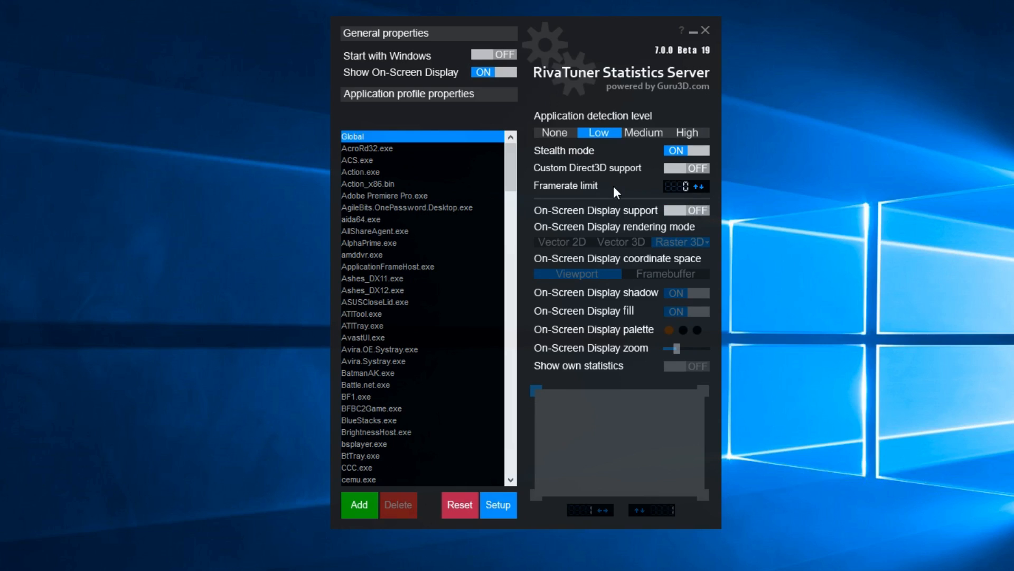
pyautogui.click(686, 209)
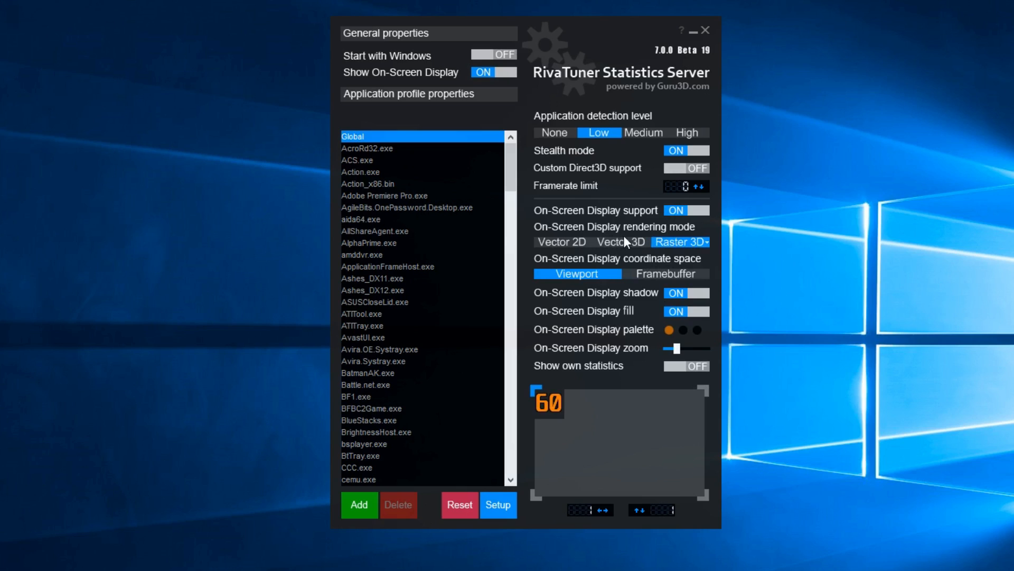
pyautogui.moveTo(620, 241)
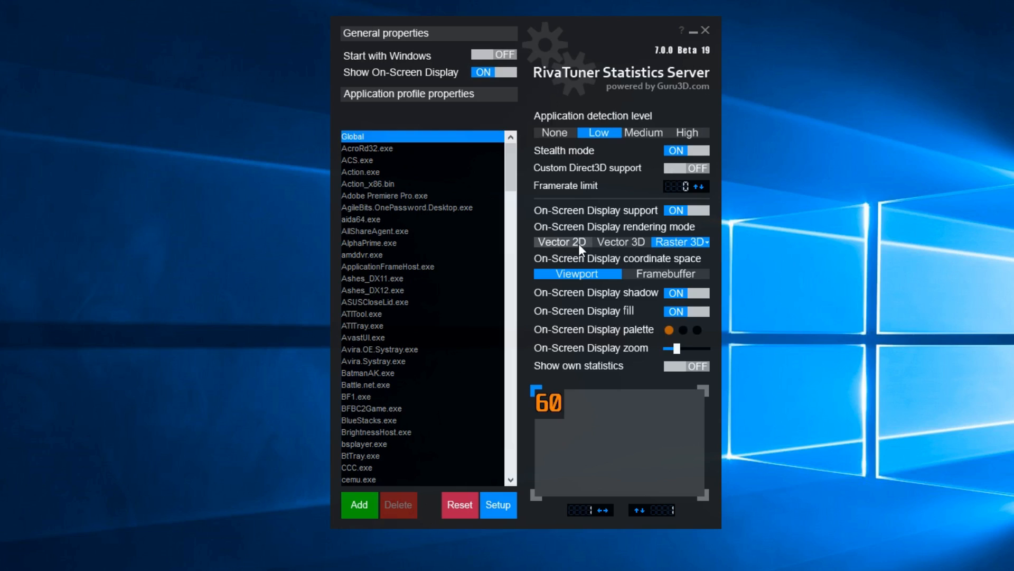
pyautogui.moveTo(560, 420)
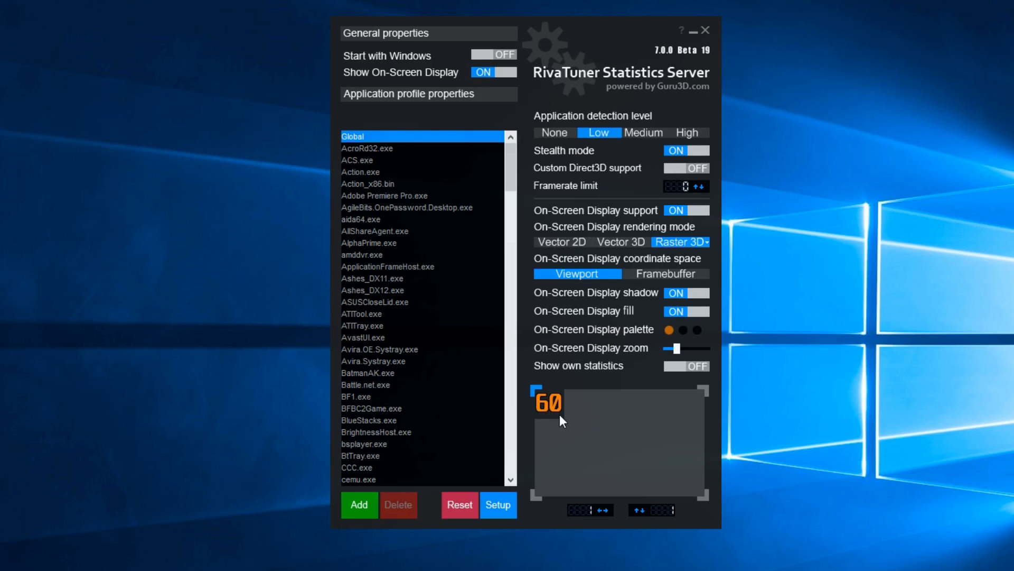
pyautogui.click(561, 241)
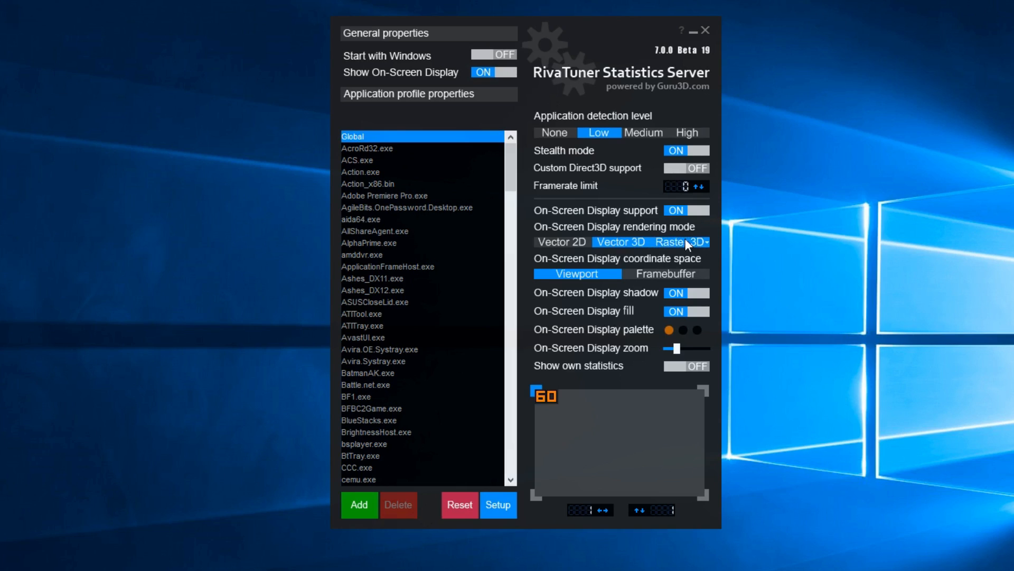
pyautogui.click(673, 241)
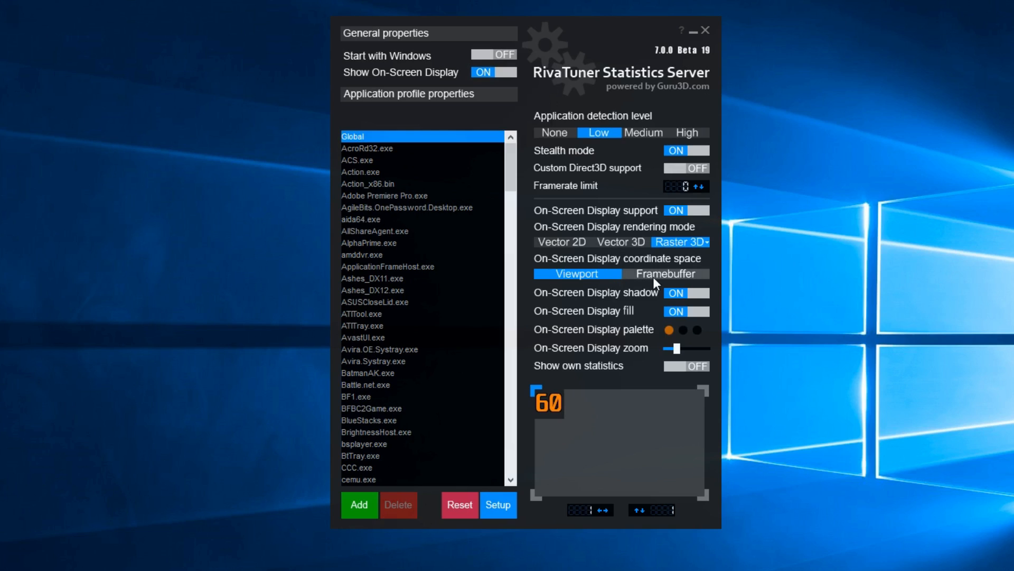
pyautogui.moveTo(619, 283)
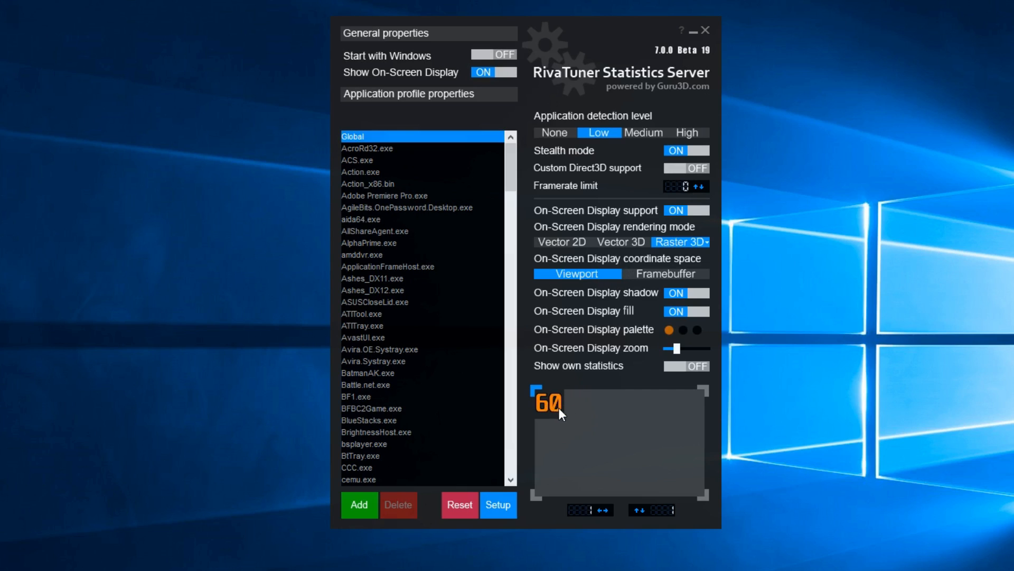
pyautogui.click(664, 272)
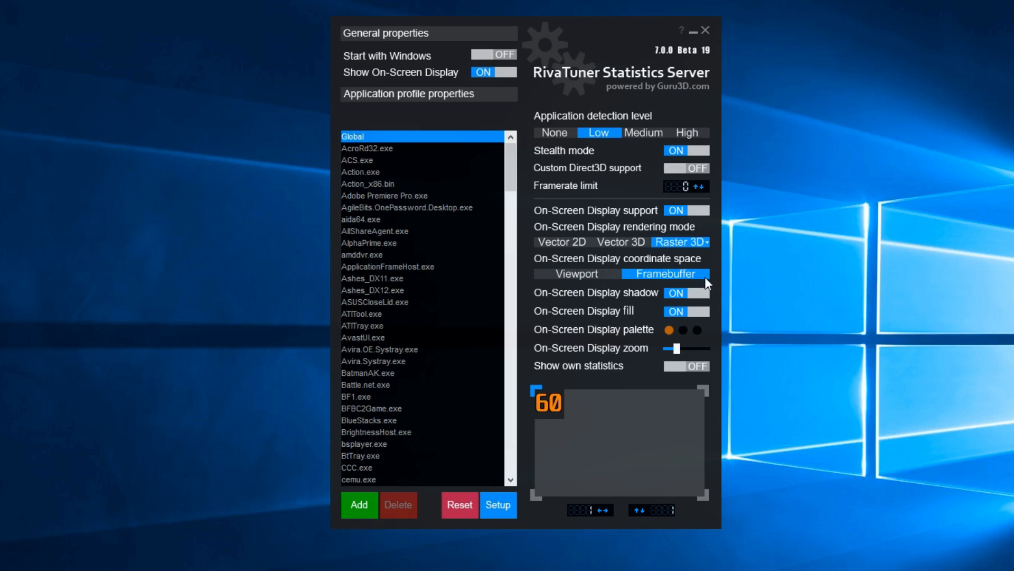
pyautogui.click(576, 272)
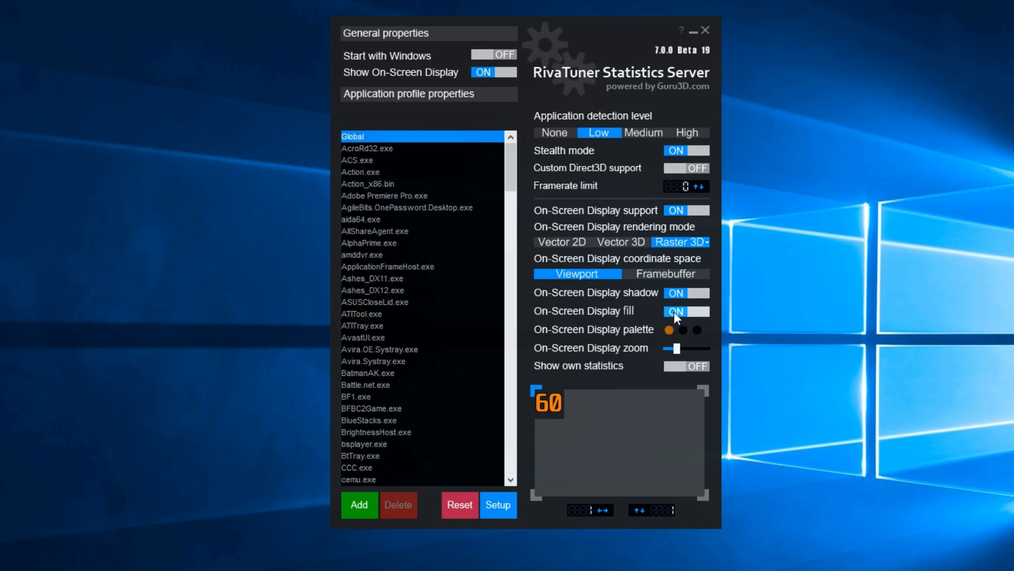
pyautogui.click(686, 310)
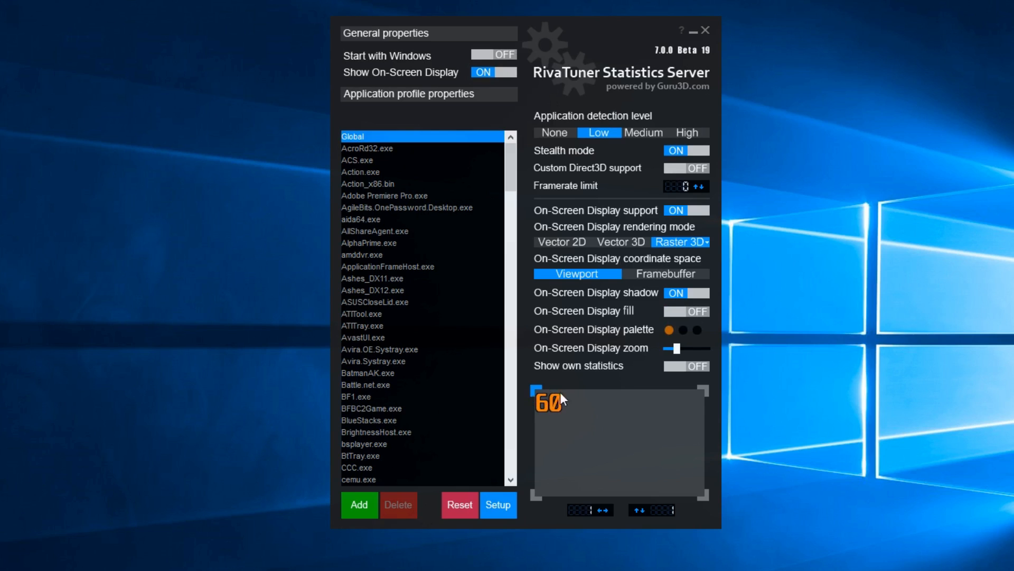
pyautogui.moveTo(525, 404)
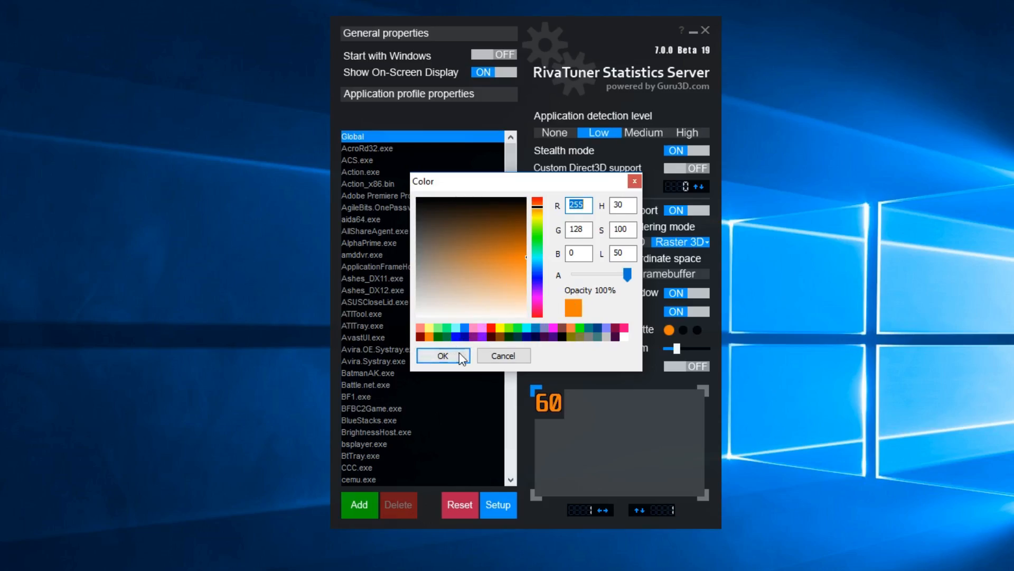
pyautogui.moveTo(460, 361)
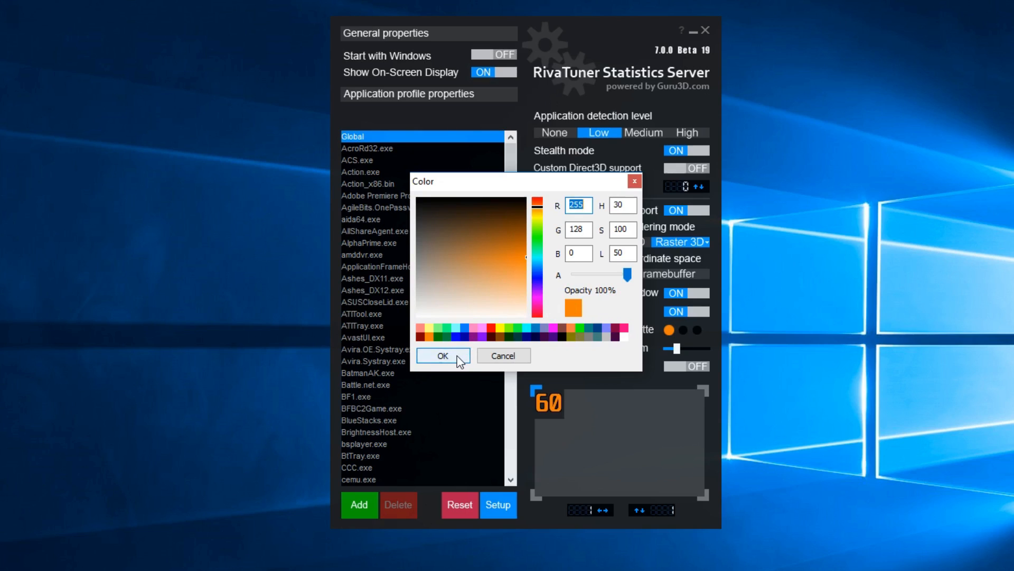
# Confirm the orange overlay colour and raise the On-Screen Display zoom for larger text
pyautogui.click(443, 355)
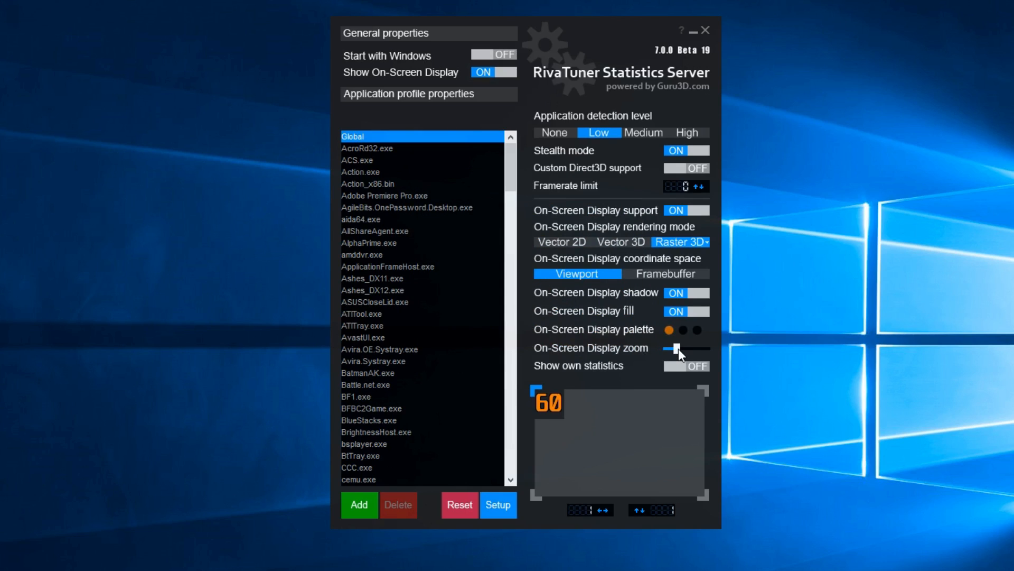
pyautogui.moveTo(667, 347); pyautogui.dragTo(698, 347)
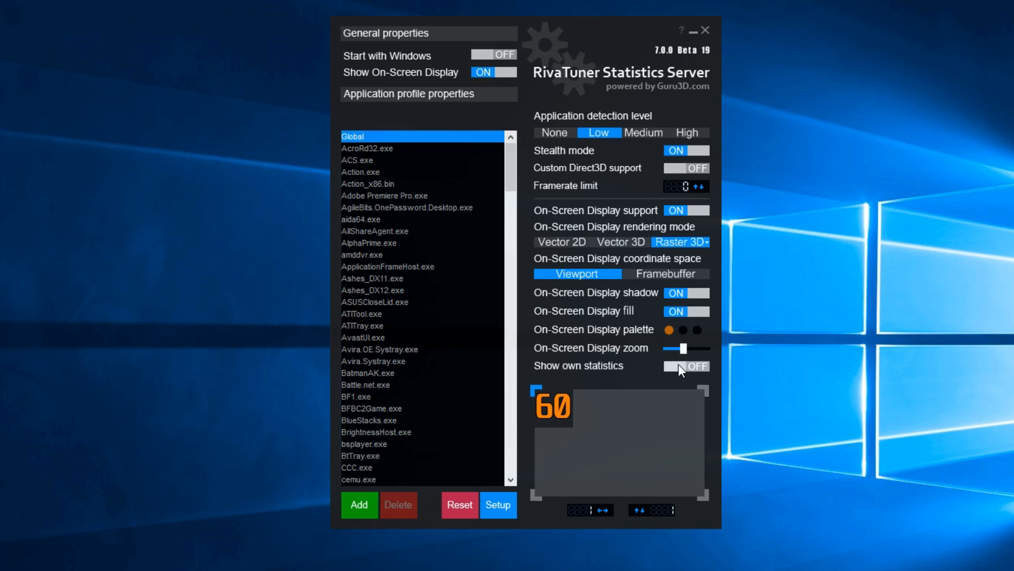
pyautogui.moveTo(680, 373)
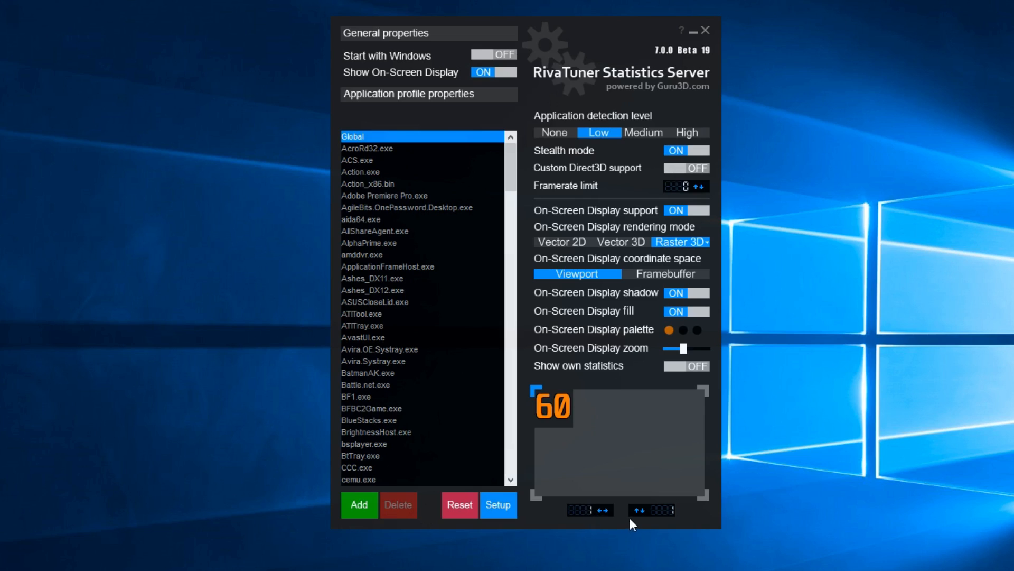
pyautogui.moveTo(549, 462)
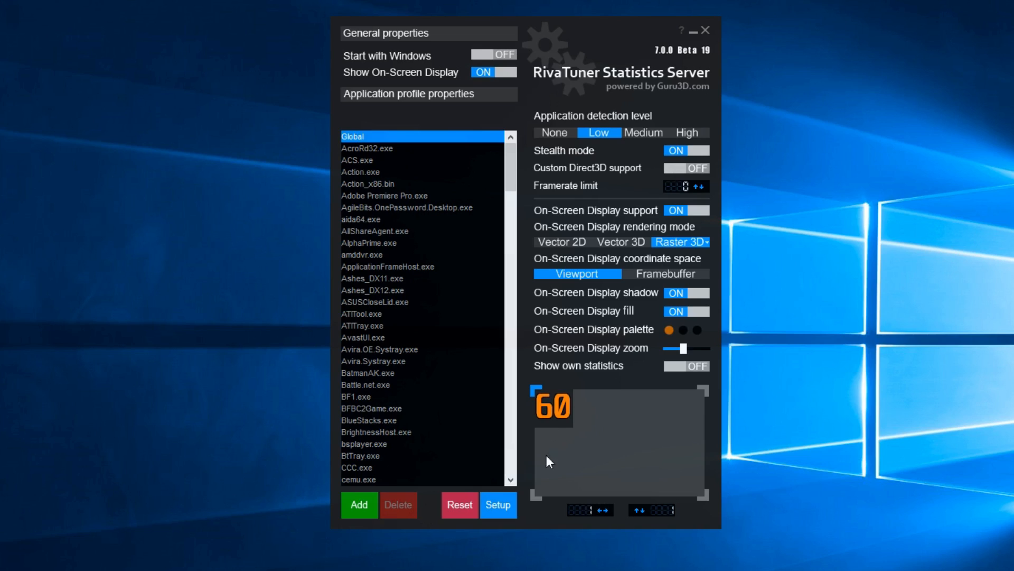
pyautogui.moveTo(533, 459)
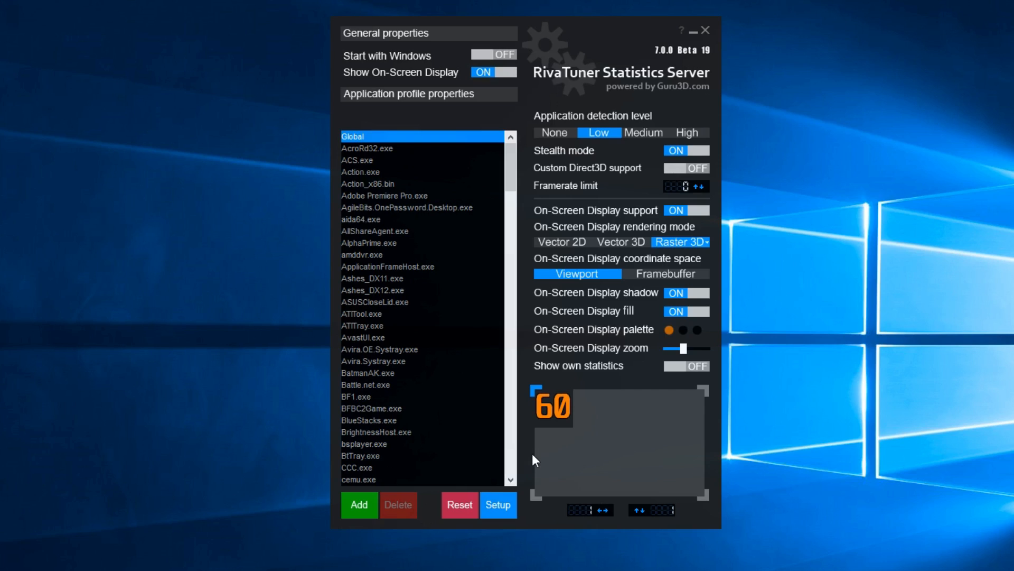
pyautogui.moveTo(740, 454)
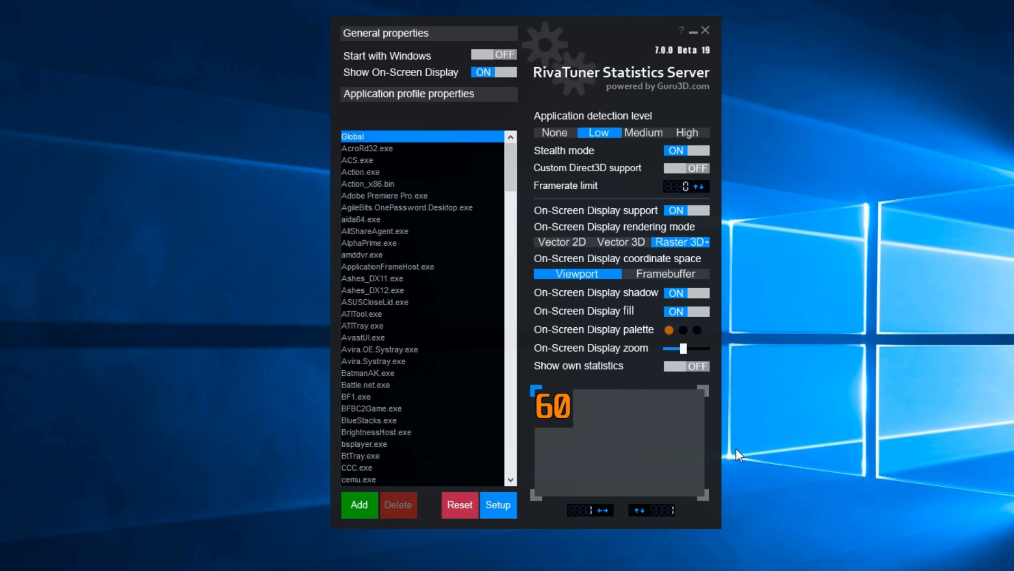
pyautogui.moveTo(651, 531)
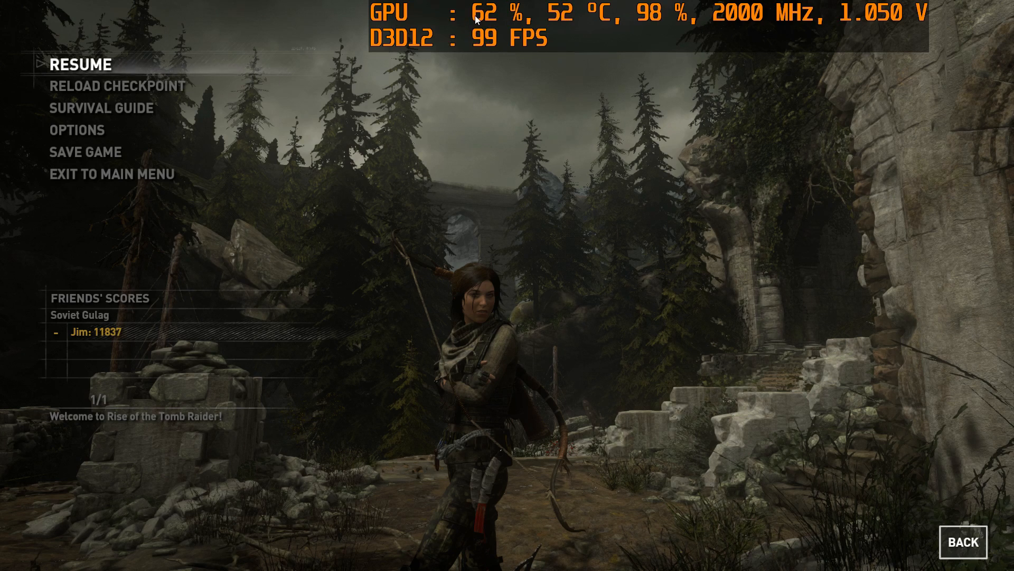
pyautogui.moveTo(861, 25)
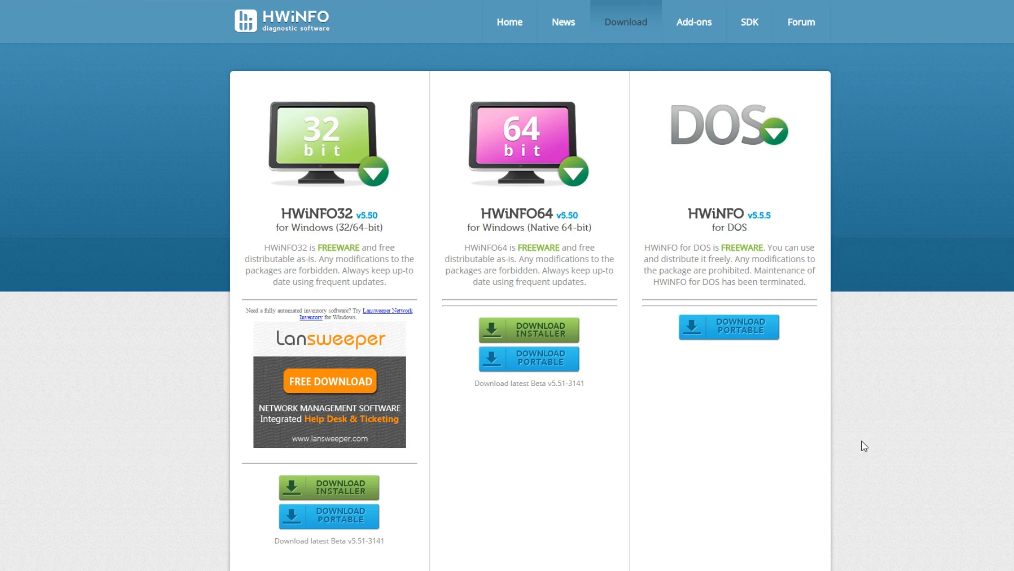
pyautogui.moveTo(530, 280)
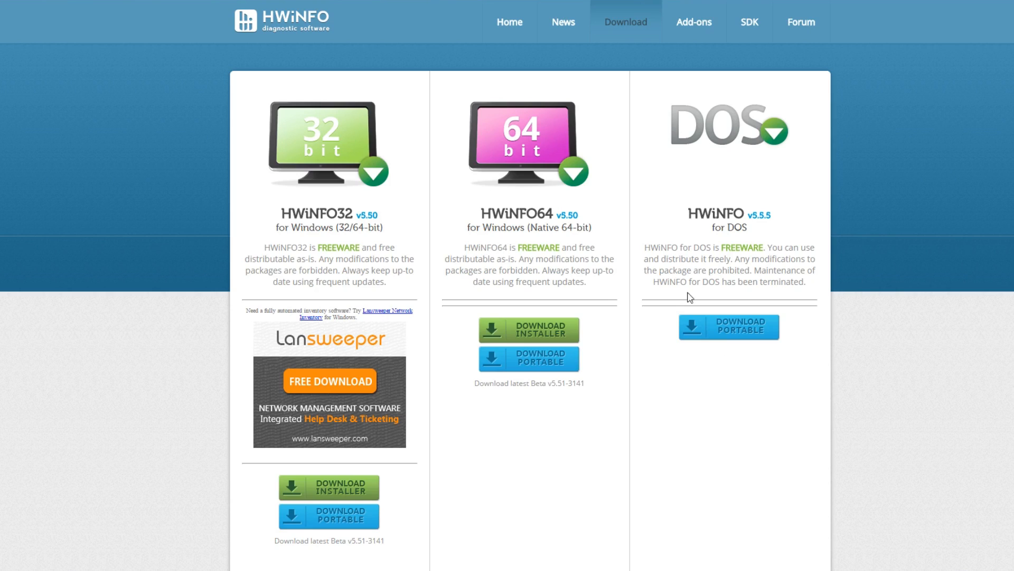
pyautogui.moveTo(571, 228)
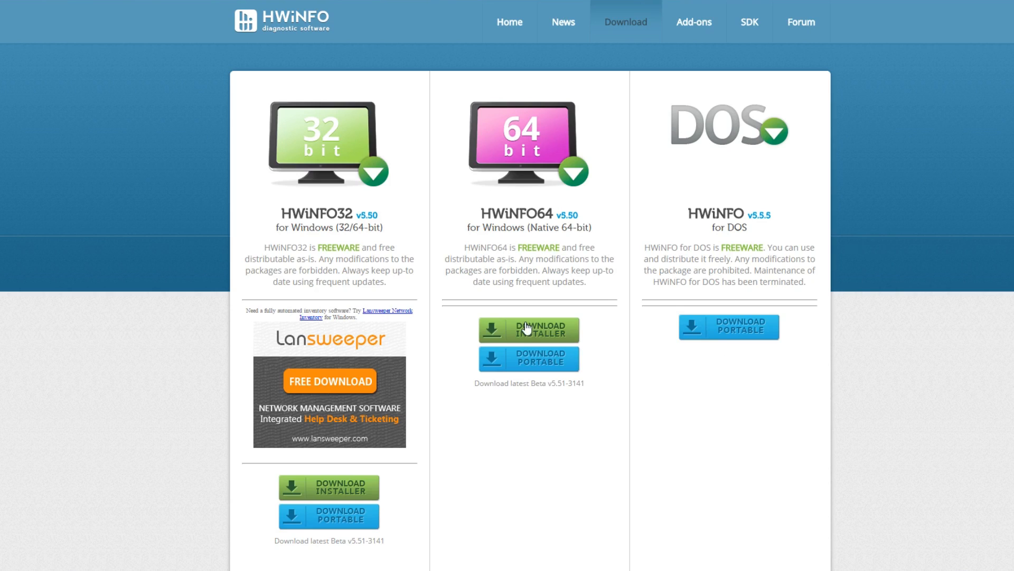
# Download HWiNFO64, extract it to Desktop\hwinfo and launch HWiNFO64.exe
pyautogui.click(529, 330)
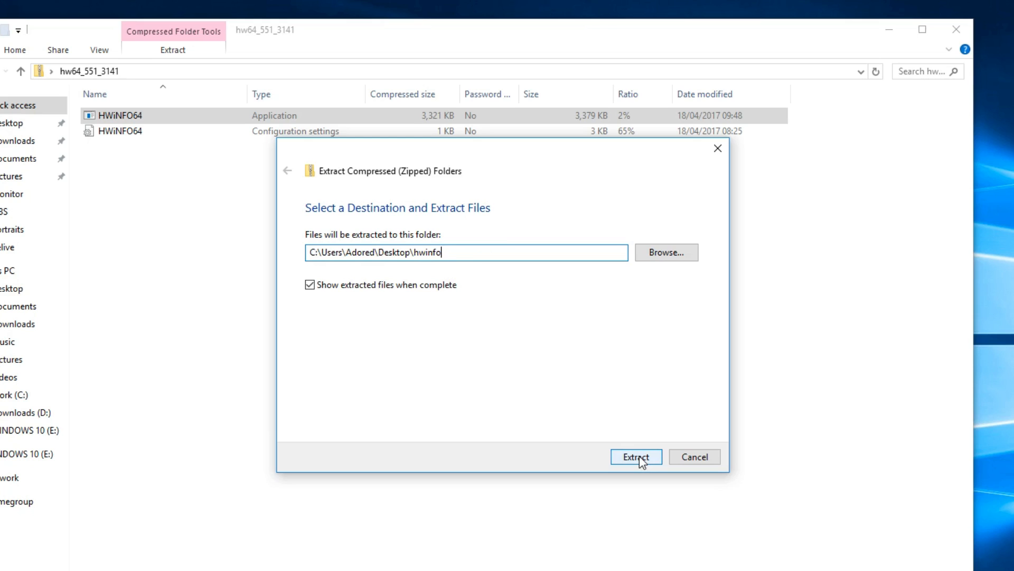
pyautogui.click(635, 457)
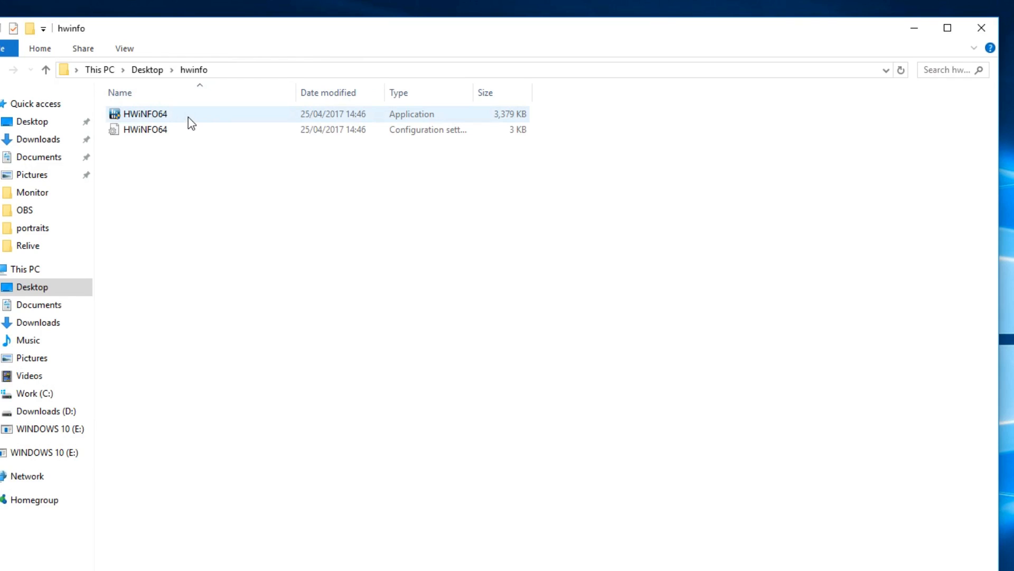
pyautogui.doubleClick(145, 113)
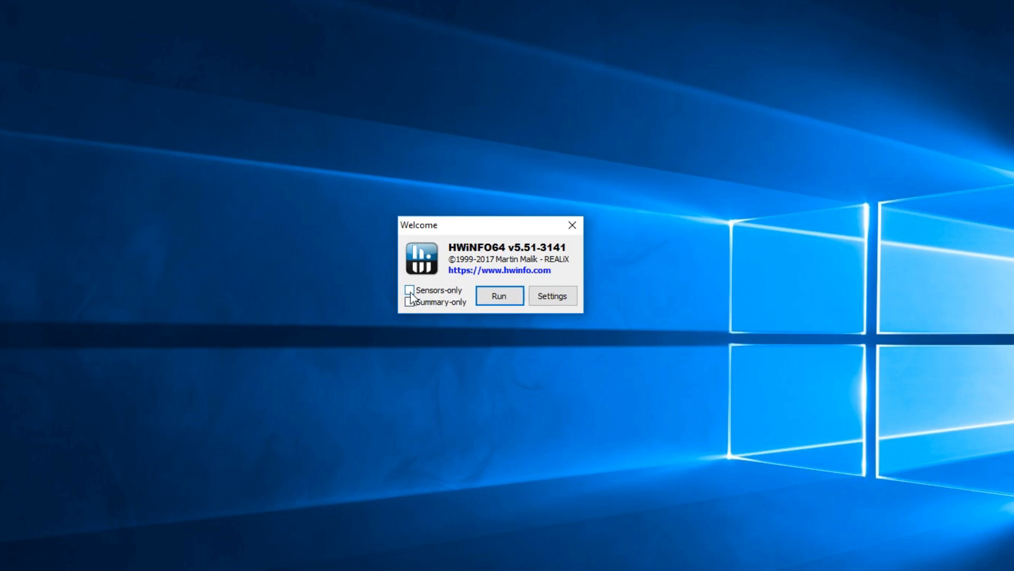
# Start HWiNFO64 in sensors-only mode and select the Core #0 VID reading
pyautogui.click(409, 290)
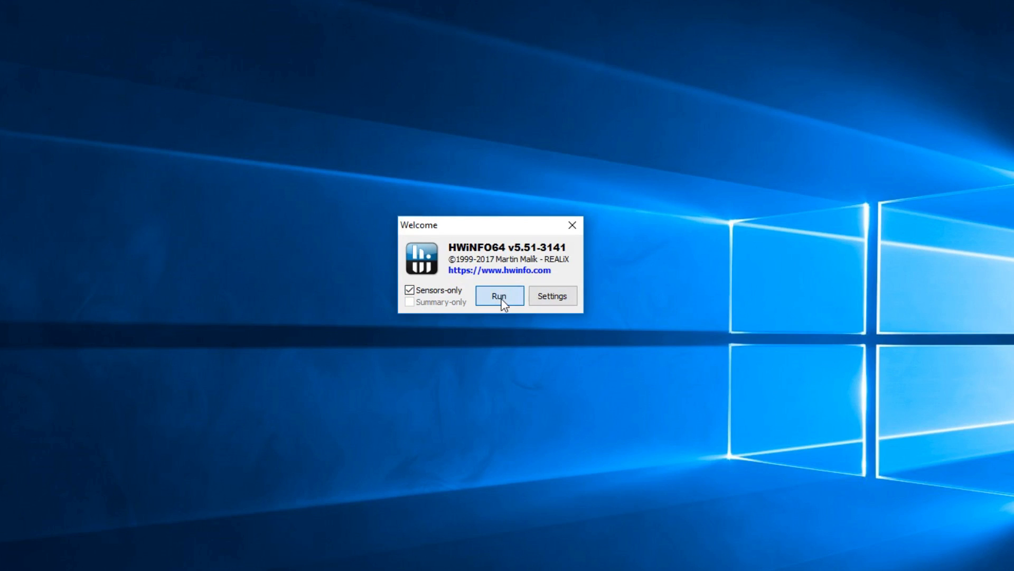
pyautogui.click(498, 296)
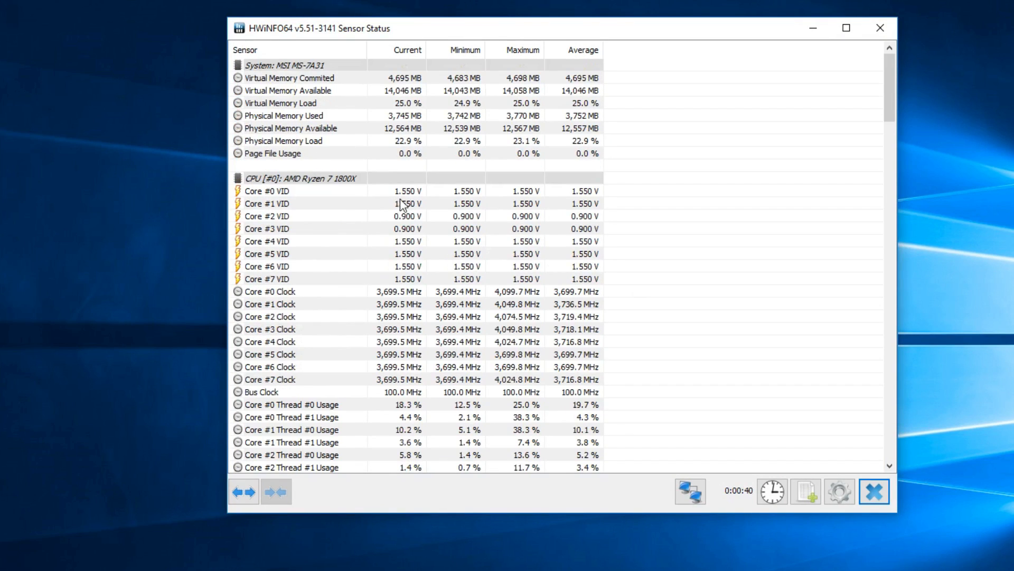
pyautogui.click(266, 190)
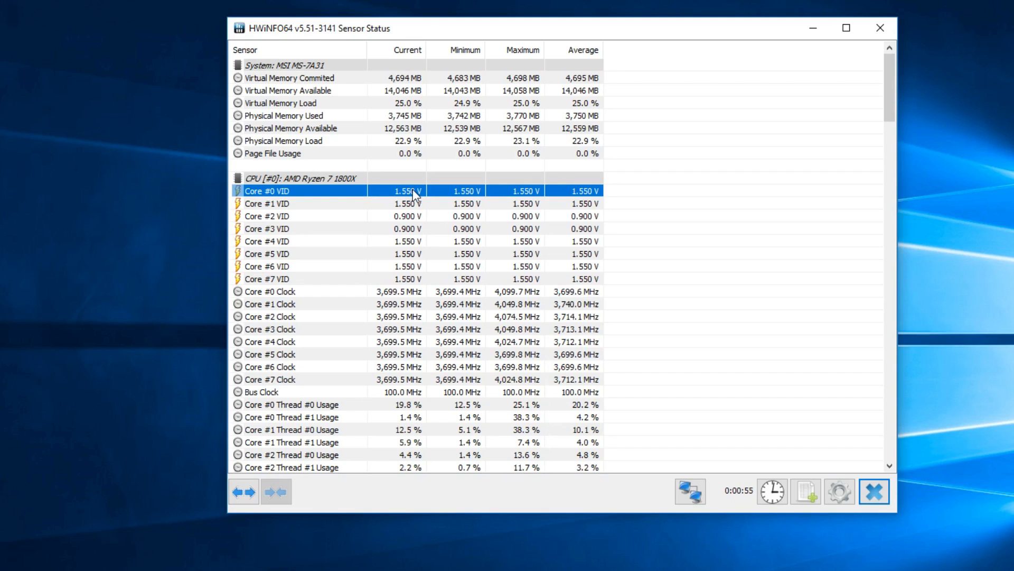
# Scroll the sensor list past the CPU entries down to the GTX 1070's GPU Power
pyautogui.scroll(-3)
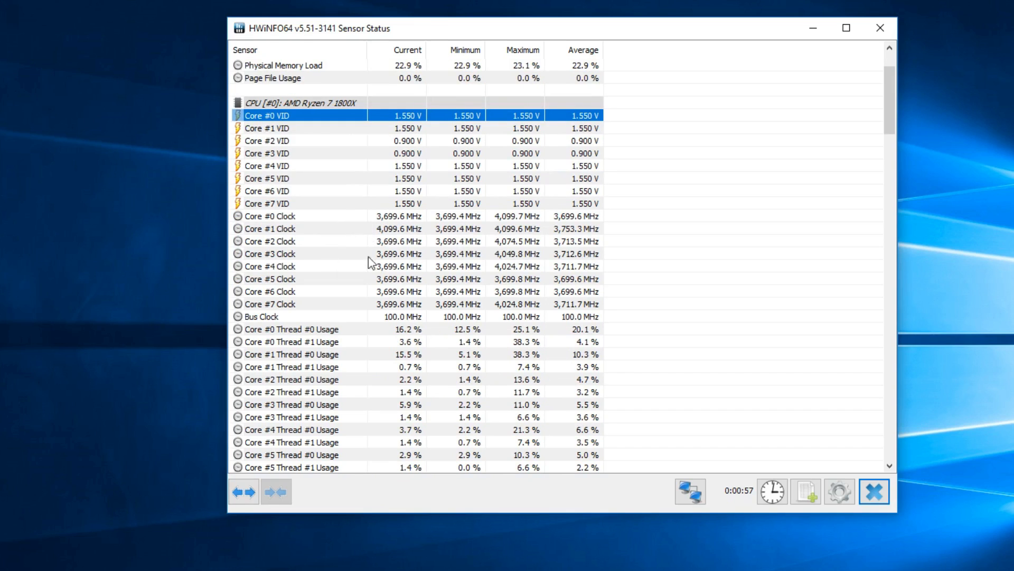
pyautogui.scroll(-3)
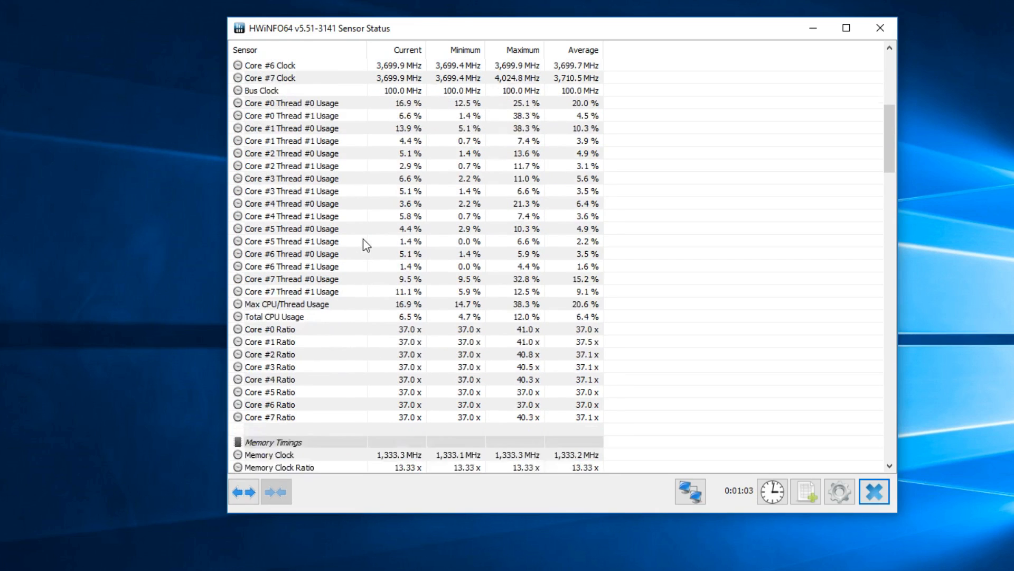
pyautogui.scroll(-3)
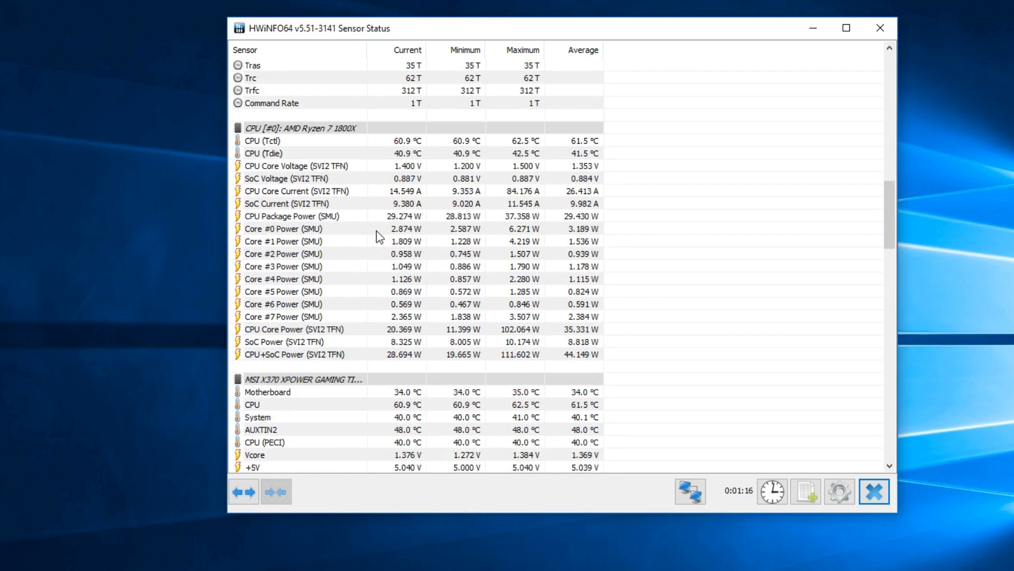
pyautogui.scroll(-3)
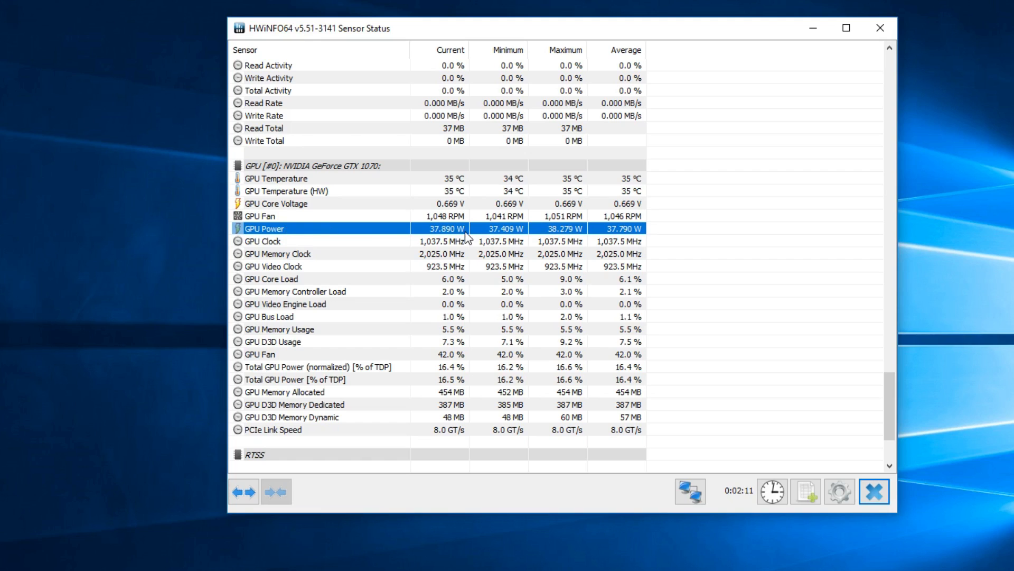
pyautogui.moveTo(325, 235)
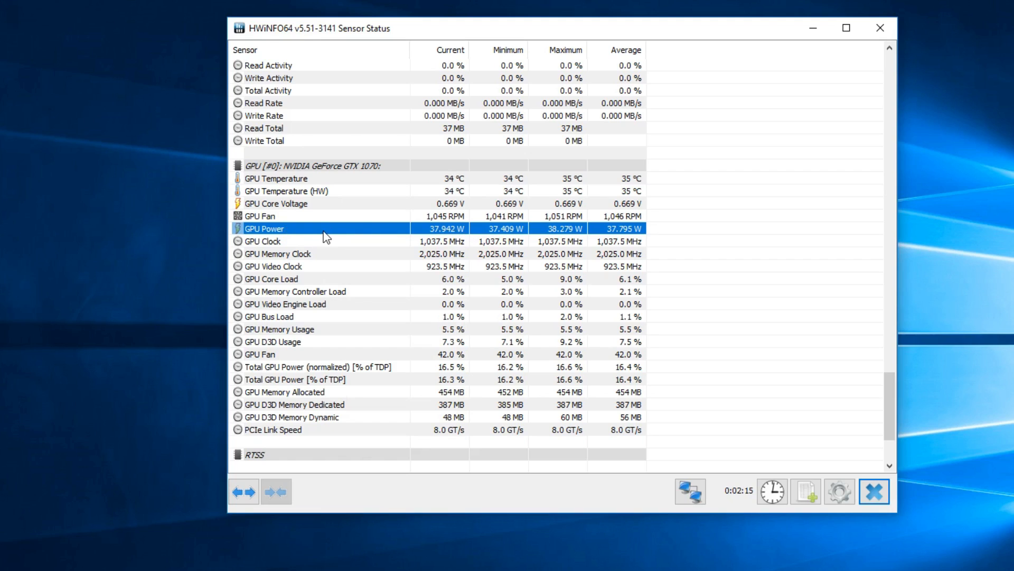
# Enable GPU Power in the RTSS OSD with hotkey Alt+O and place it on line 1
pyautogui.rightClick(323, 228)
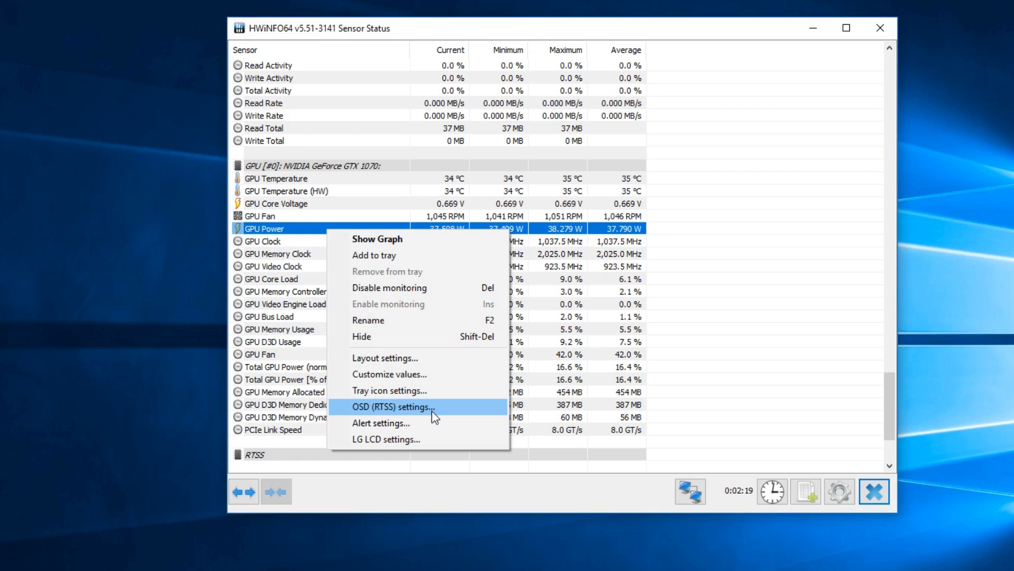
pyautogui.click(391, 406)
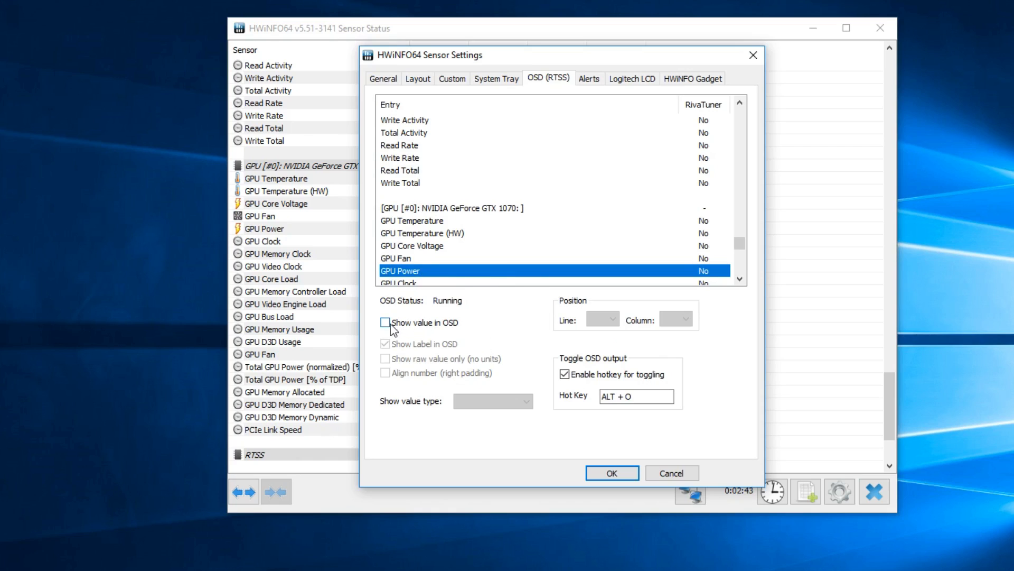
pyautogui.click(385, 322)
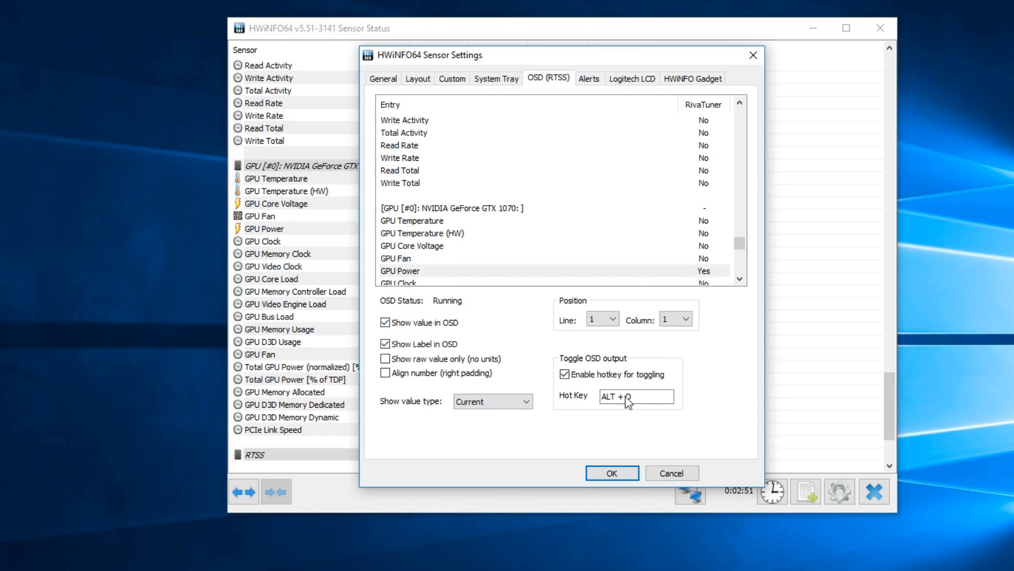
pyautogui.write('O')
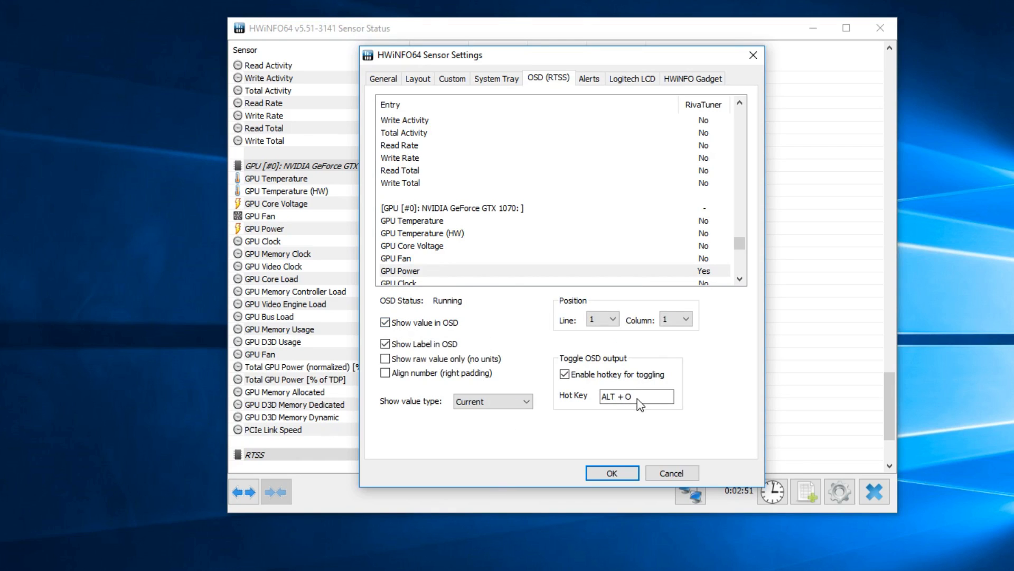
pyautogui.click(613, 318)
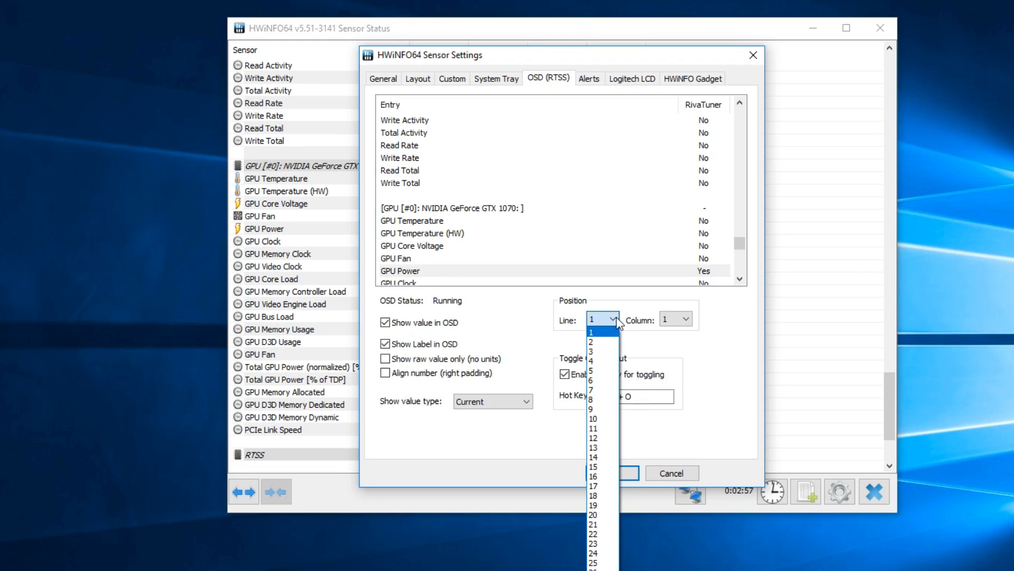
pyautogui.moveTo(581, 406)
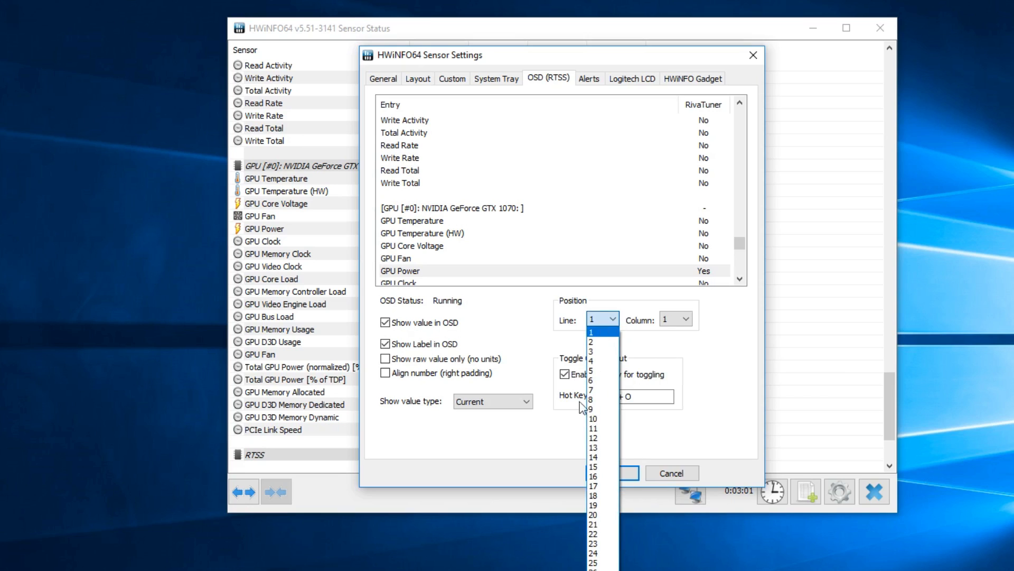
pyautogui.click(592, 418)
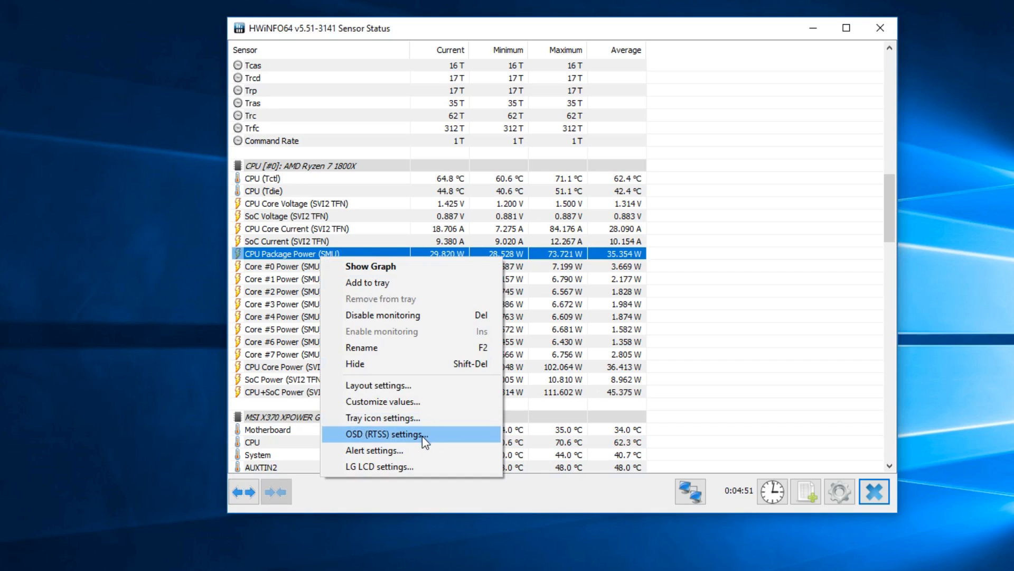
# Enable CPU Package Power in the OSD as a raw value on line 2
pyautogui.click(383, 434)
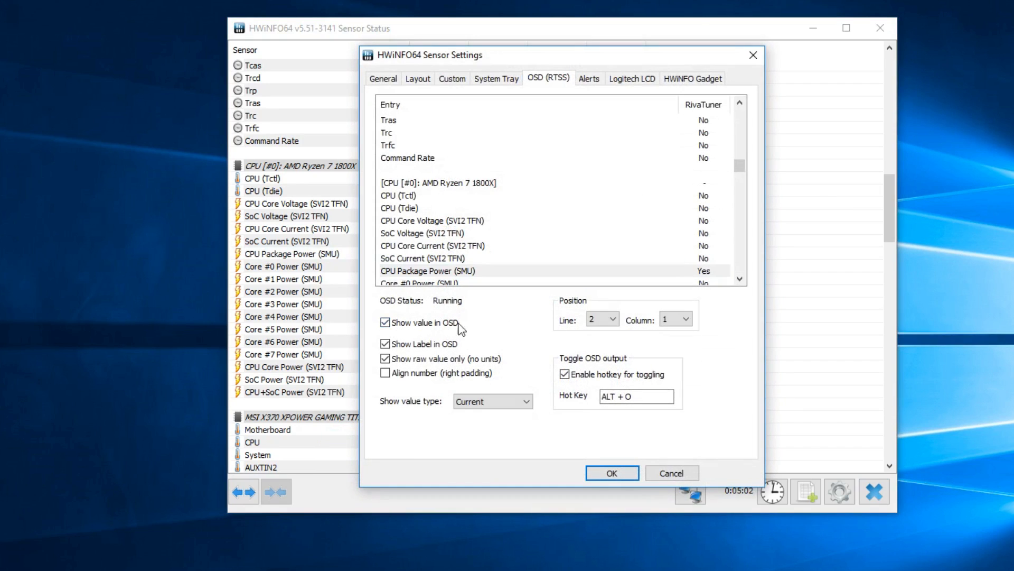
pyautogui.click(612, 315)
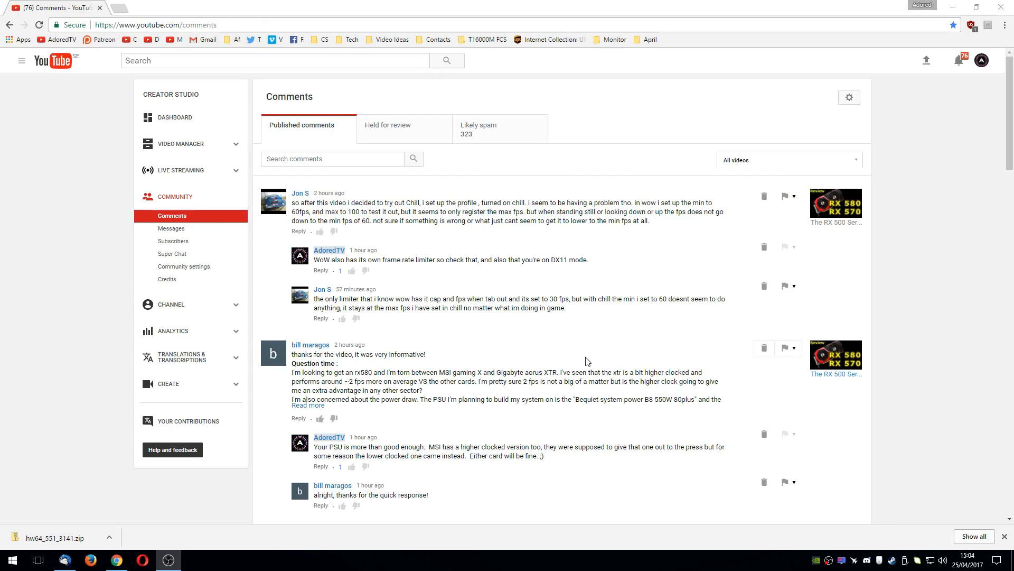
pyautogui.moveTo(486, 141)
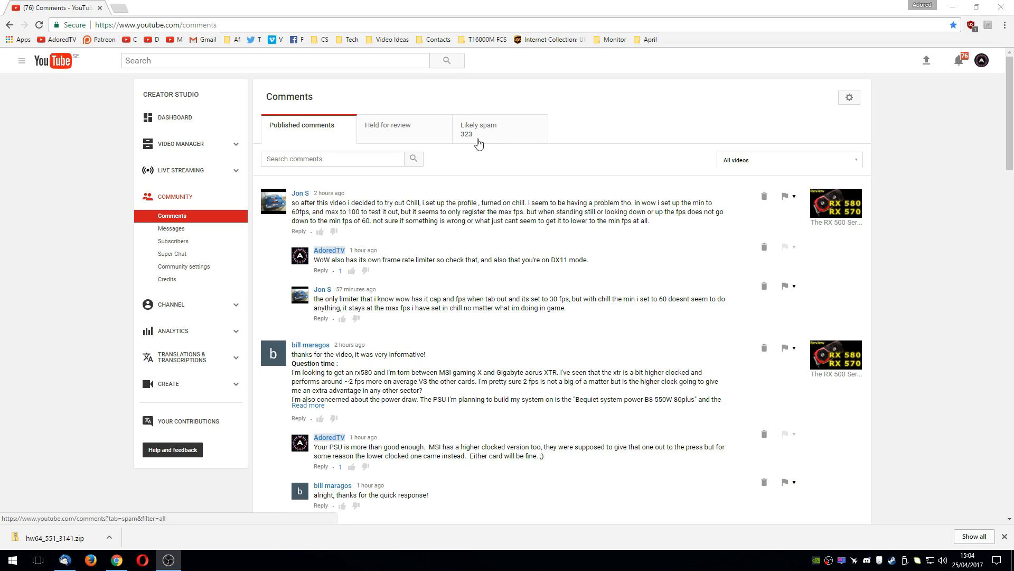
# Approve the genuine likely-spam comments, leaving 321, and return to Published comments
pyautogui.click(478, 128)
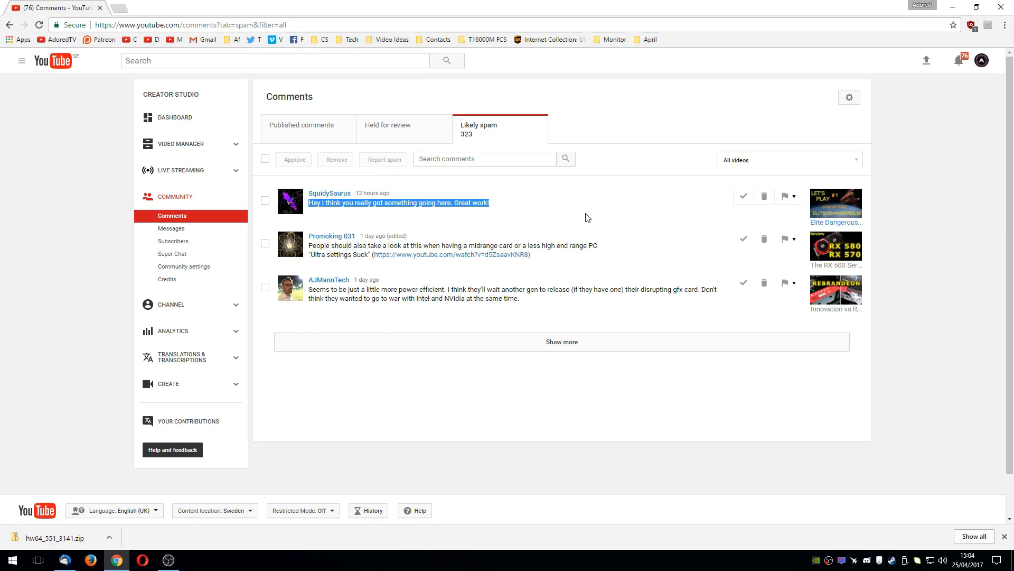
pyautogui.moveTo(835, 206)
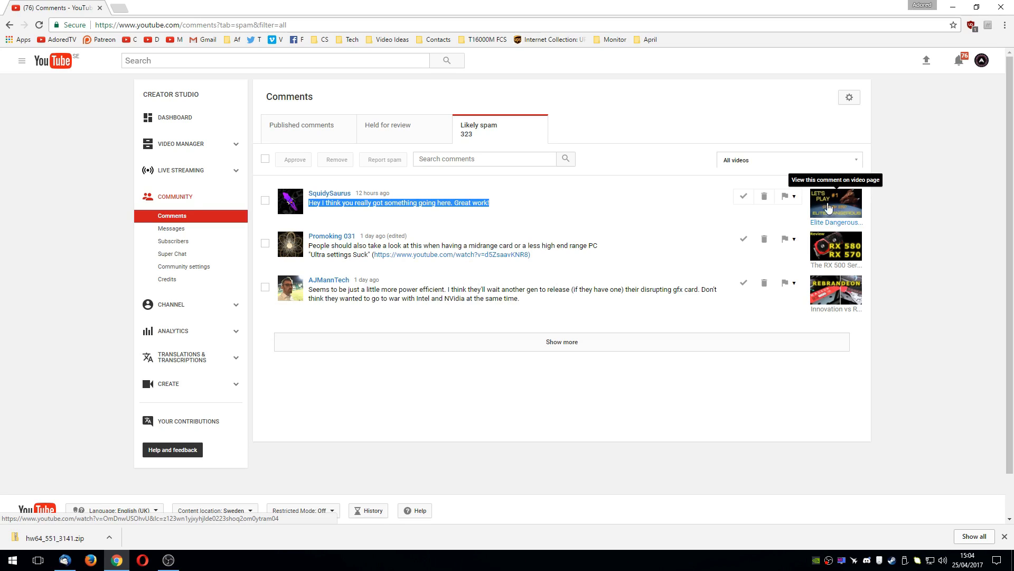
pyautogui.click(742, 197)
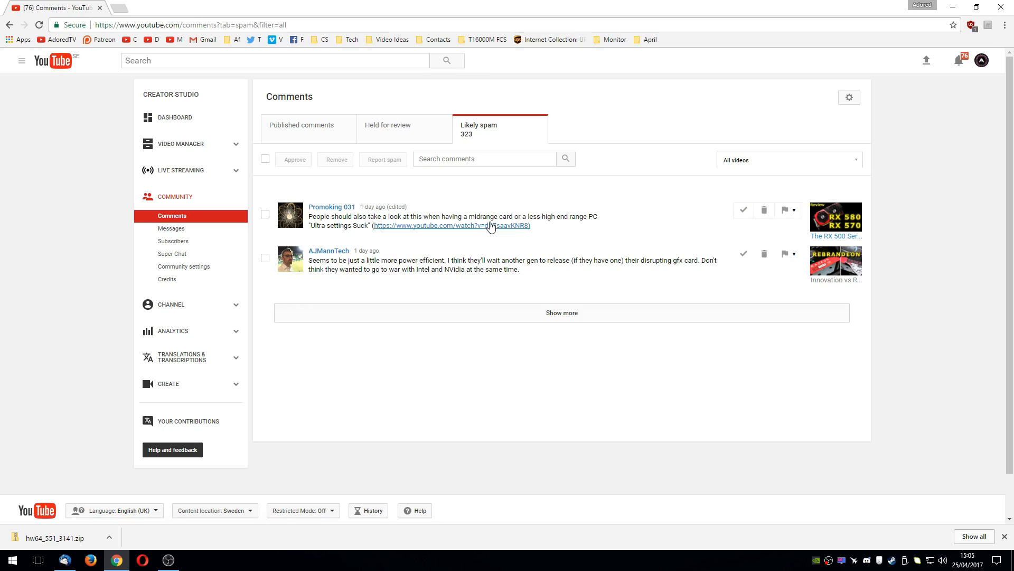
pyautogui.moveTo(452, 225)
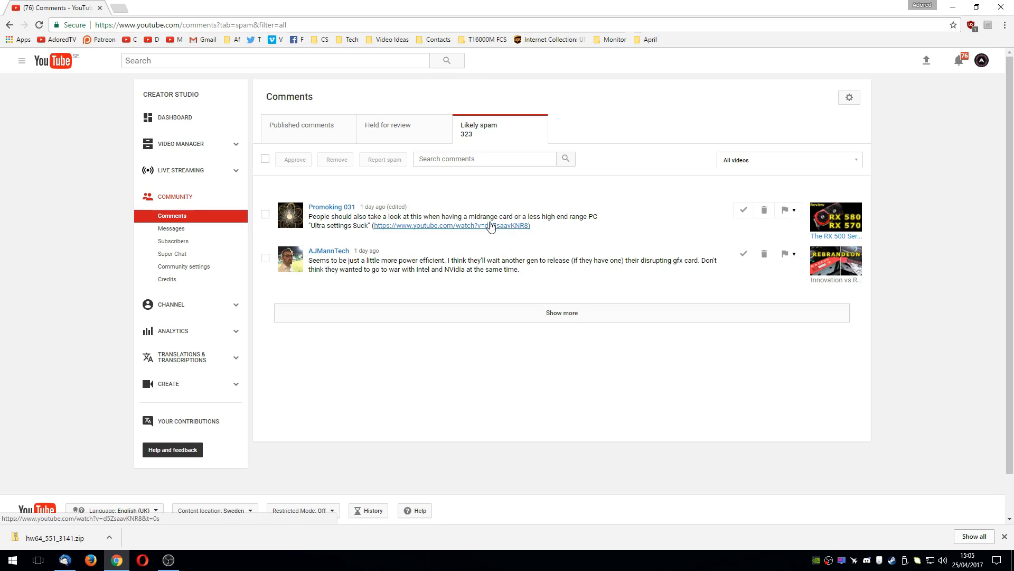
pyautogui.moveTo(471, 229)
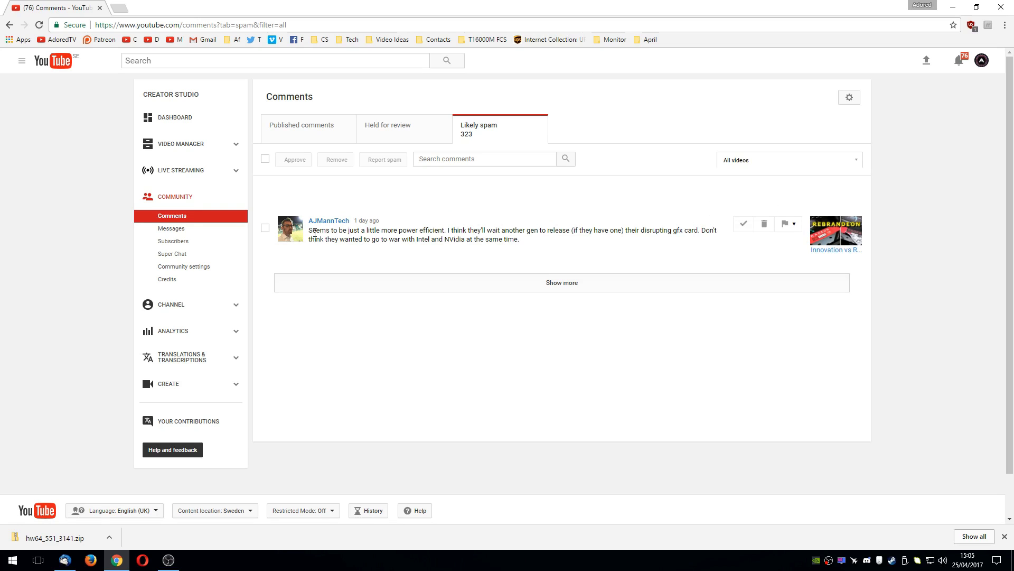
pyautogui.moveTo(309, 229); pyautogui.dragTo(465, 240)
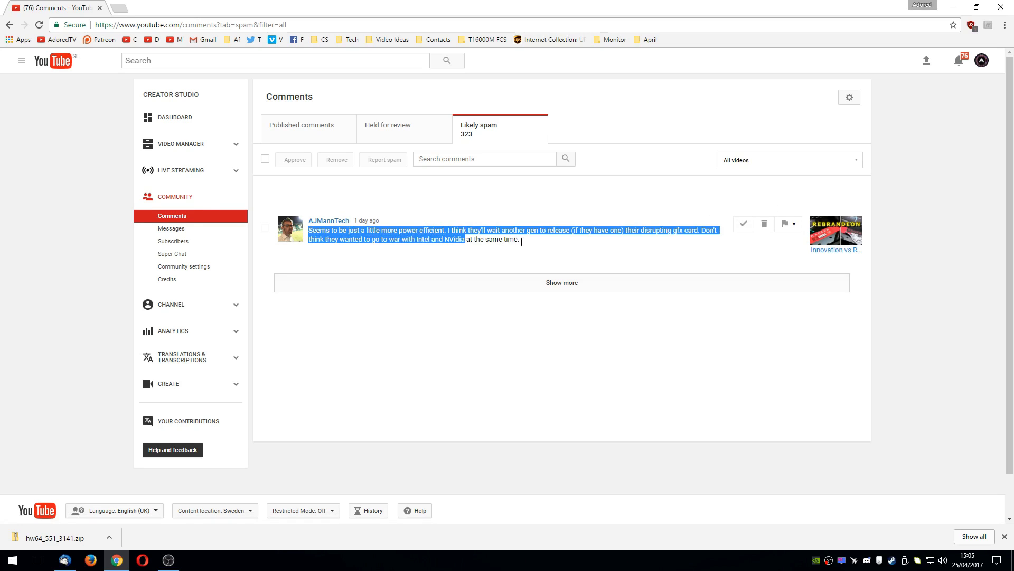
pyautogui.click(588, 247)
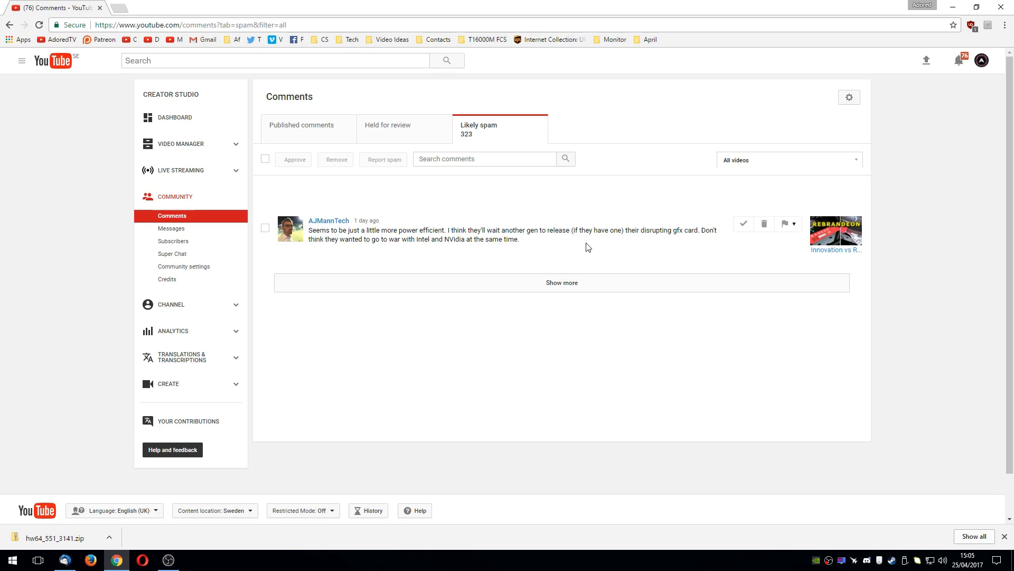
pyautogui.moveTo(744, 224)
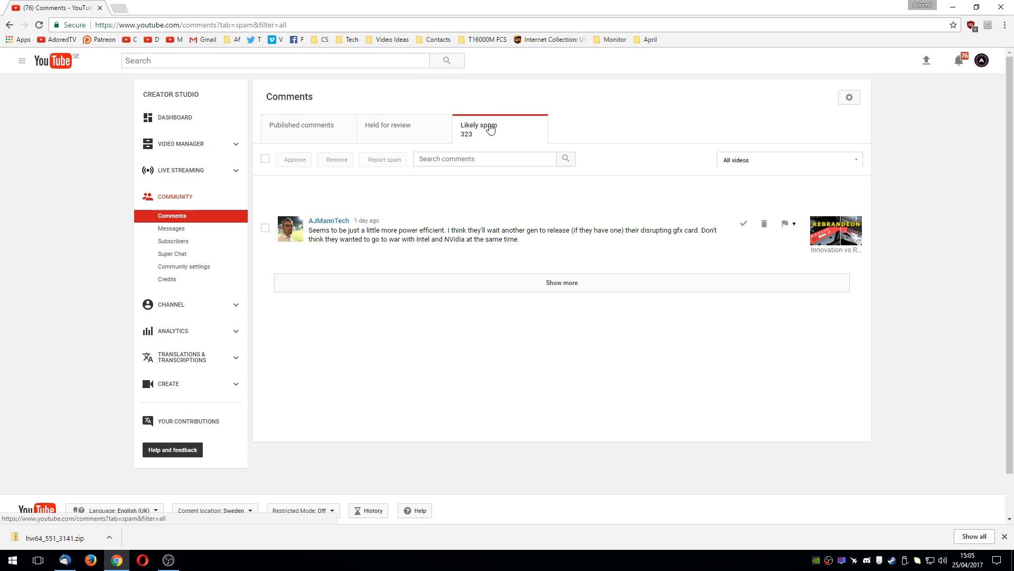
pyautogui.click(301, 125)
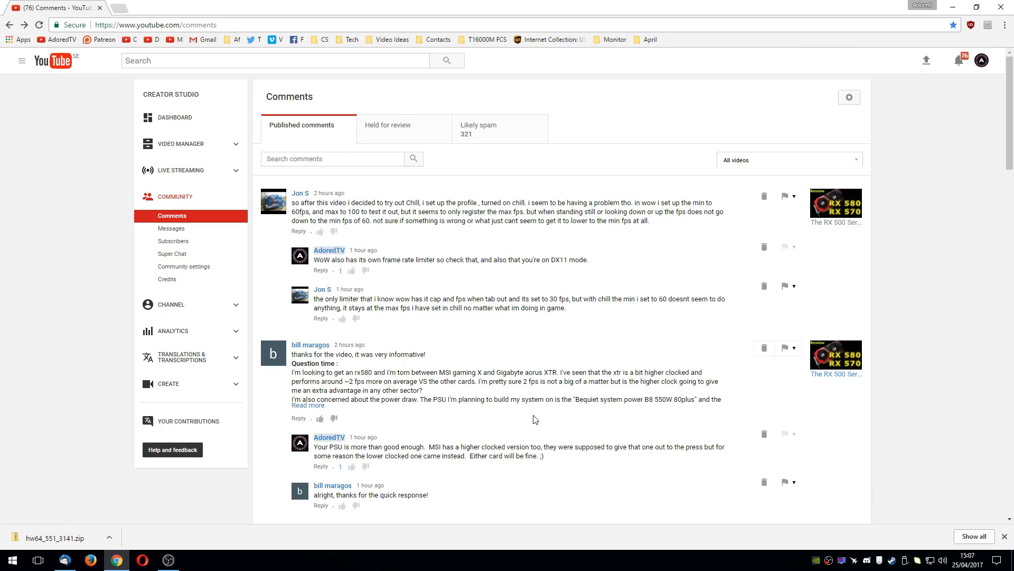
pyautogui.moveTo(541, 424)
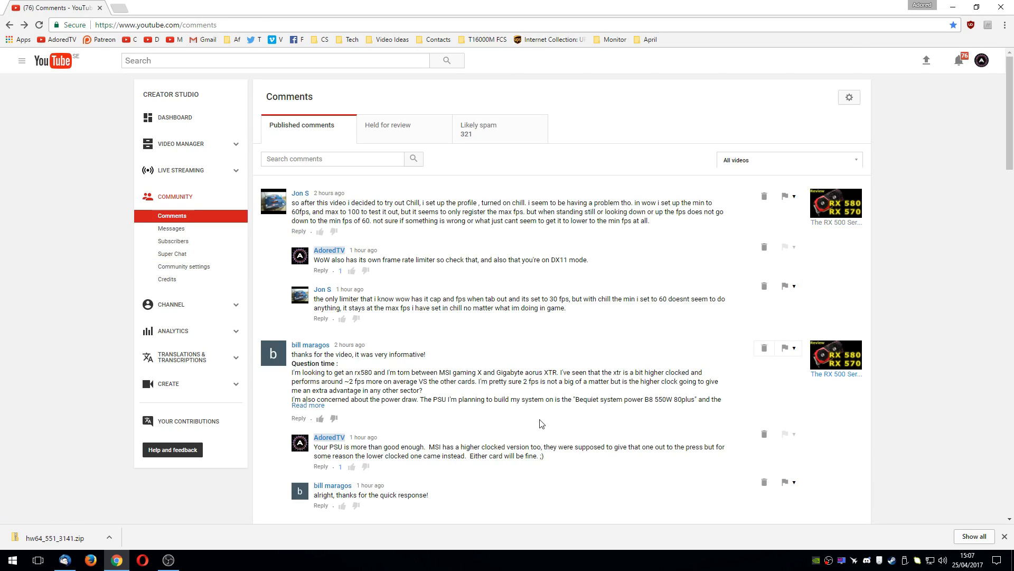
pyautogui.moveTo(508, 139)
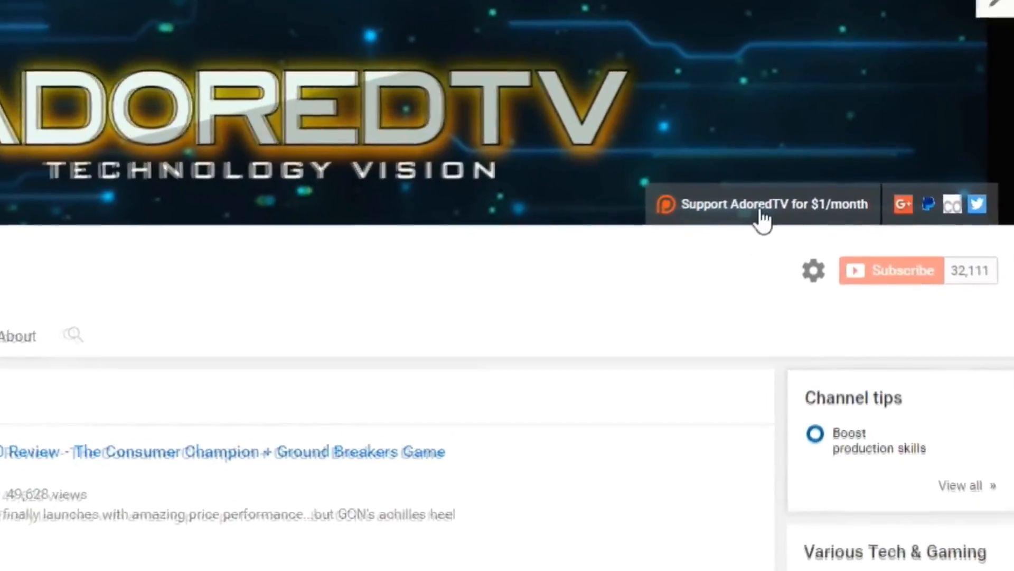
# Follow the Support for $1/month banner link to AdoredTV's Patreon page
pyautogui.click(763, 203)
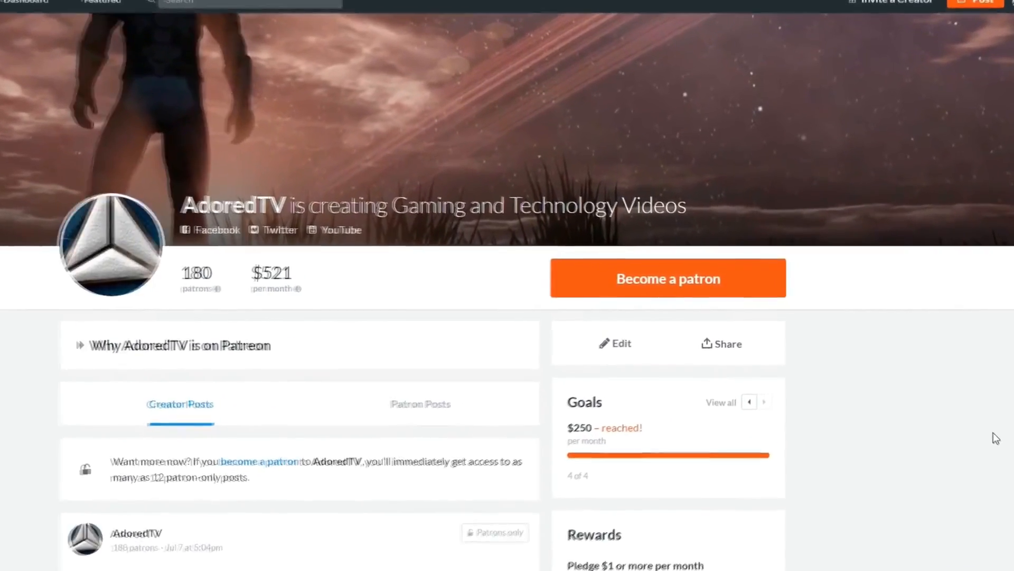
pyautogui.scroll(-3)
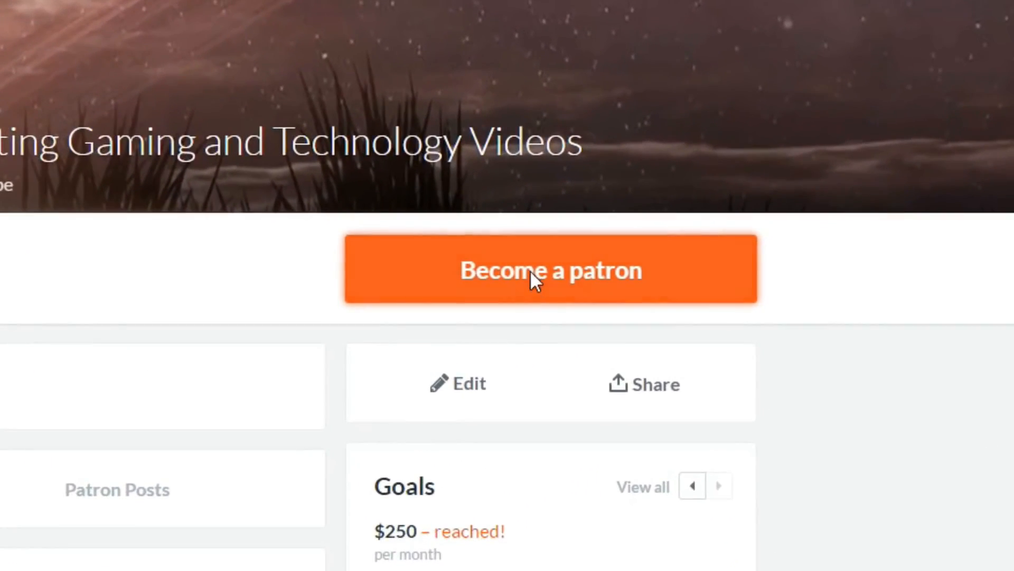